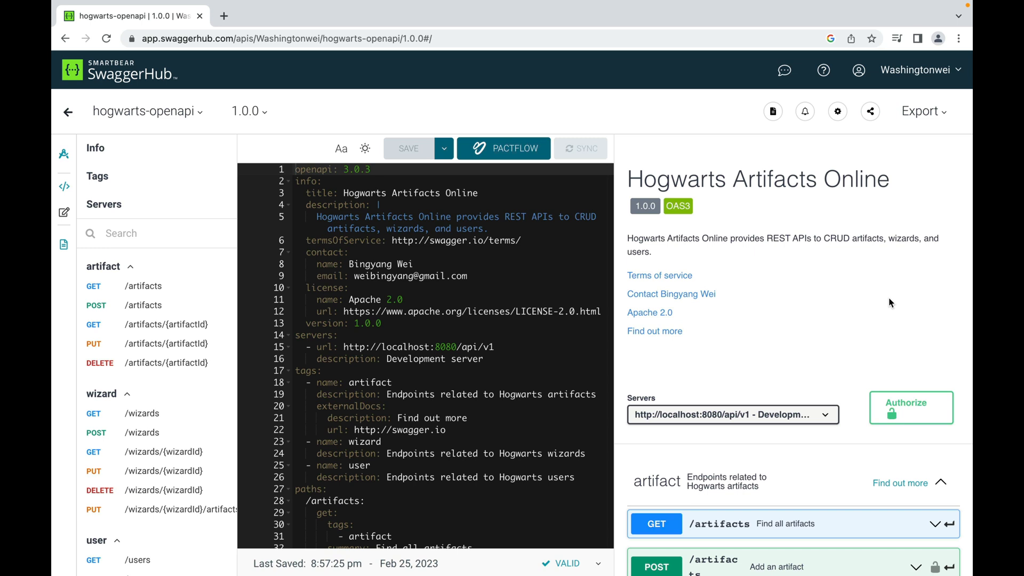
pyautogui.moveTo(862, 300)
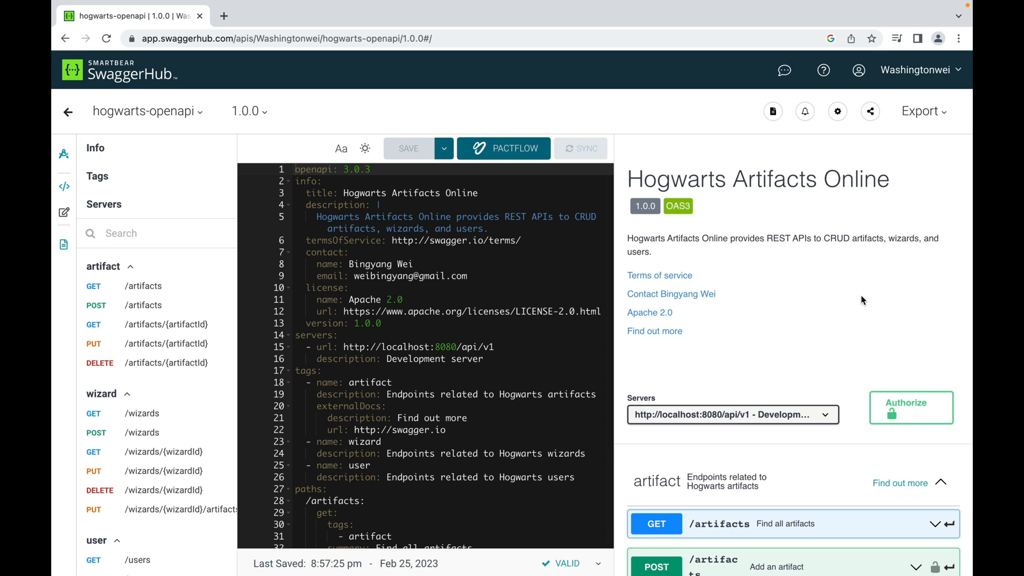
pyautogui.moveTo(423, 256)
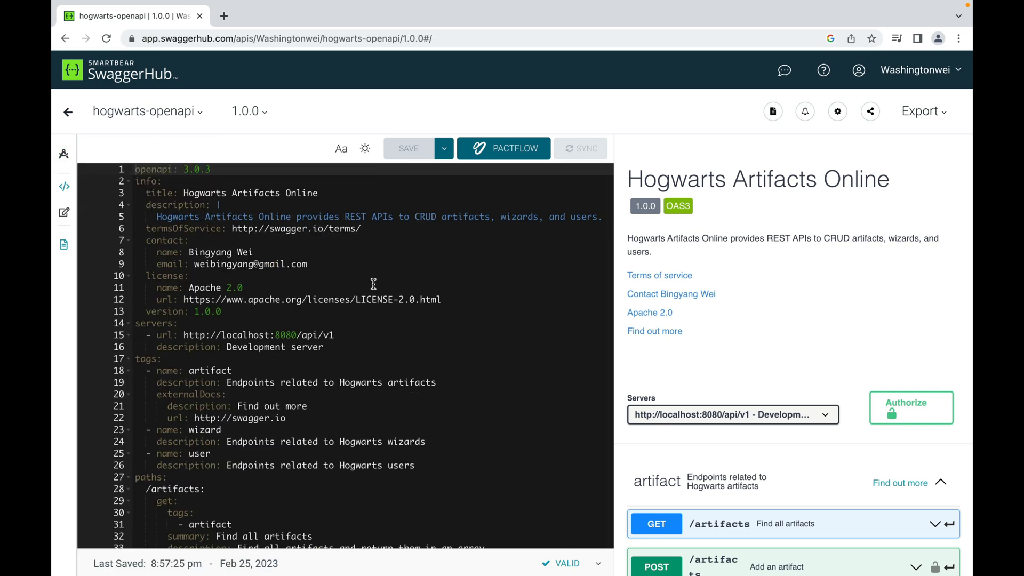
pyautogui.moveTo(501, 324)
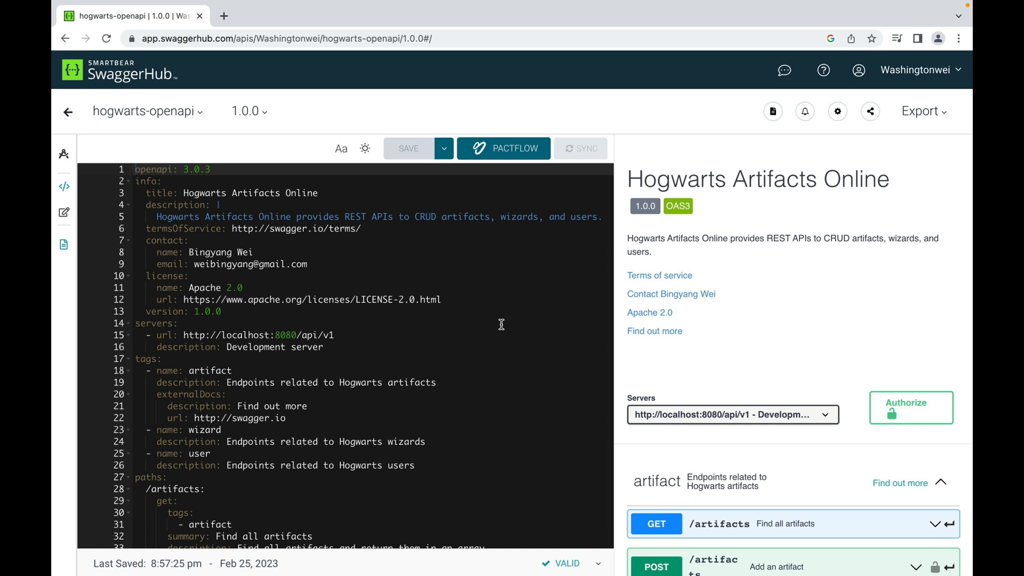
pyautogui.moveTo(464, 318)
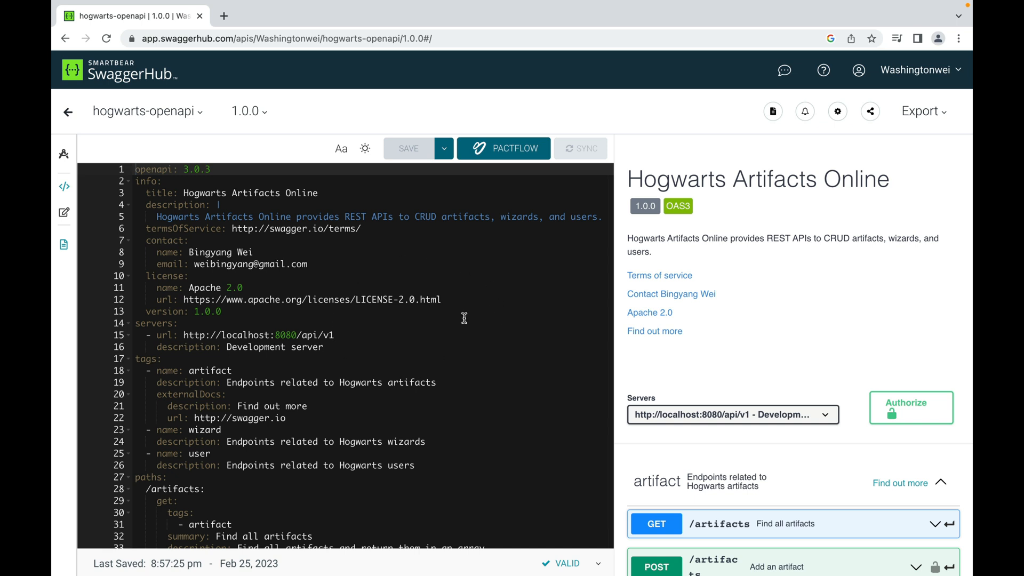
pyautogui.moveTo(782, 311)
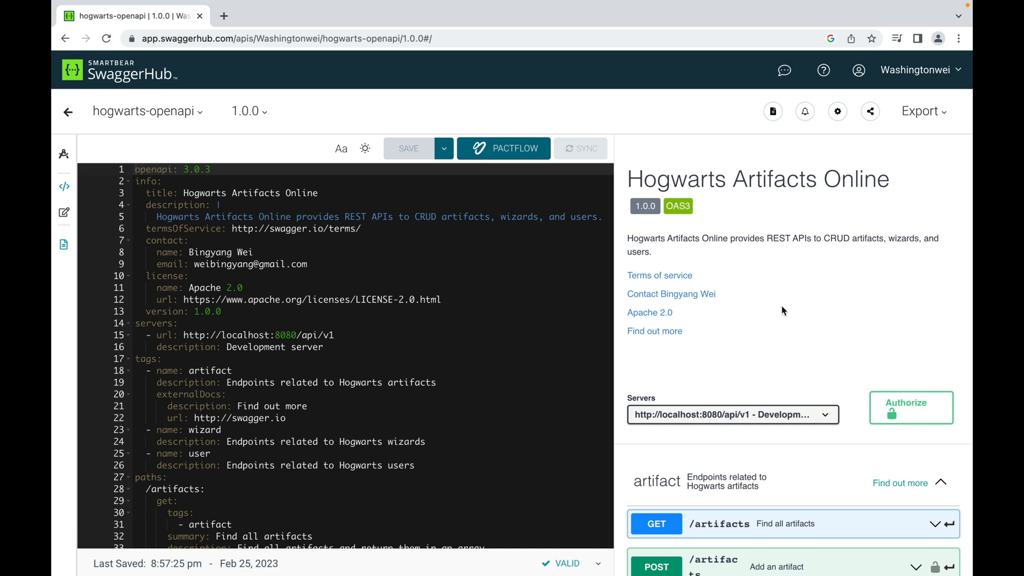
pyautogui.moveTo(740, 297)
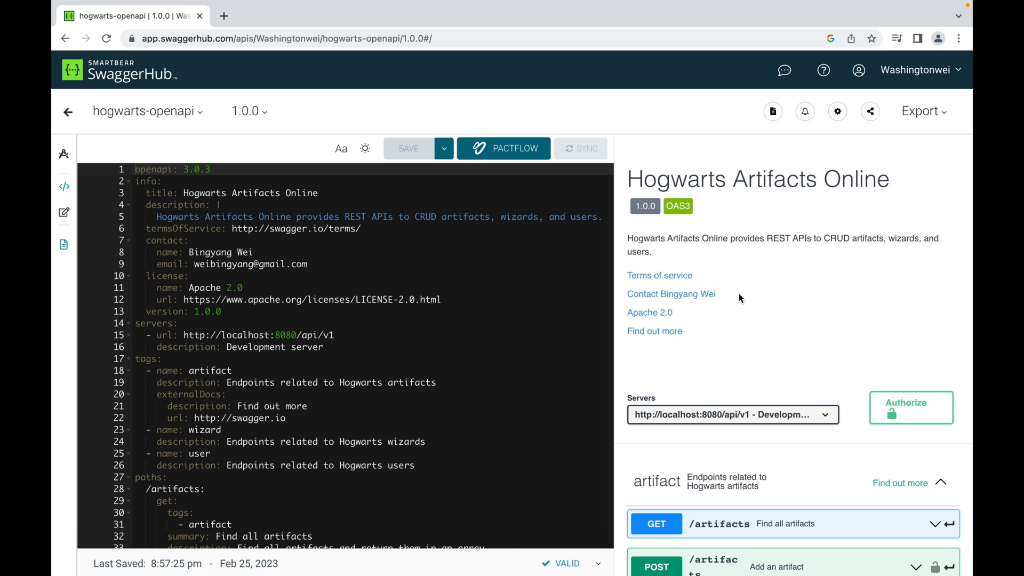
pyautogui.moveTo(343, 320)
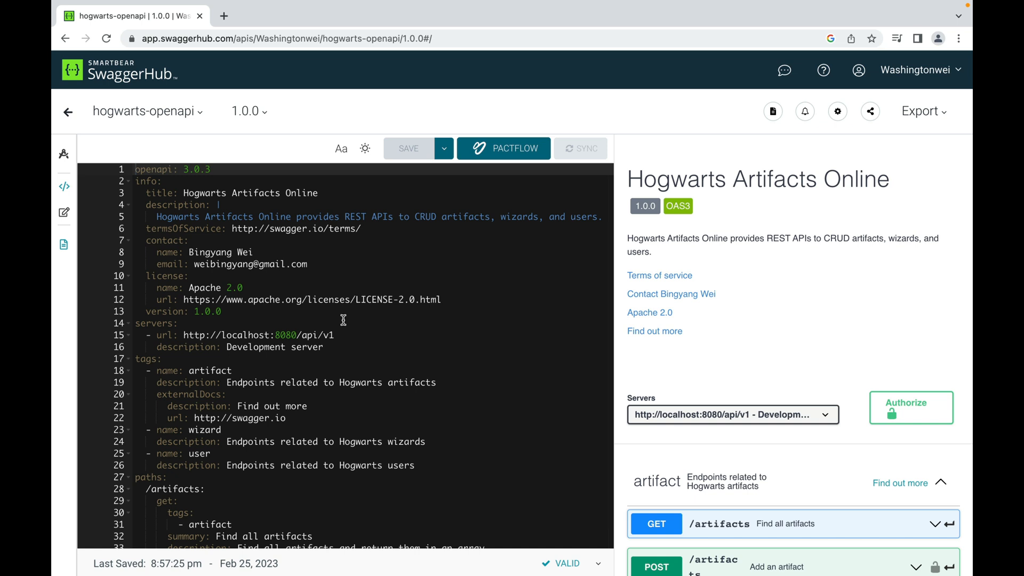
pyautogui.moveTo(324, 236)
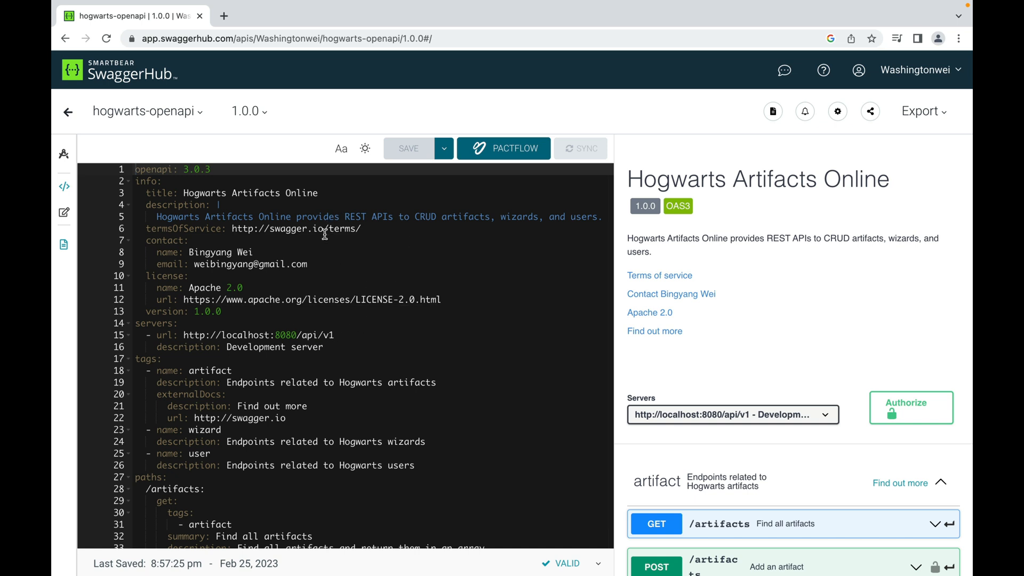
pyautogui.moveTo(781, 276)
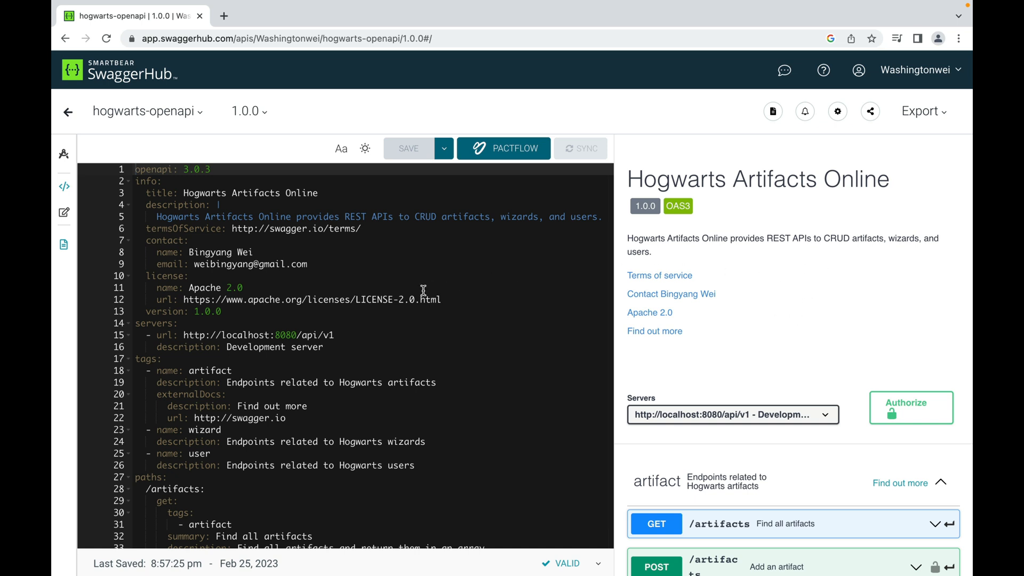
pyautogui.moveTo(422, 270)
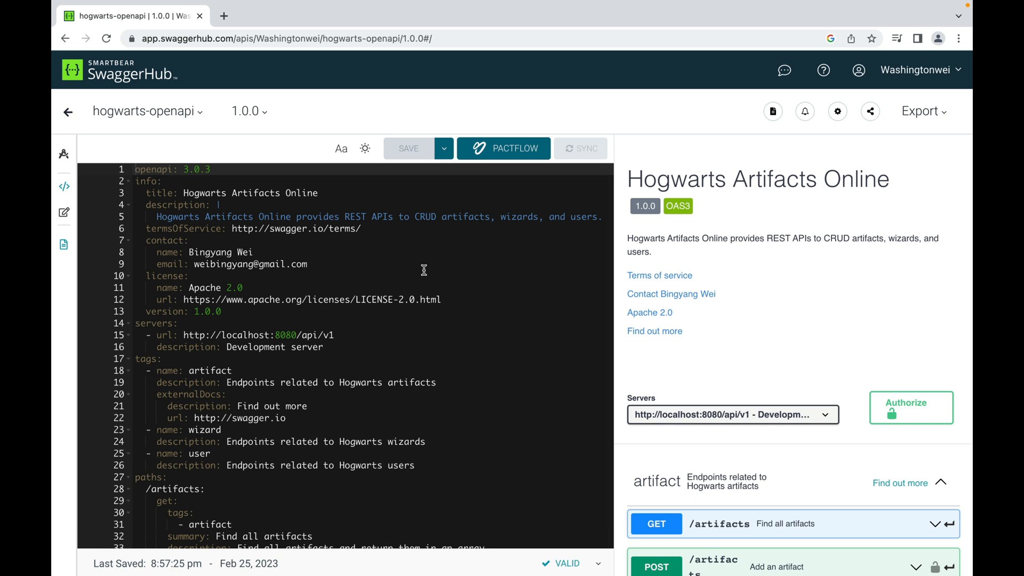
pyautogui.moveTo(64, 187)
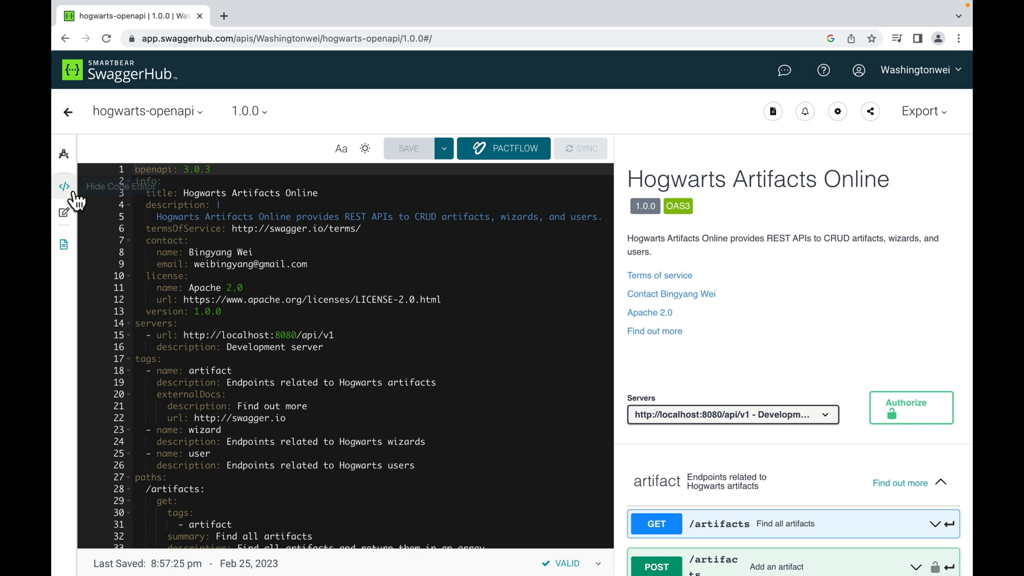
# Hide the YAML code editor so the Hogwarts docs span the full page width.
pyautogui.click(64, 187)
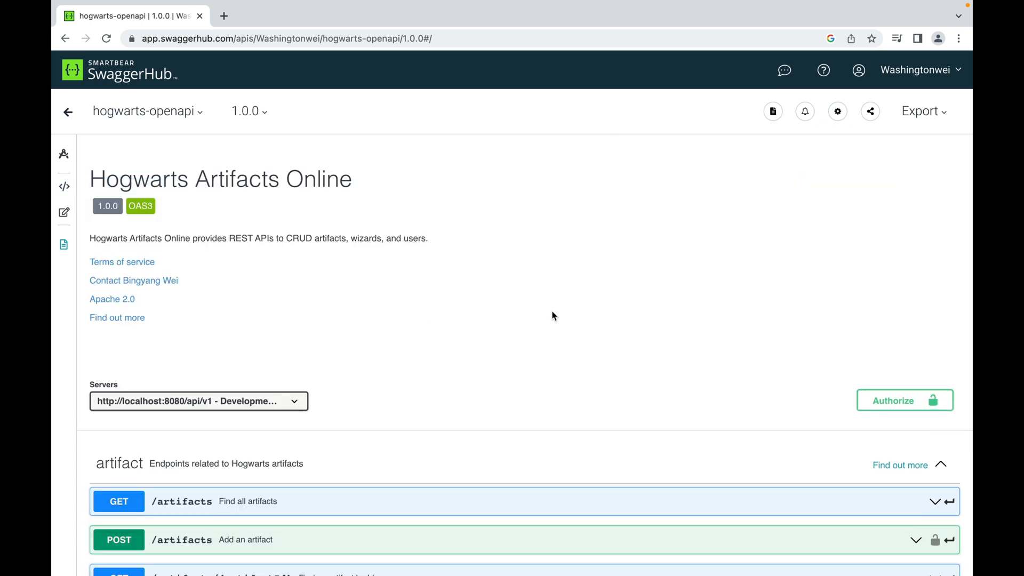
pyautogui.moveTo(626, 312)
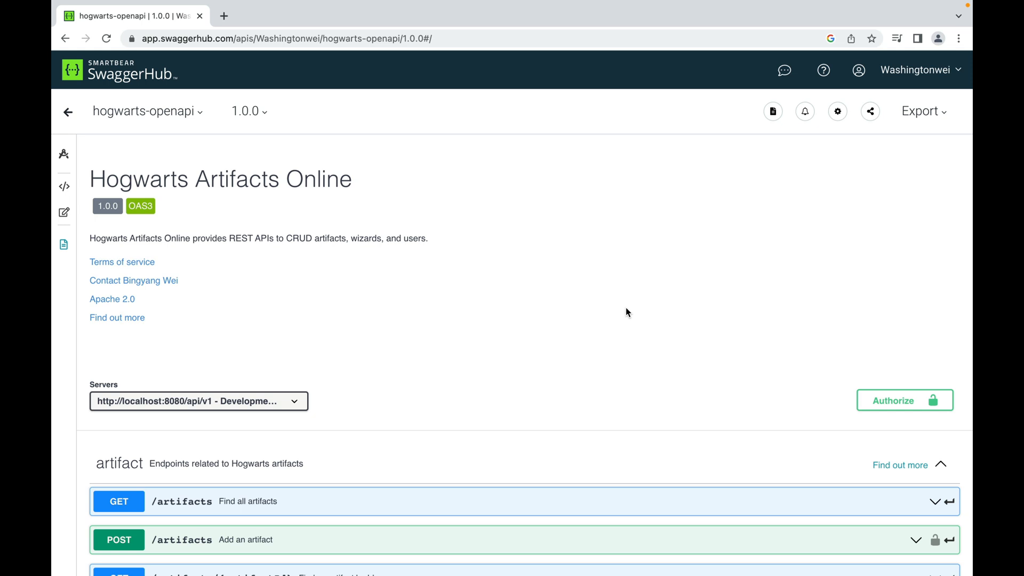
pyautogui.moveTo(358, 183)
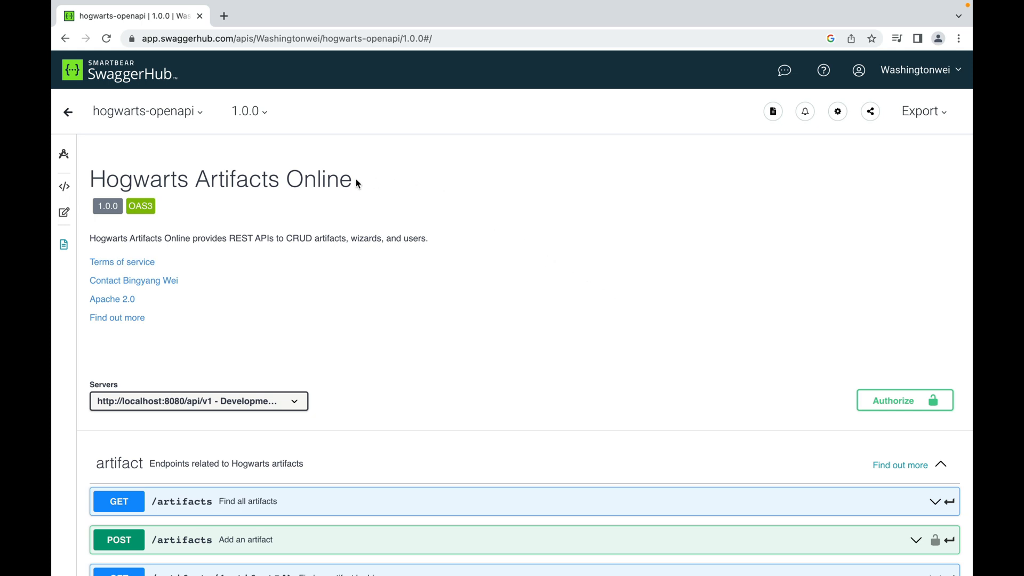
pyautogui.moveTo(344, 239)
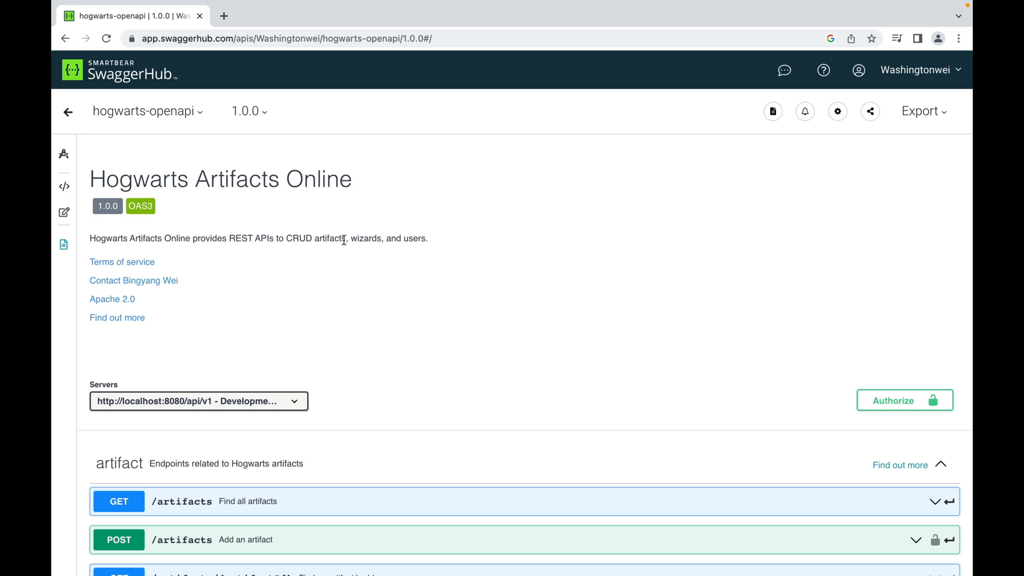
pyautogui.moveTo(167, 272)
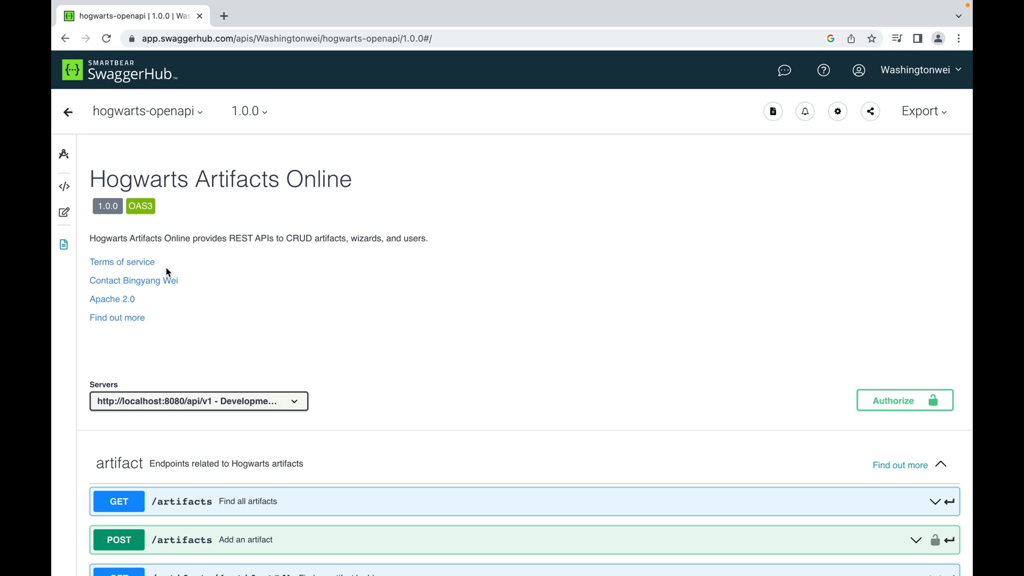
pyautogui.moveTo(111, 300)
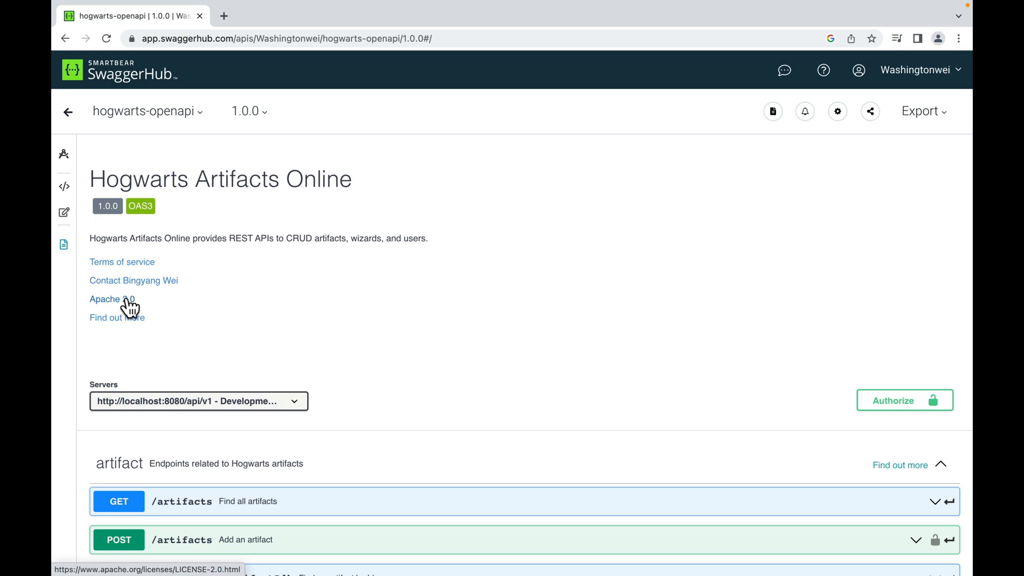
pyautogui.moveTo(116, 317)
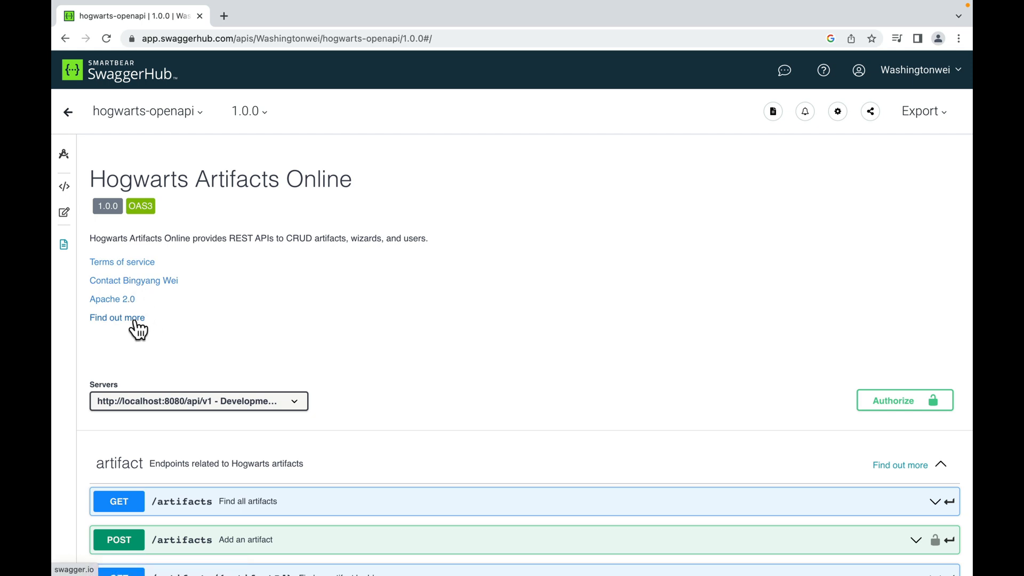
pyautogui.scroll(-3)
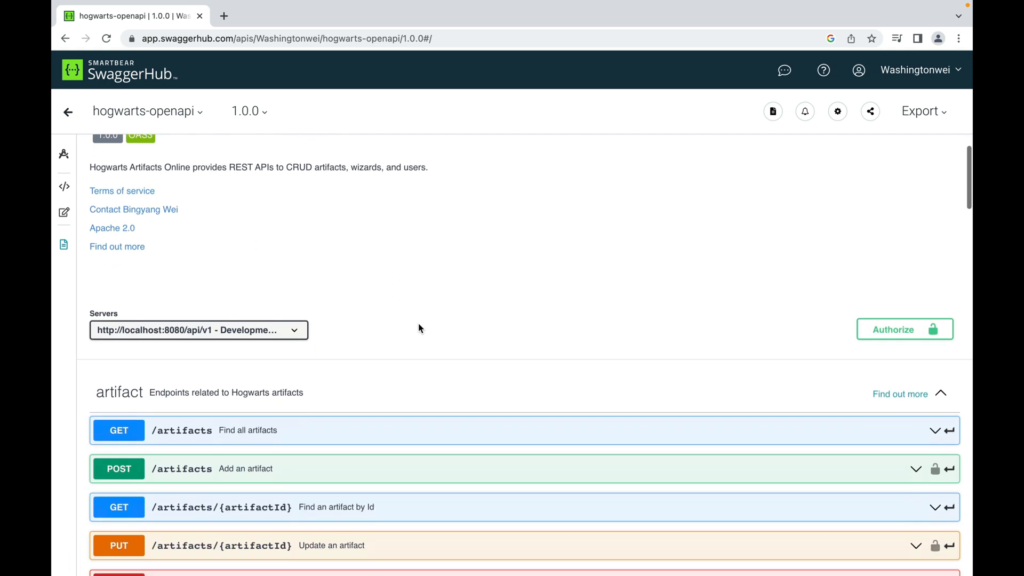
pyautogui.scroll(-3)
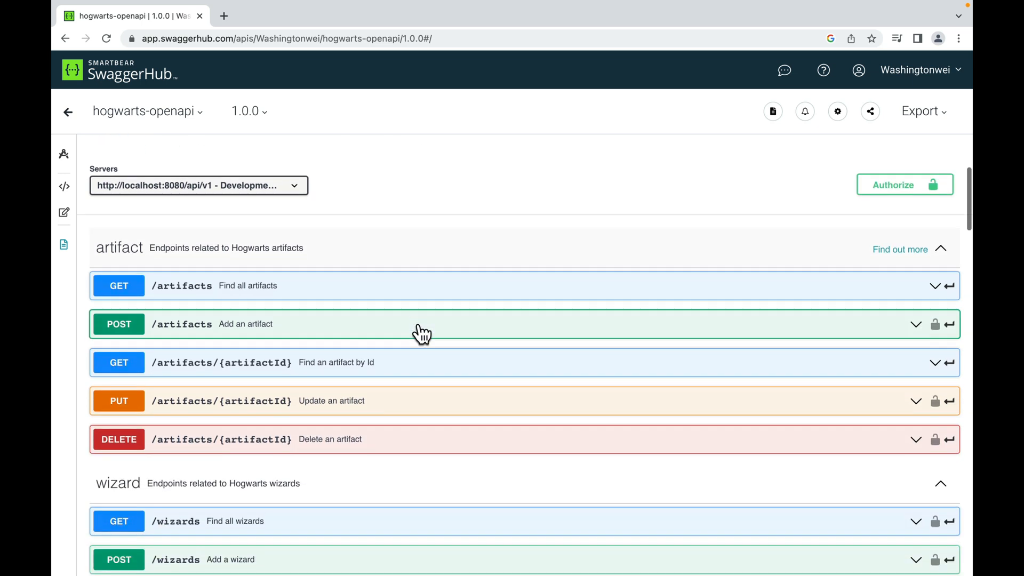
pyautogui.moveTo(555, 200)
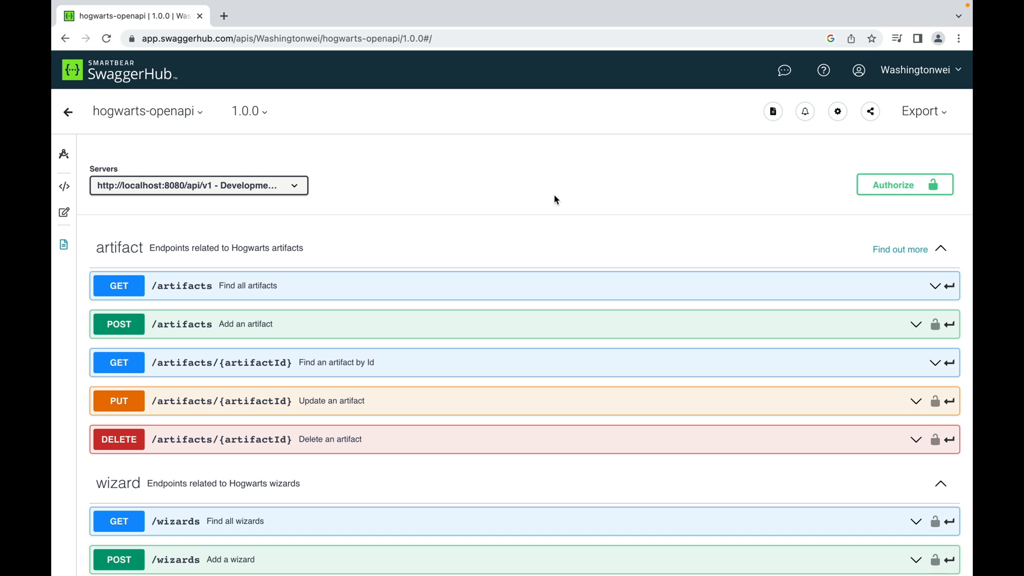
pyautogui.moveTo(444, 243)
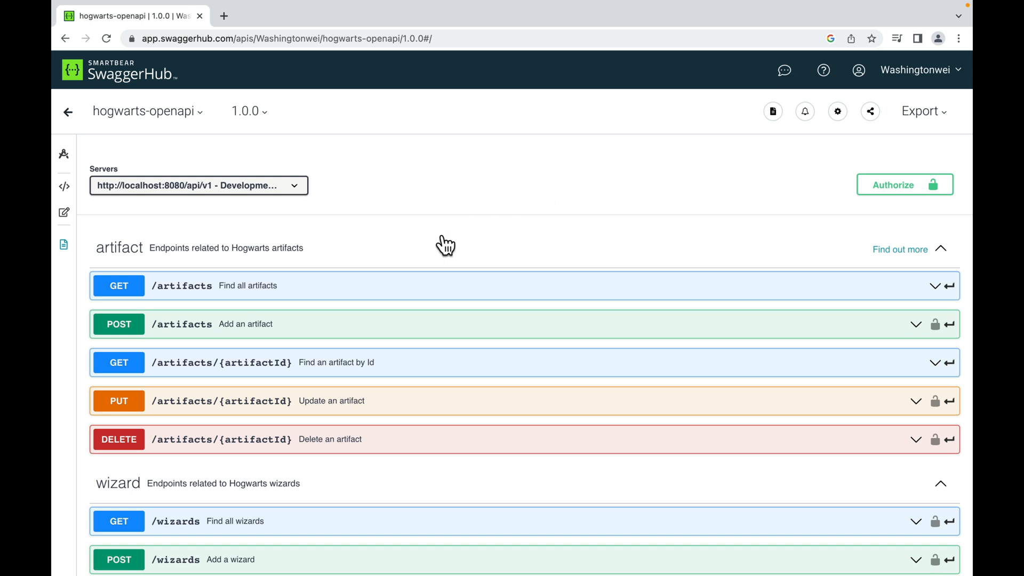
pyautogui.moveTo(598, 229)
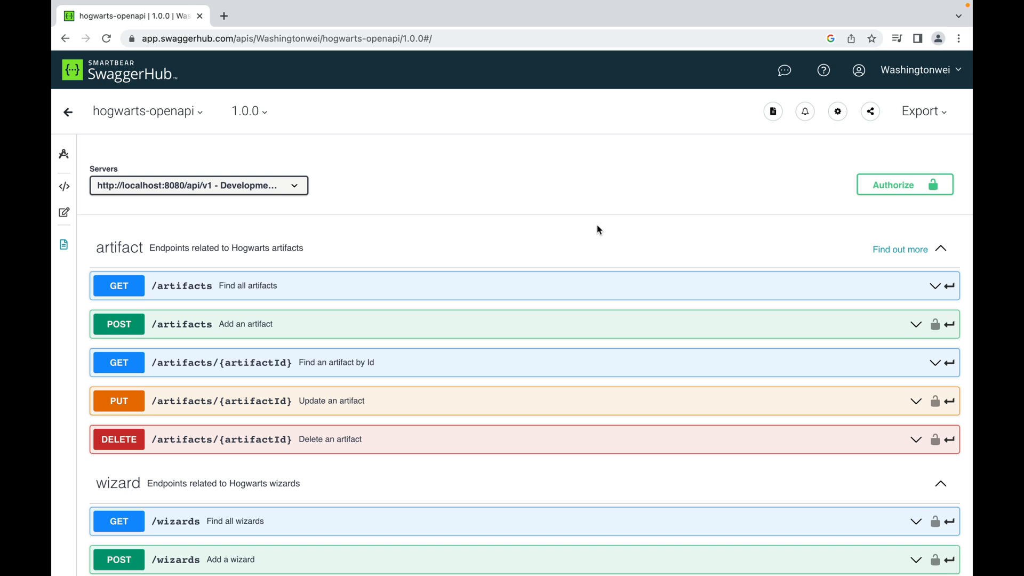
pyautogui.scroll(3)
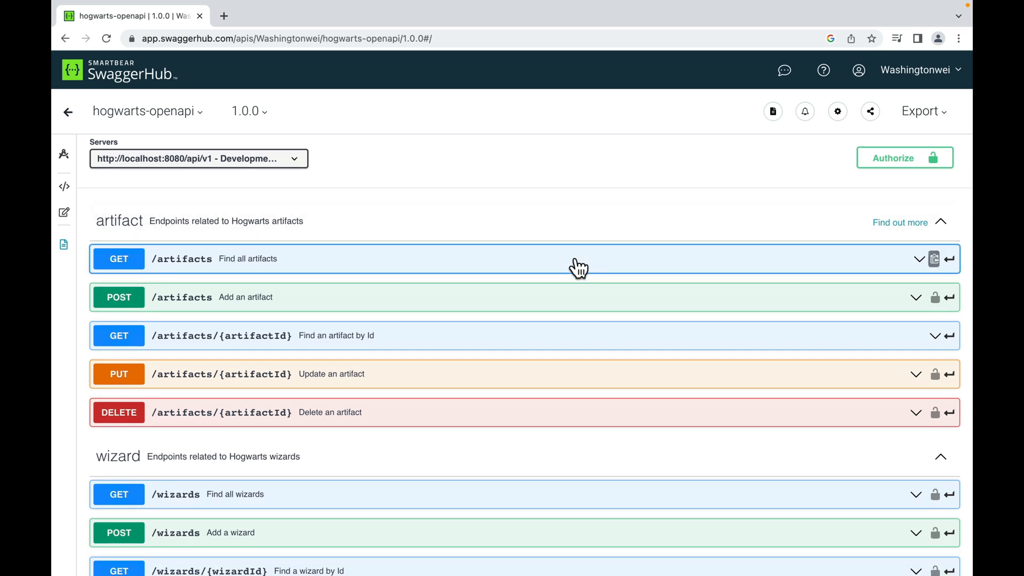
pyautogui.moveTo(649, 180)
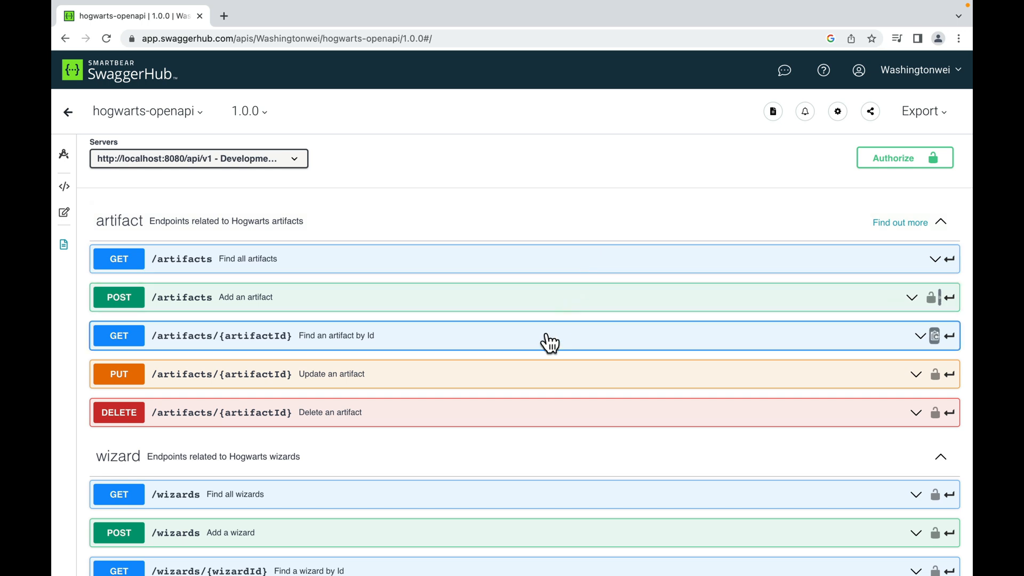
pyautogui.moveTo(527, 381)
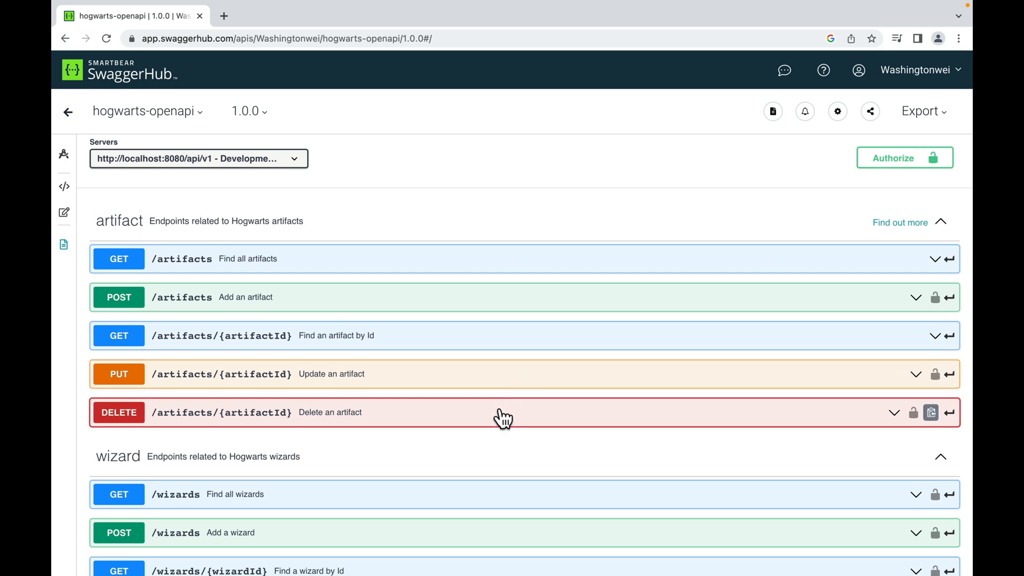
pyautogui.moveTo(661, 217)
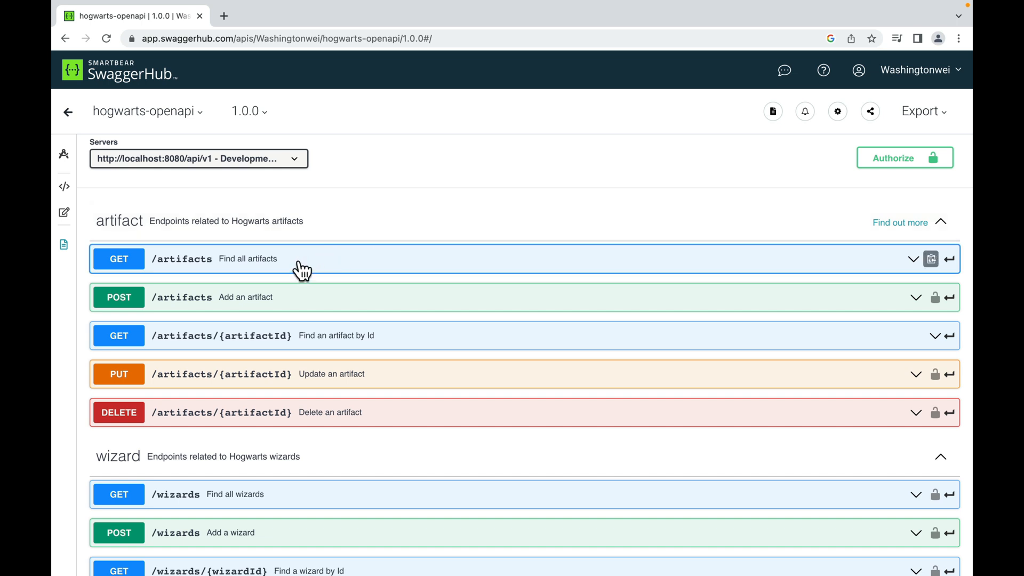
pyautogui.moveTo(207, 268)
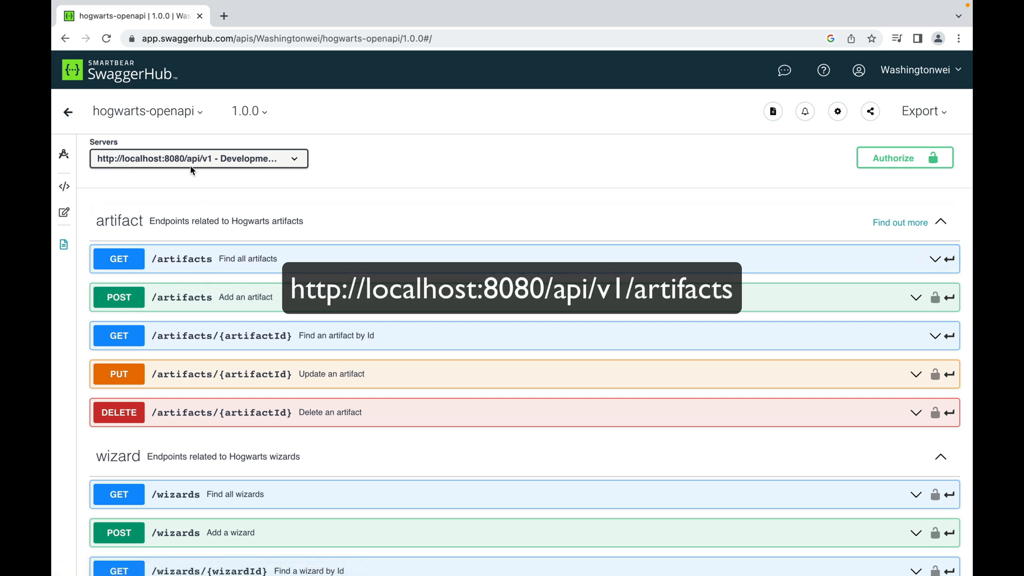
pyautogui.moveTo(210, 194)
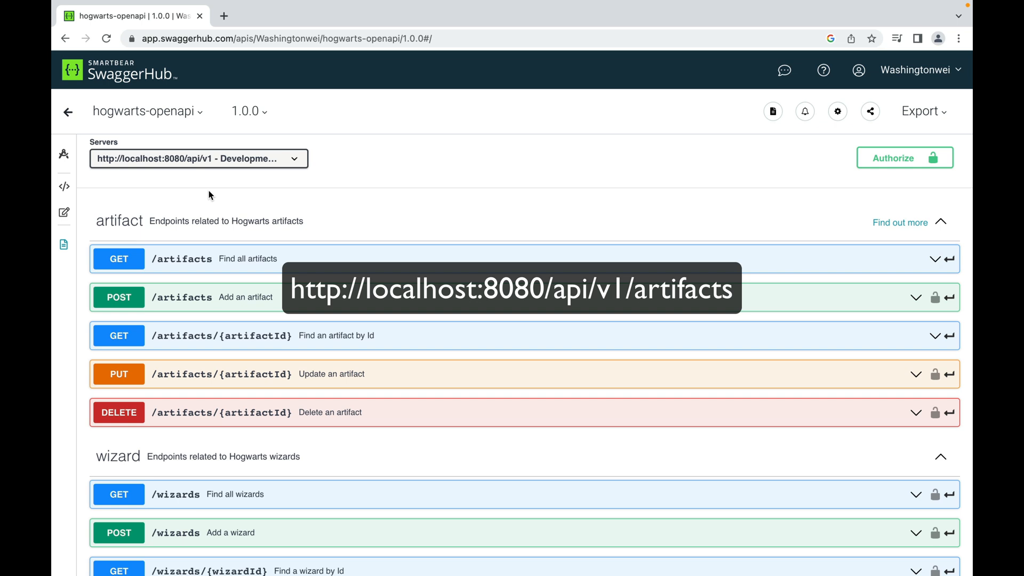
pyautogui.moveTo(206, 165)
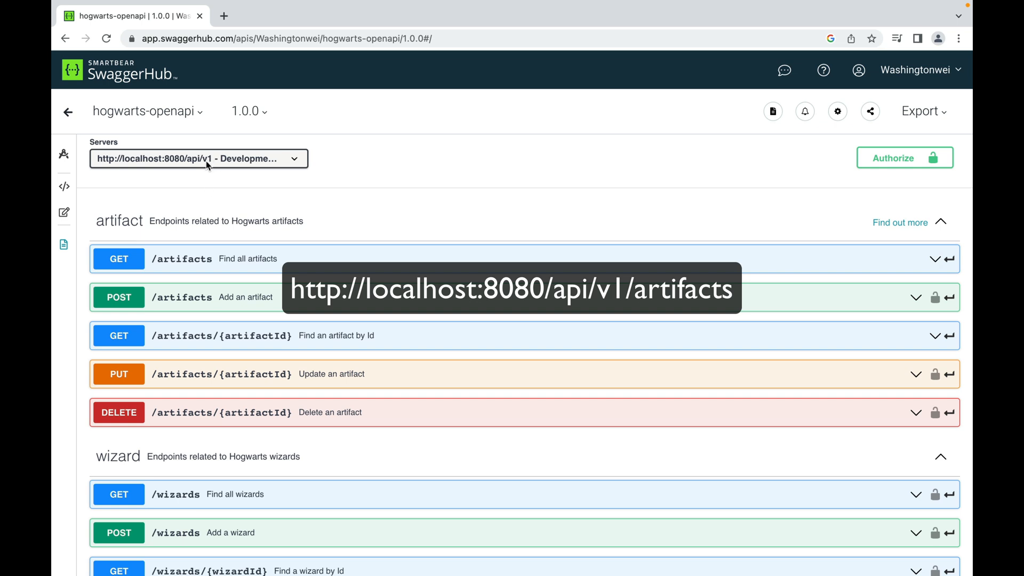
pyautogui.moveTo(221, 198)
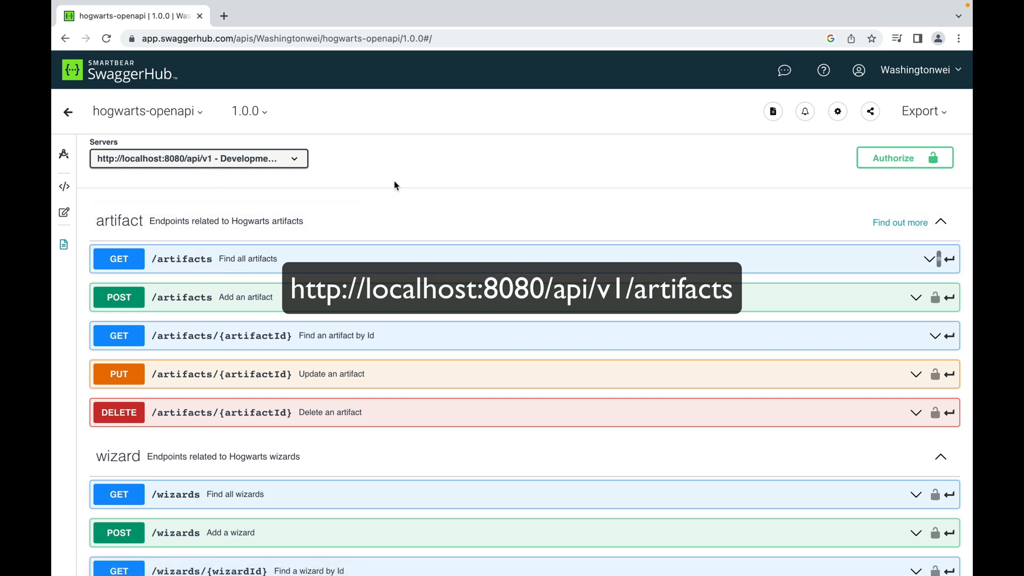
pyautogui.moveTo(394, 186)
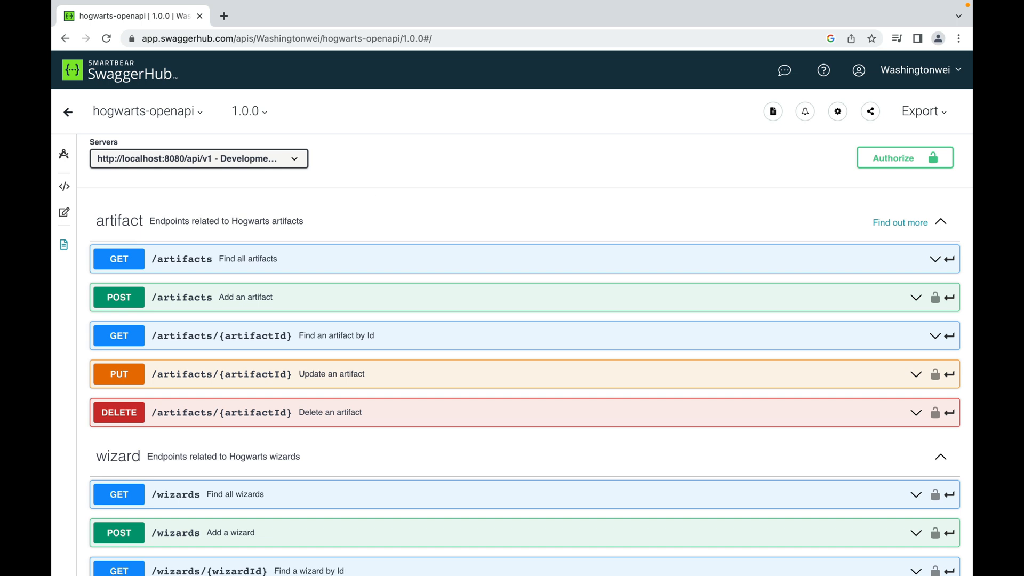
pyautogui.moveTo(281, 242)
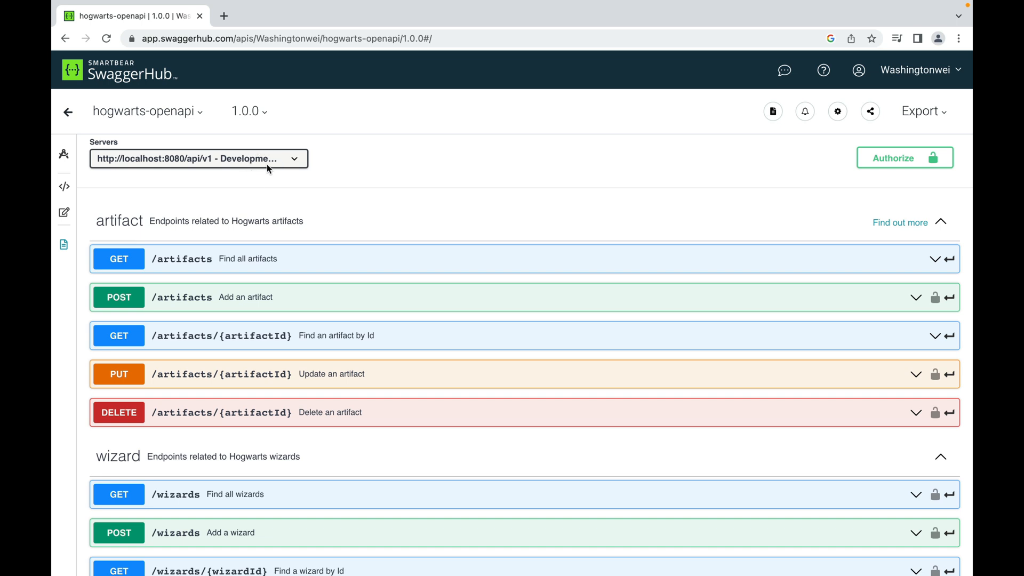
pyautogui.moveTo(500, 204)
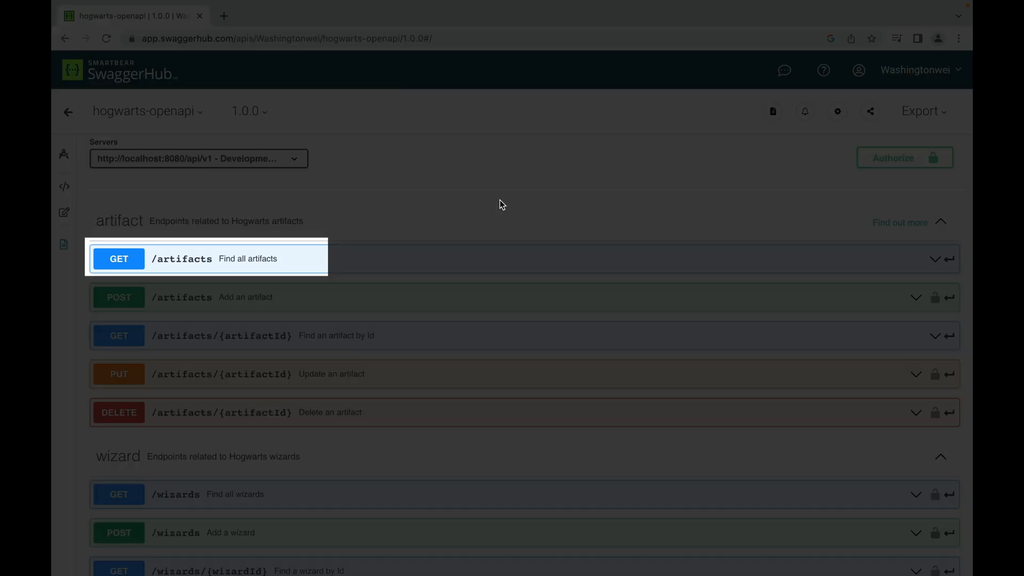
pyautogui.moveTo(245, 335)
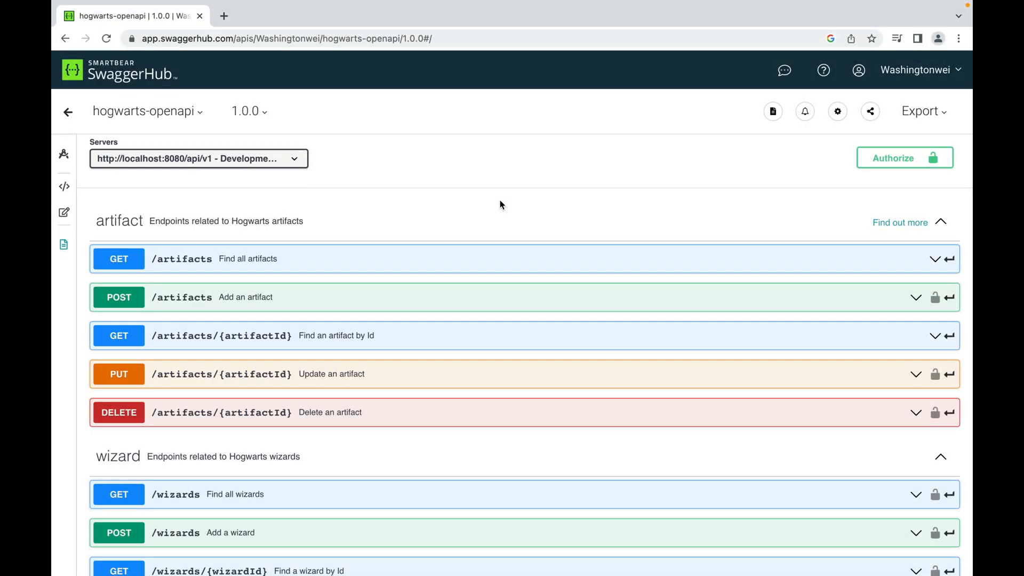
pyautogui.click(192, 297)
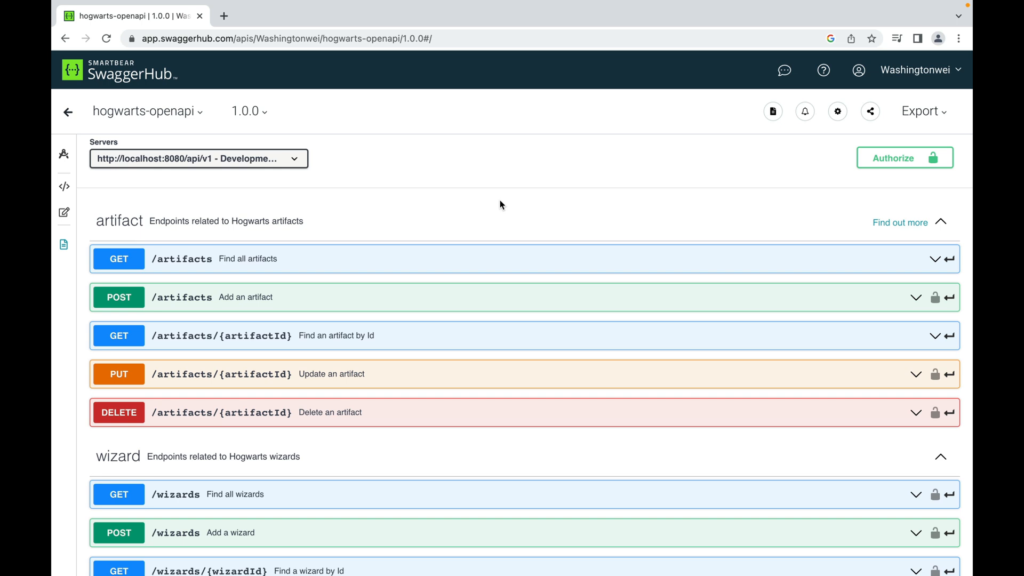
pyautogui.moveTo(382, 267)
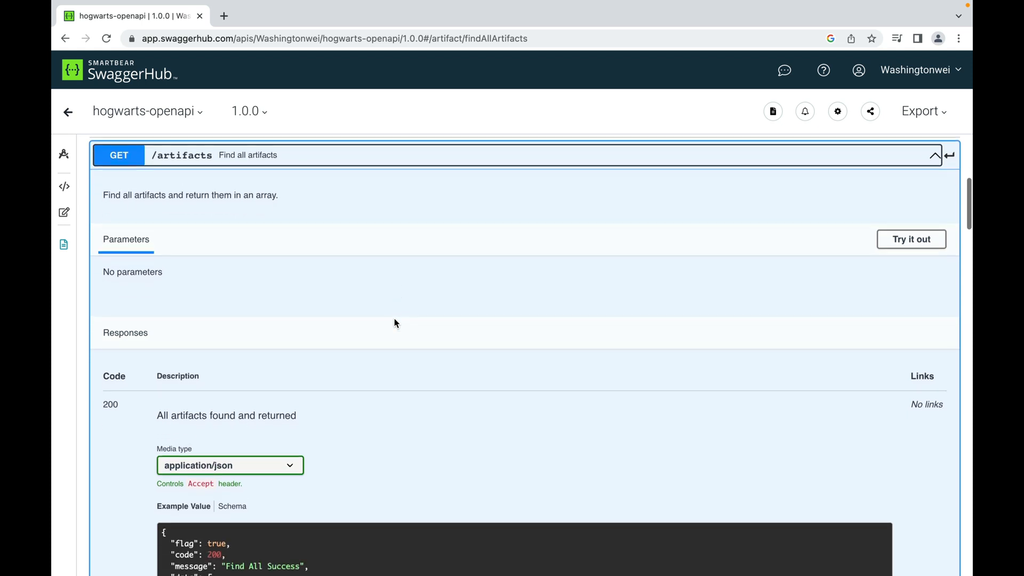
pyautogui.moveTo(297, 188)
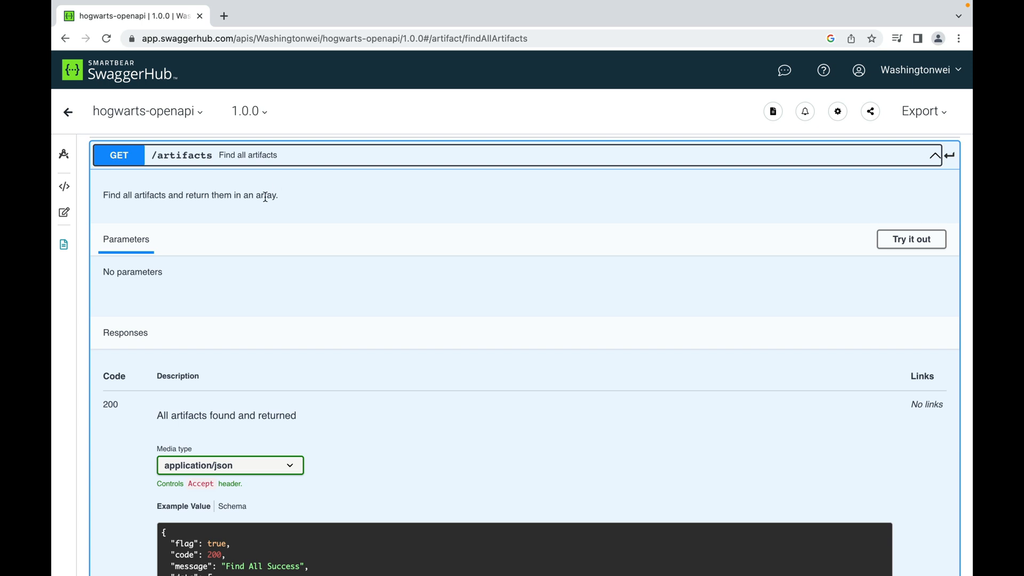
pyautogui.moveTo(320, 198)
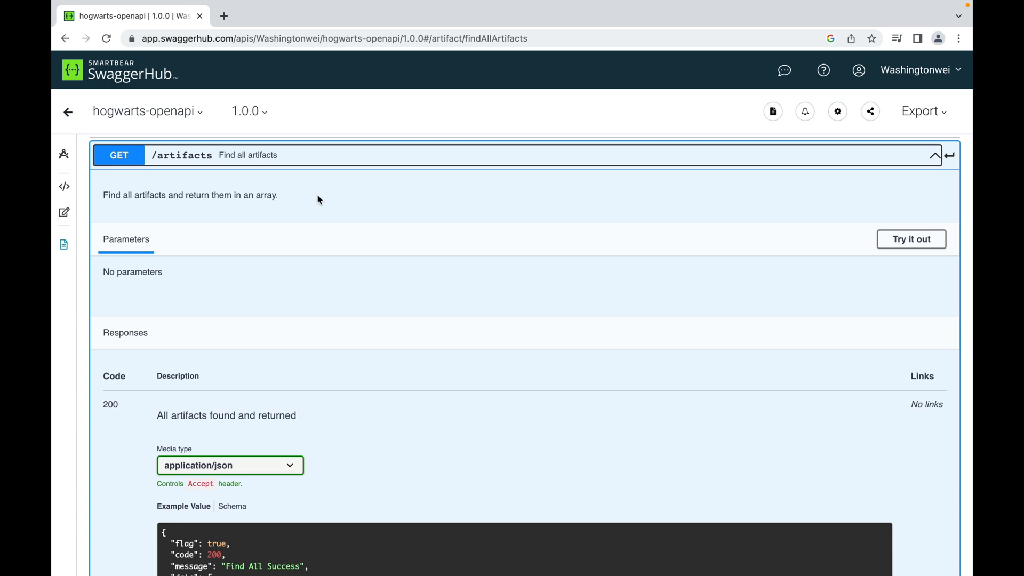
pyautogui.moveTo(273, 302)
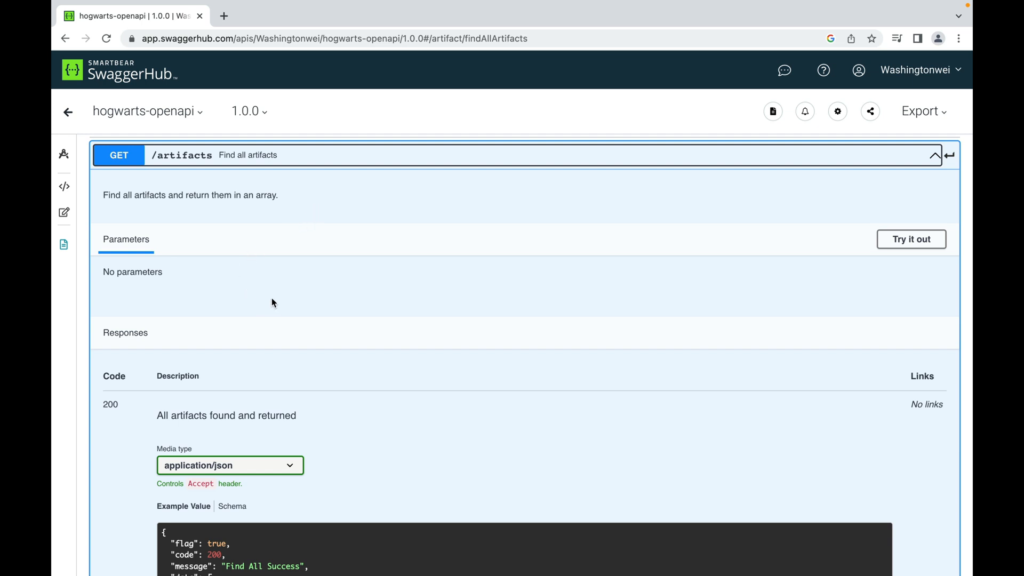
pyautogui.moveTo(341, 246)
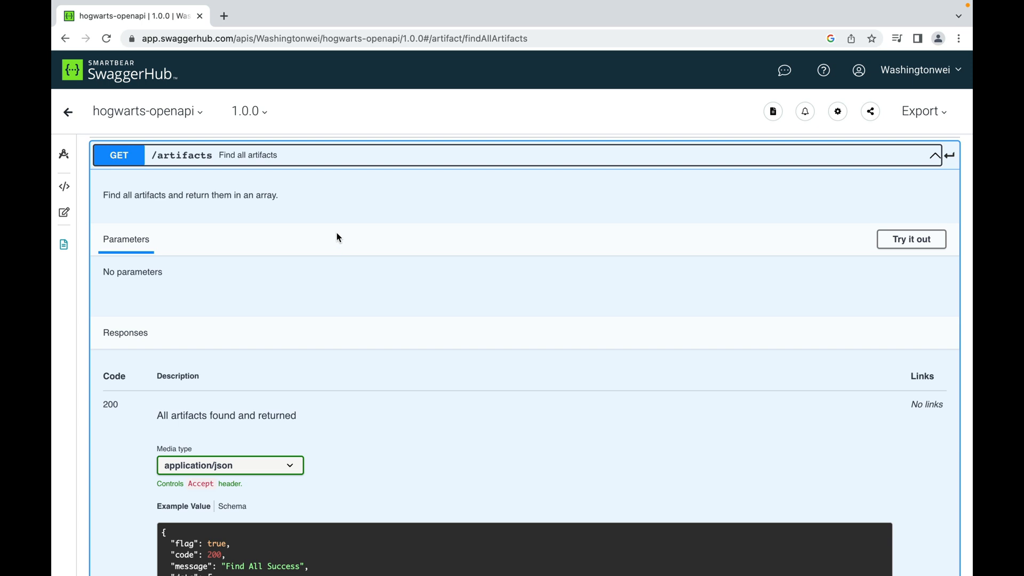
pyautogui.moveTo(351, 277)
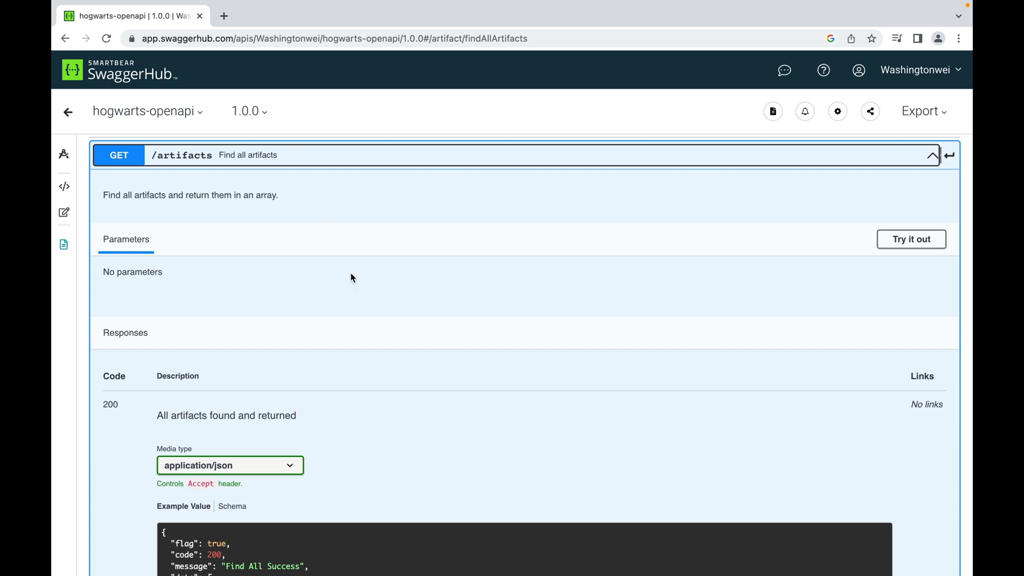
# Scroll GET /artifacts to its 200 example listing the Deluminator and Invisibility Cloak.
pyautogui.scroll(-3)
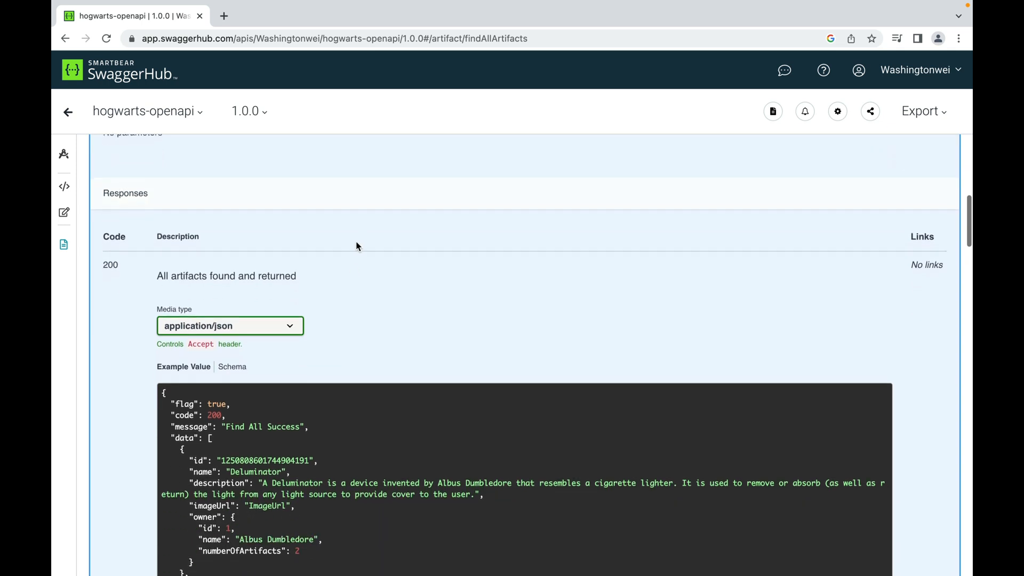
pyautogui.moveTo(383, 245)
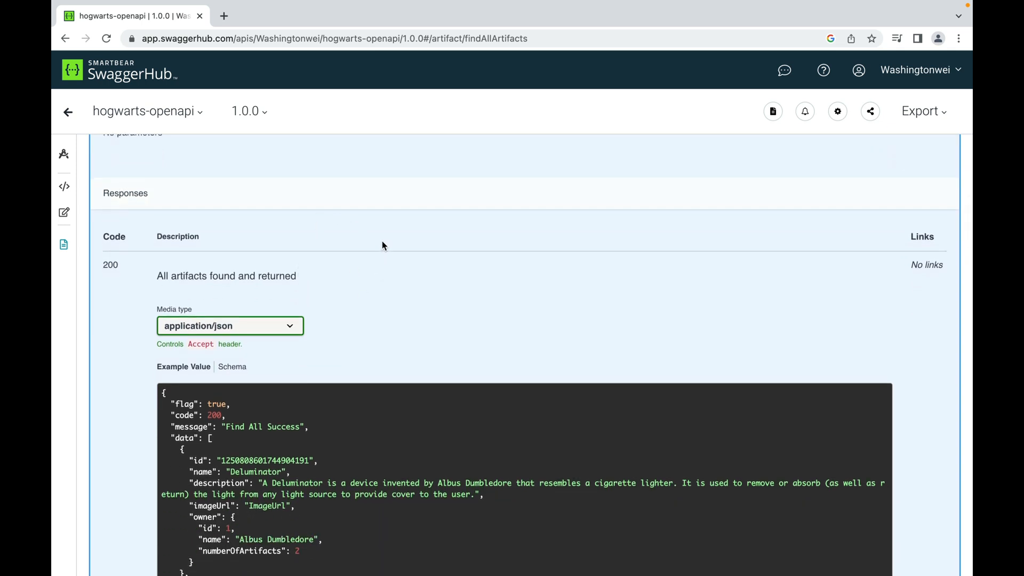
pyautogui.scroll(-3)
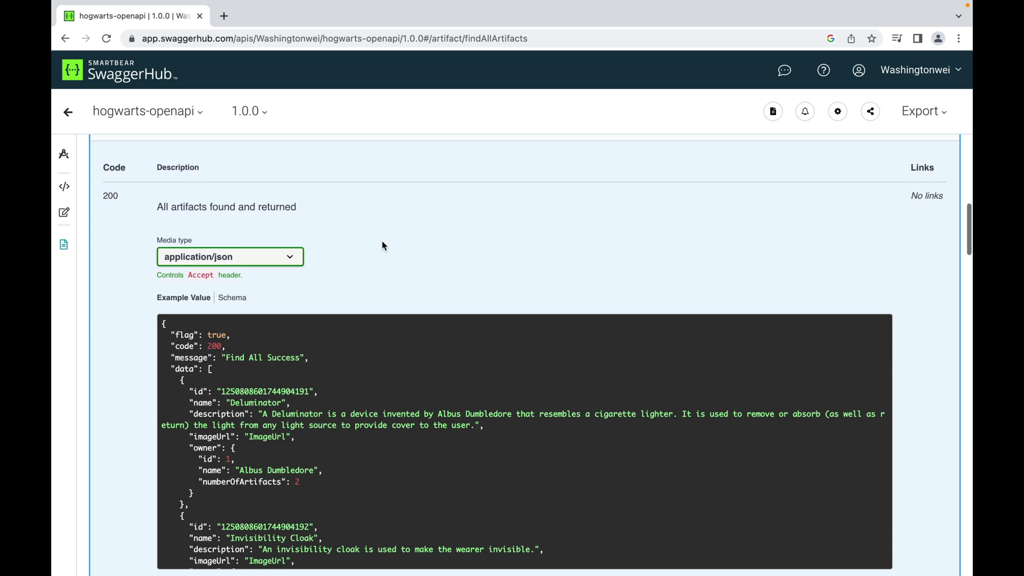
pyautogui.moveTo(110, 195)
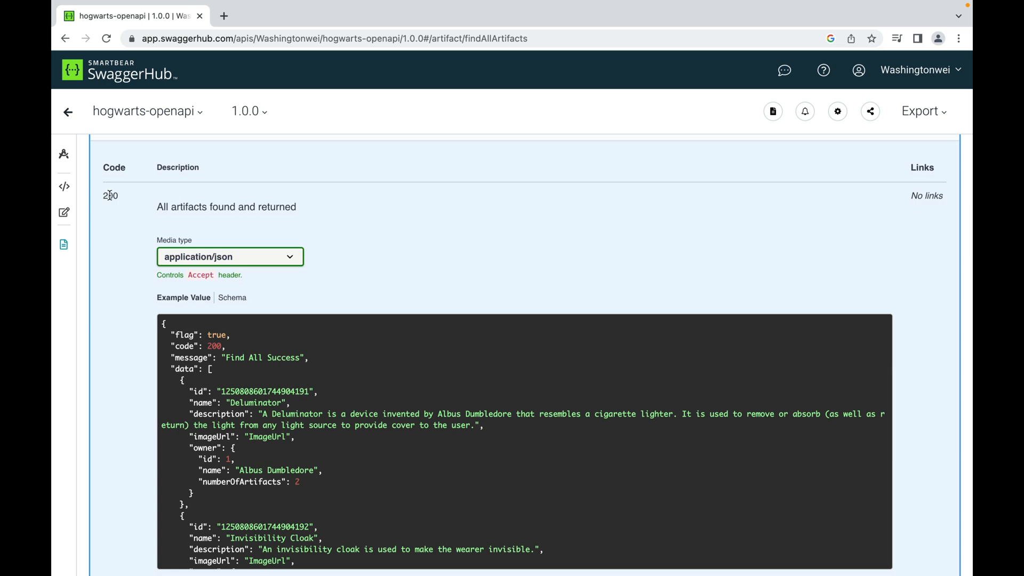
pyautogui.moveTo(125, 203)
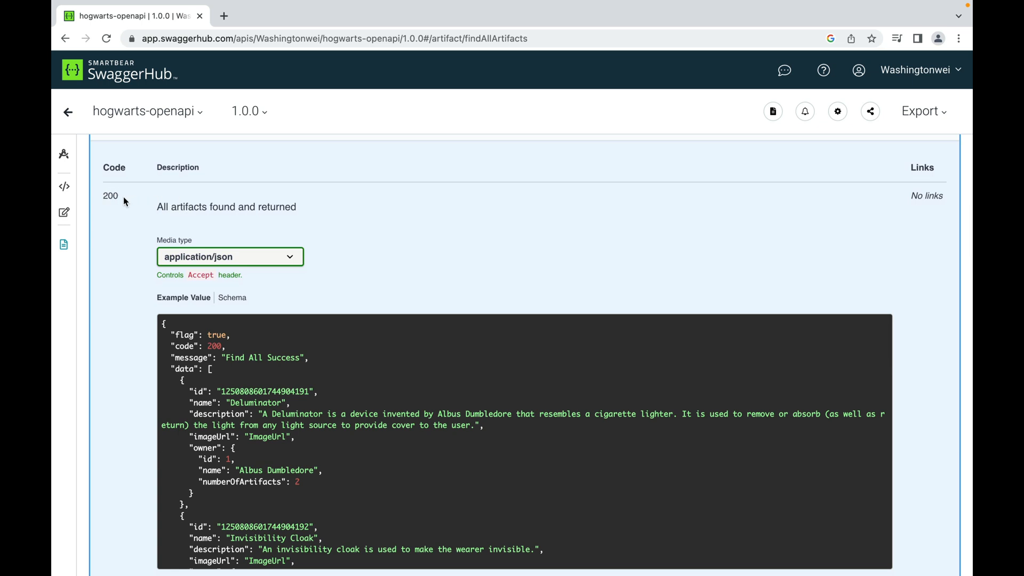
pyautogui.moveTo(311, 209)
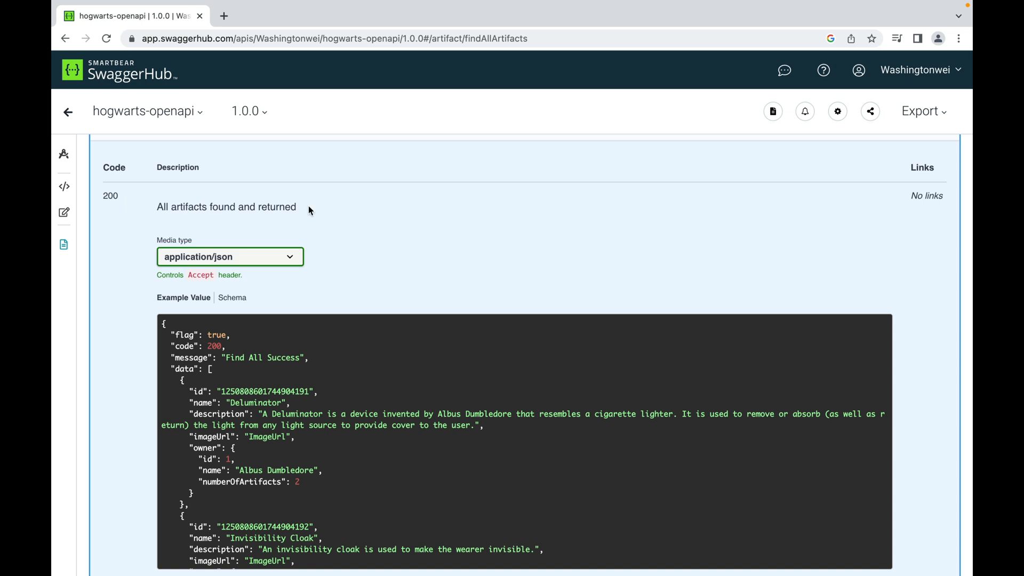
pyautogui.scroll(-3)
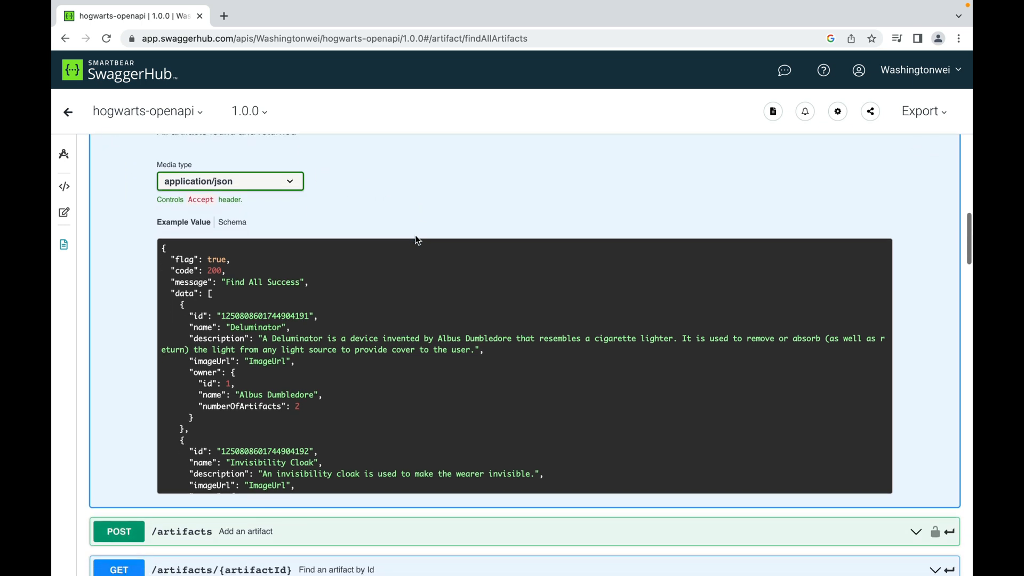
pyautogui.scroll(3)
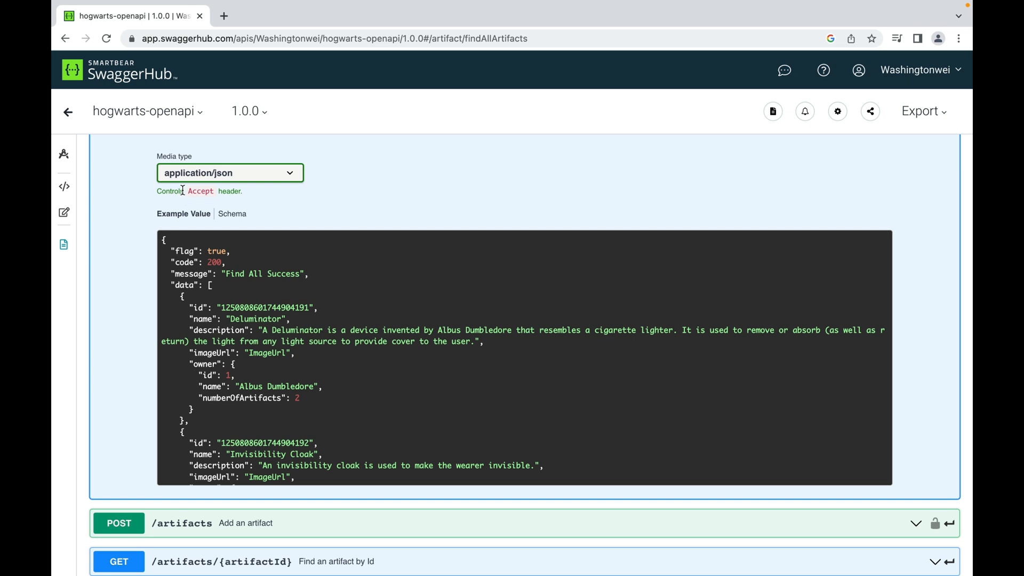
pyautogui.moveTo(230, 177)
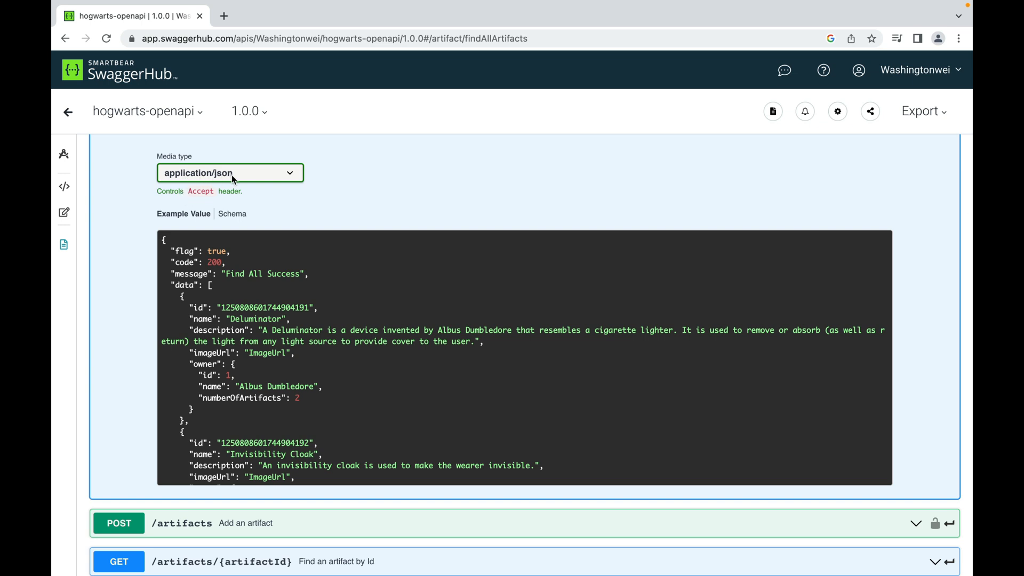
pyautogui.moveTo(228, 332)
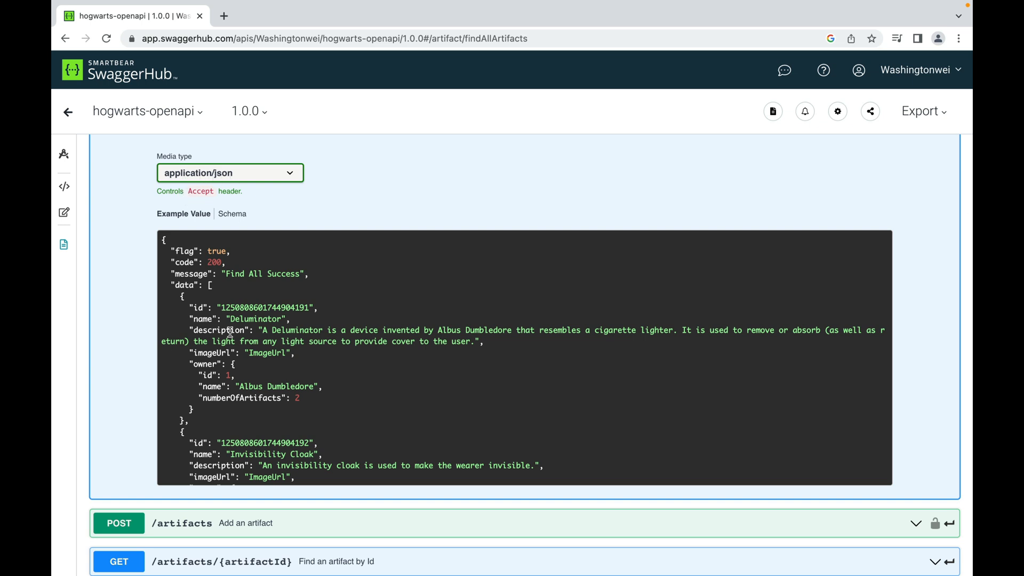
pyautogui.moveTo(459, 308)
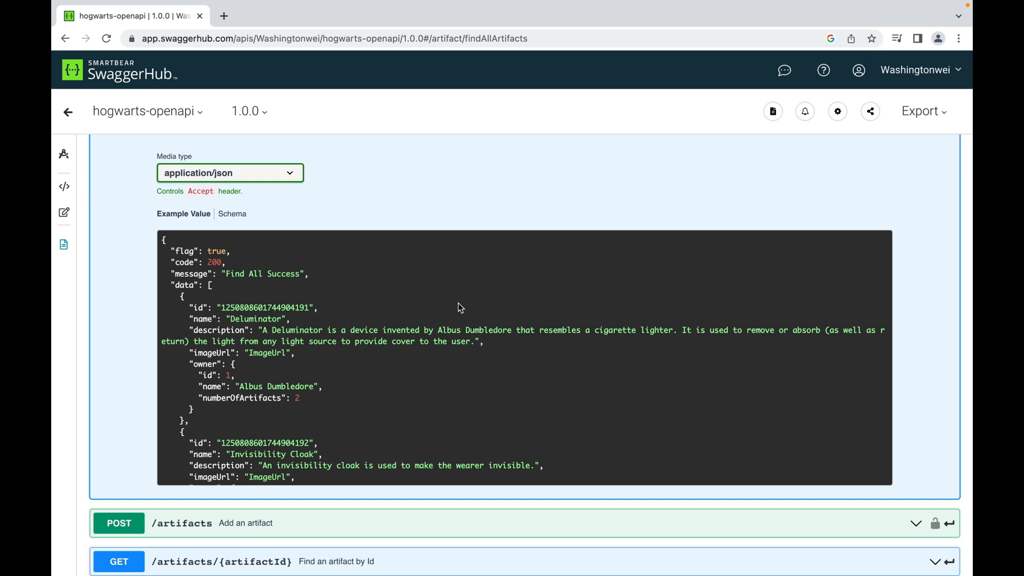
pyautogui.scroll(-3)
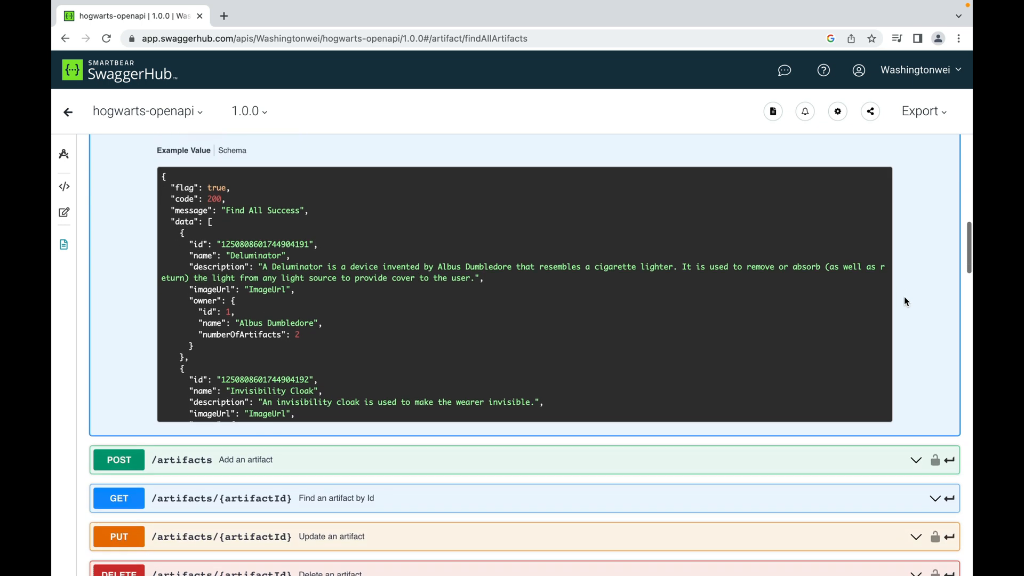
pyautogui.moveTo(181, 190)
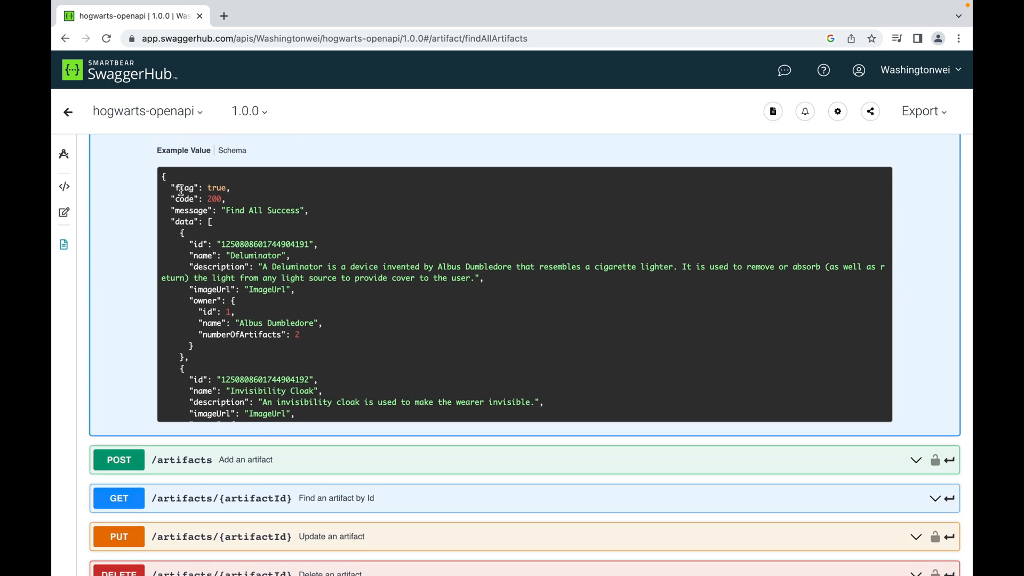
pyautogui.moveTo(103, 270)
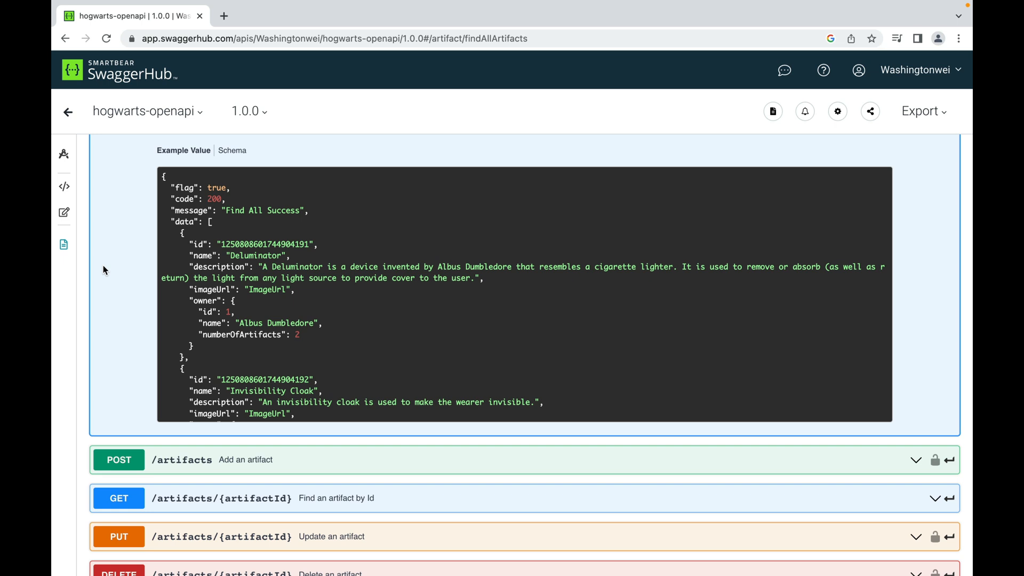
pyautogui.moveTo(113, 294)
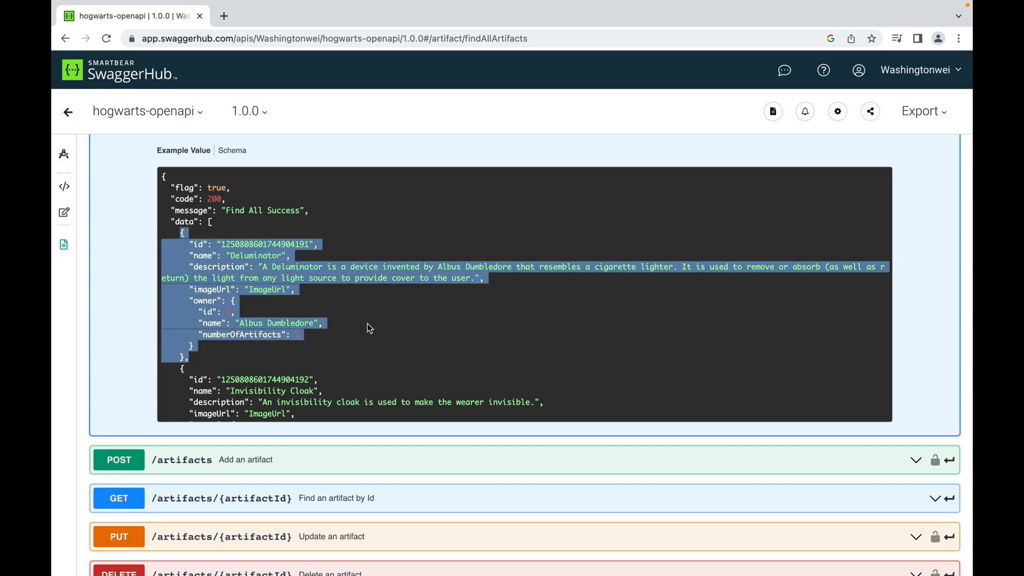
pyautogui.scroll(-3)
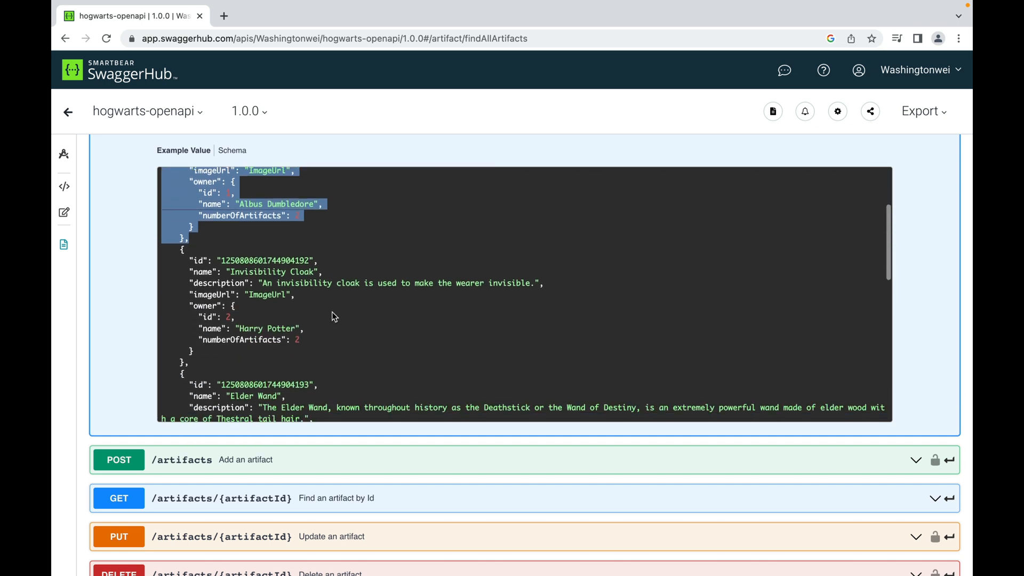
pyautogui.moveTo(306, 327)
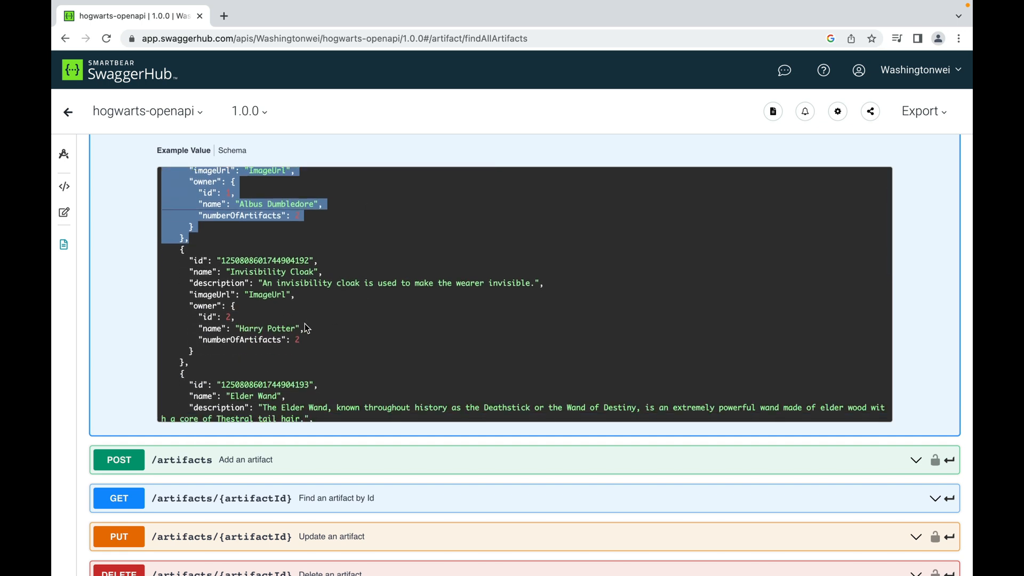
pyautogui.scroll(-3)
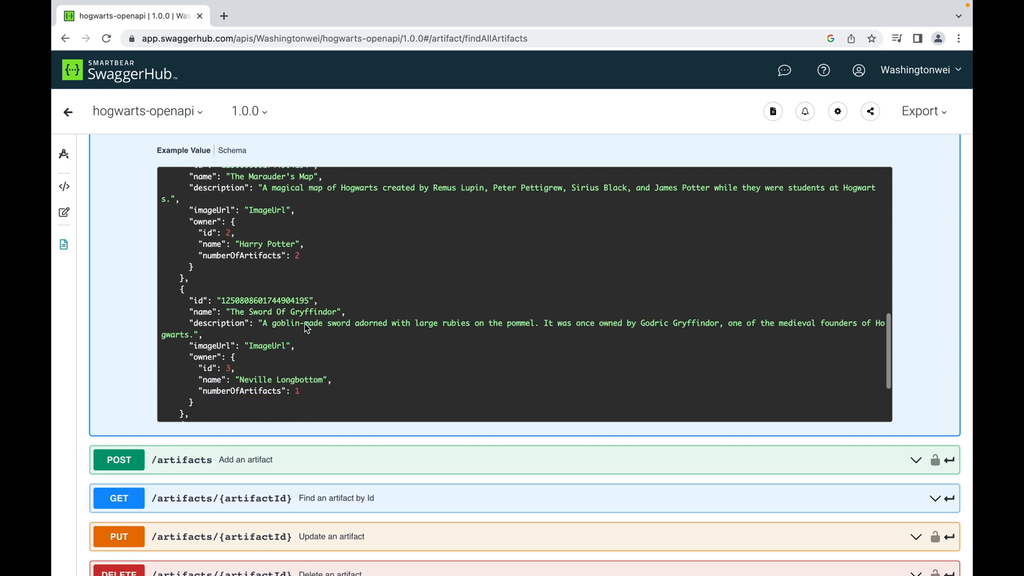
pyautogui.scroll(-3)
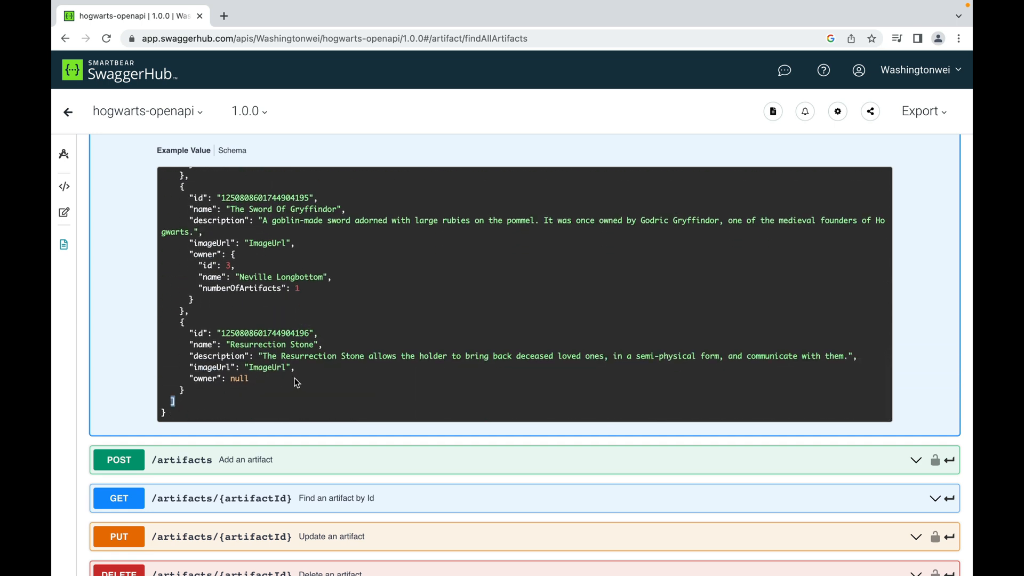
pyautogui.moveTo(441, 337)
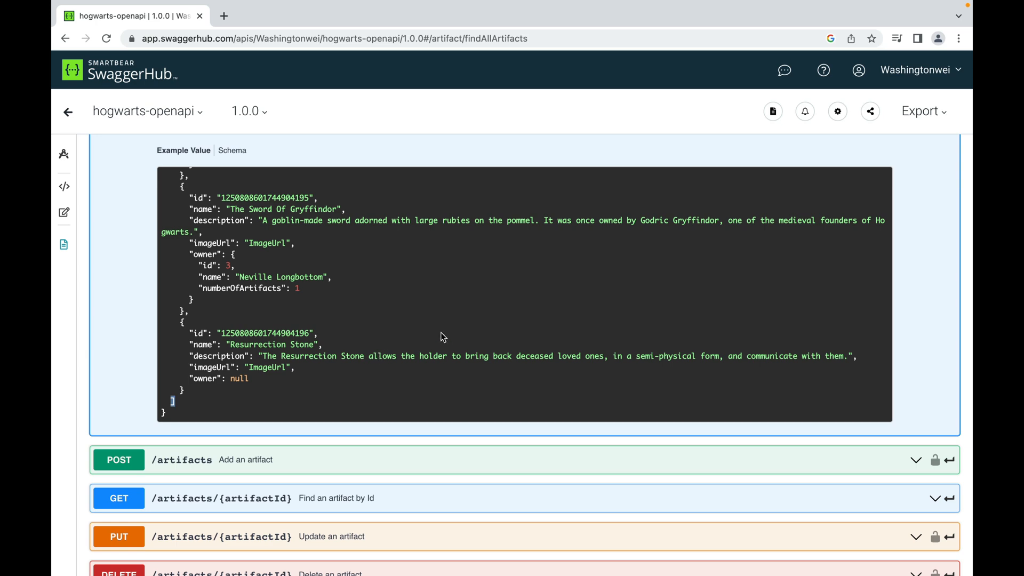
pyautogui.scroll(3)
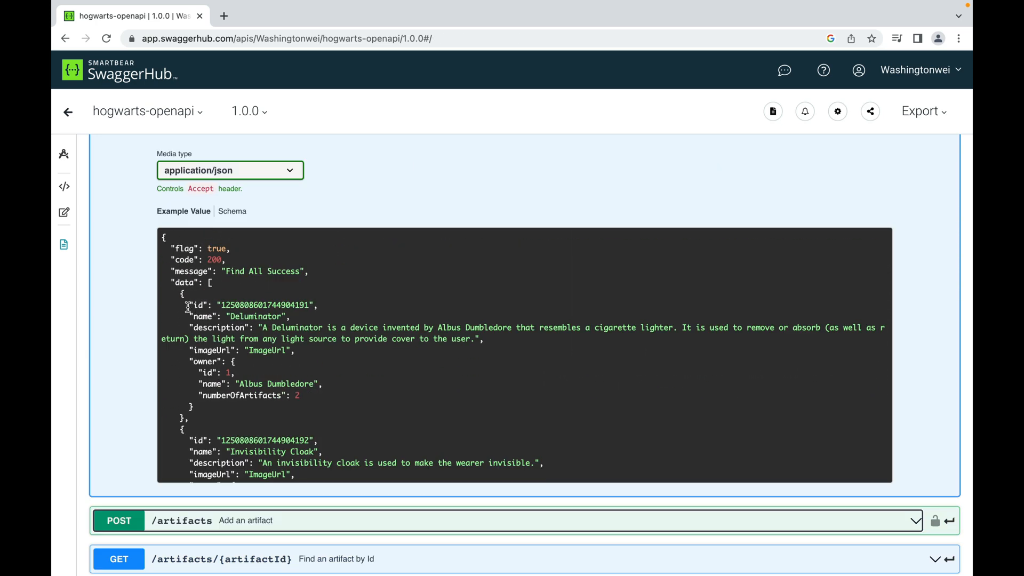
pyautogui.moveTo(203, 317)
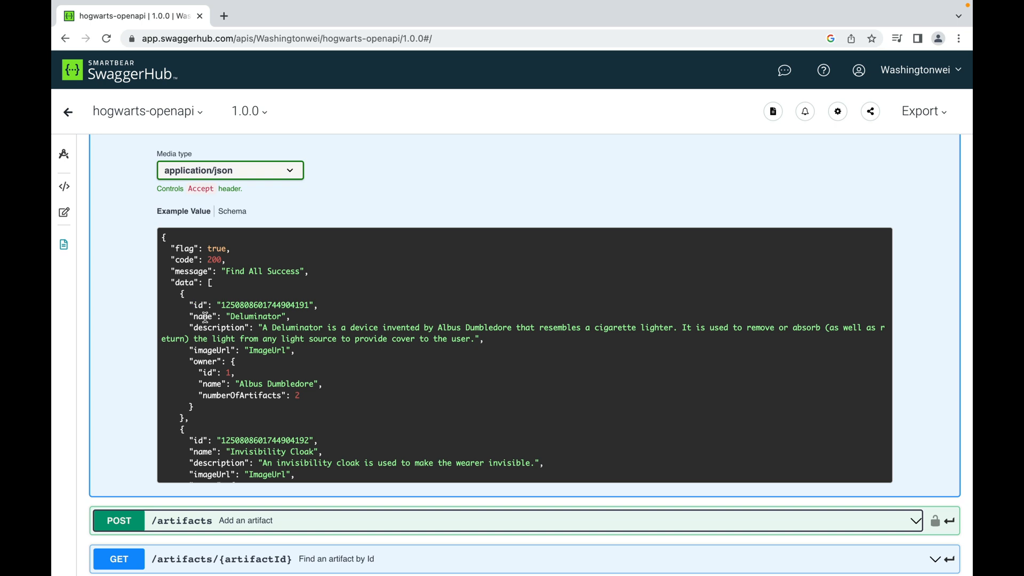
pyautogui.moveTo(210, 346)
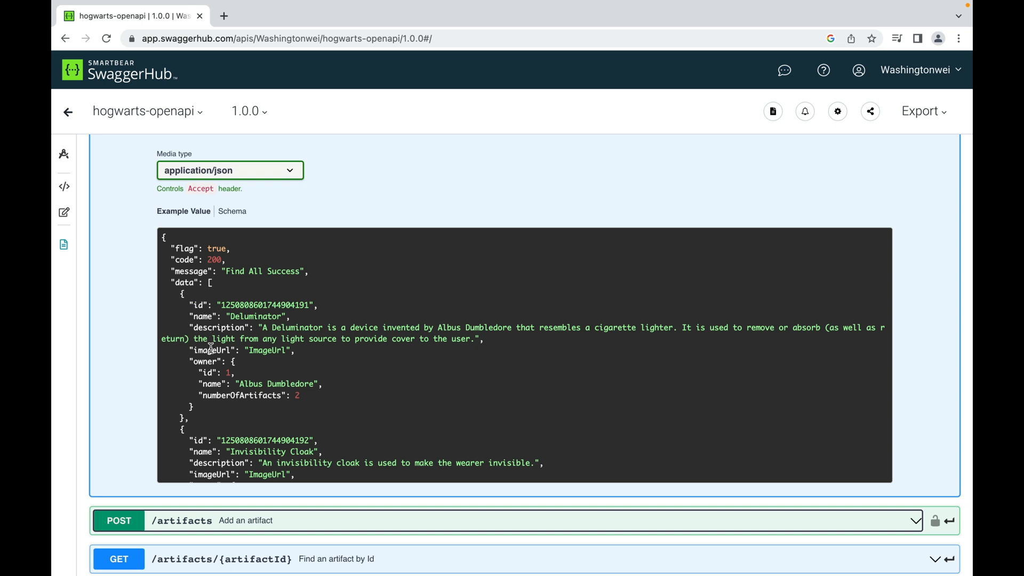
pyautogui.moveTo(207, 351)
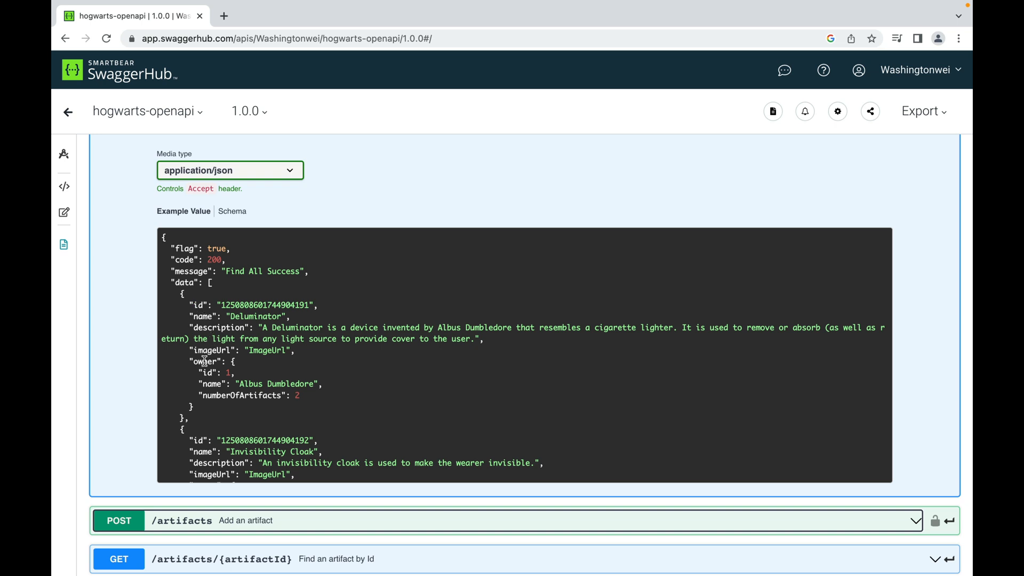
pyautogui.moveTo(273, 315)
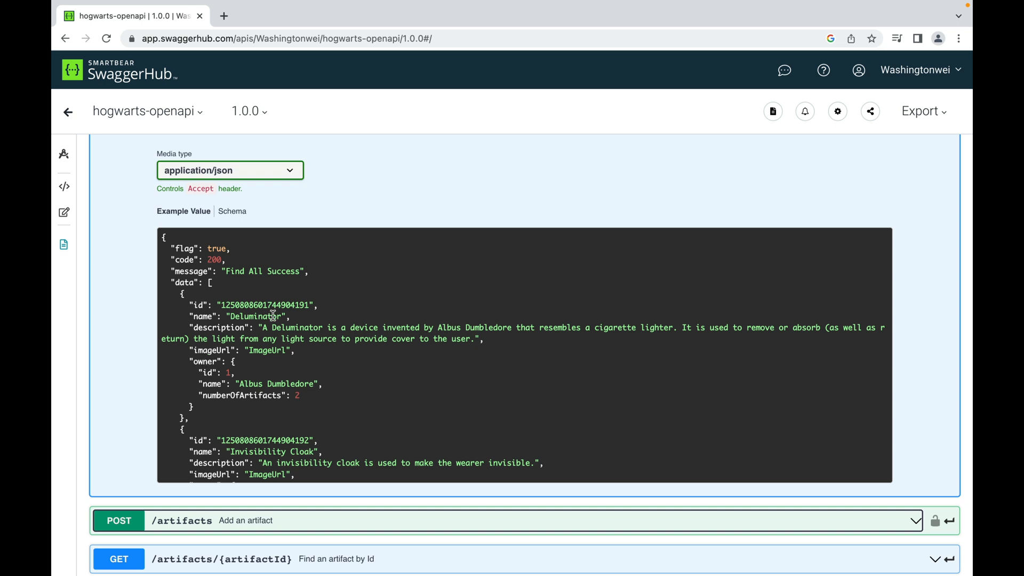
pyautogui.moveTo(344, 317)
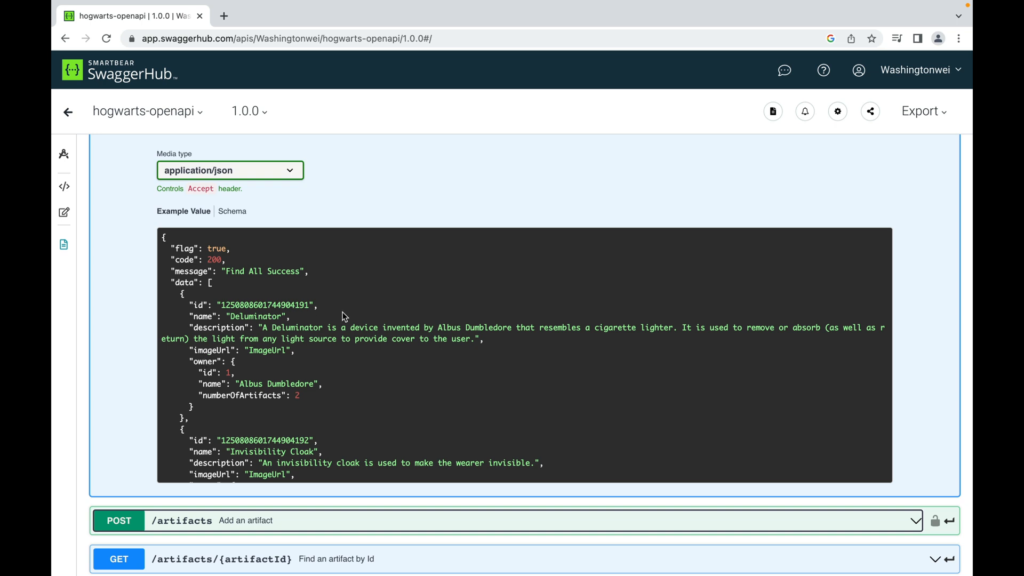
pyautogui.moveTo(233, 211)
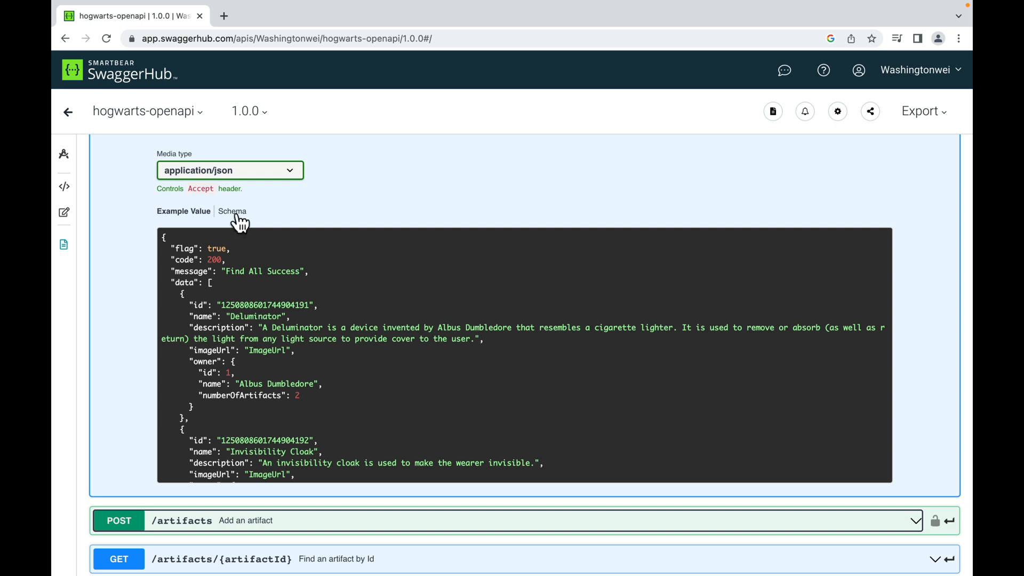
pyautogui.click(230, 211)
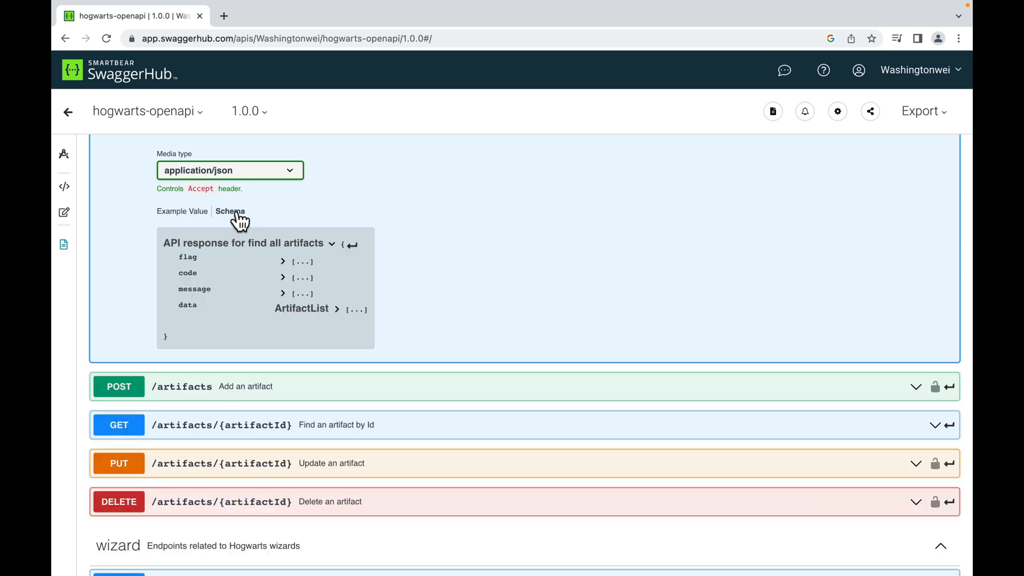
pyautogui.moveTo(307, 244)
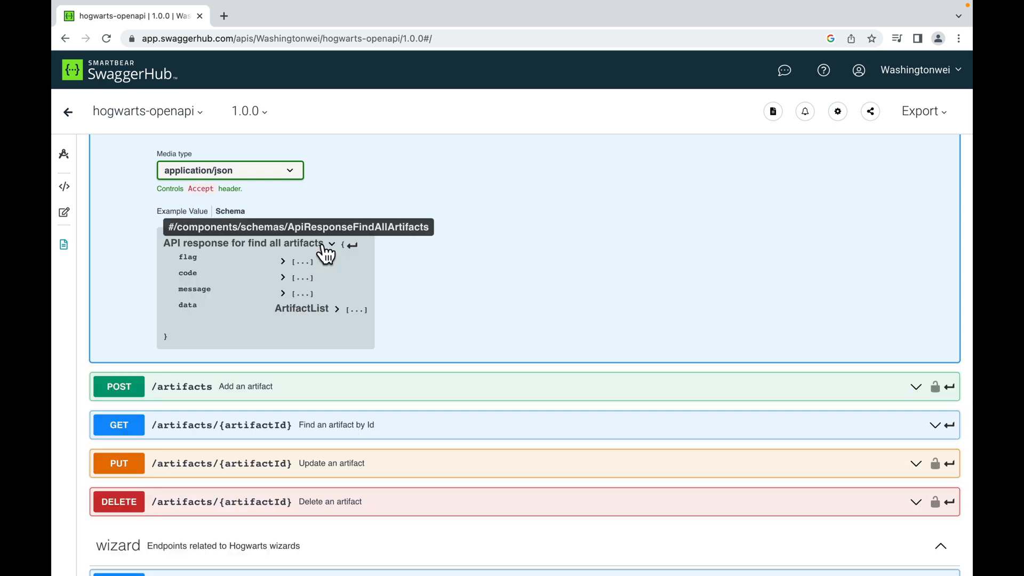
pyautogui.moveTo(305, 201)
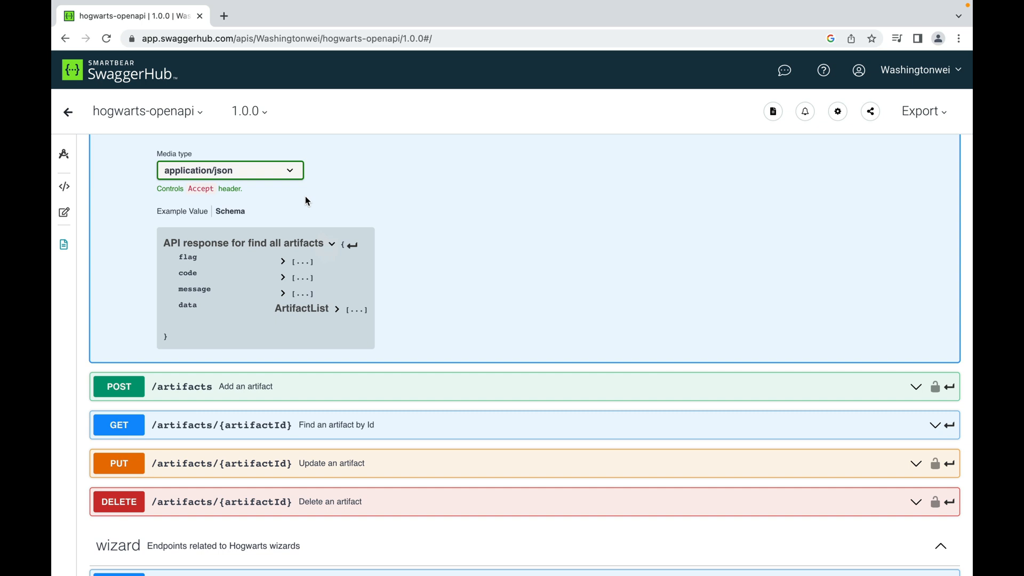
pyautogui.moveTo(191, 274)
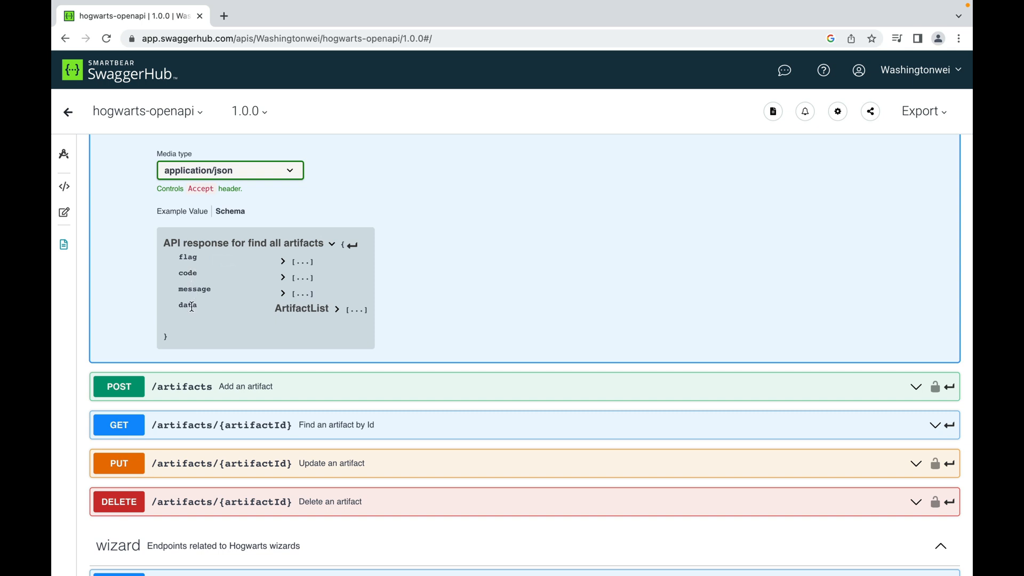
pyautogui.click(183, 211)
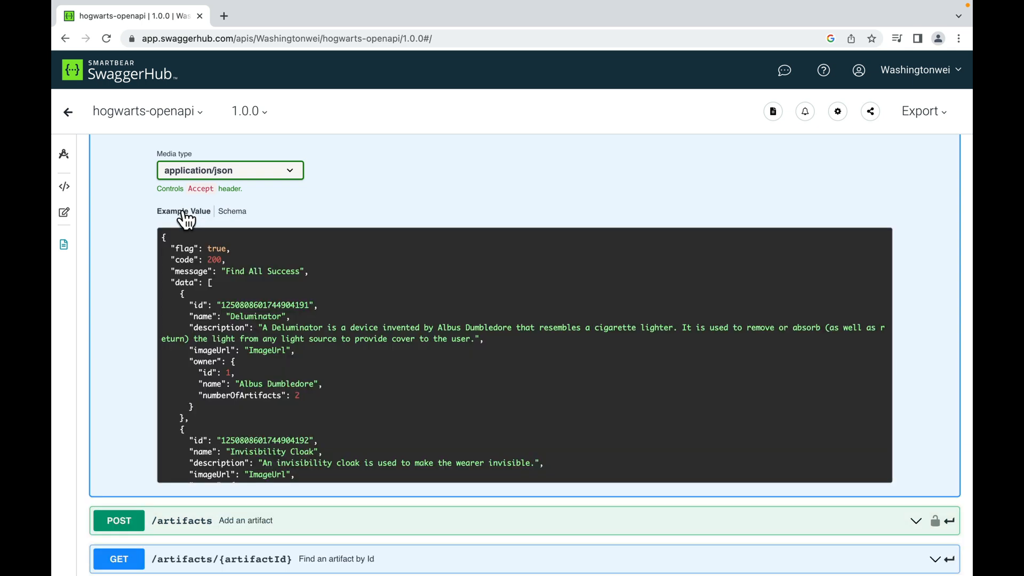
pyautogui.scroll(-3)
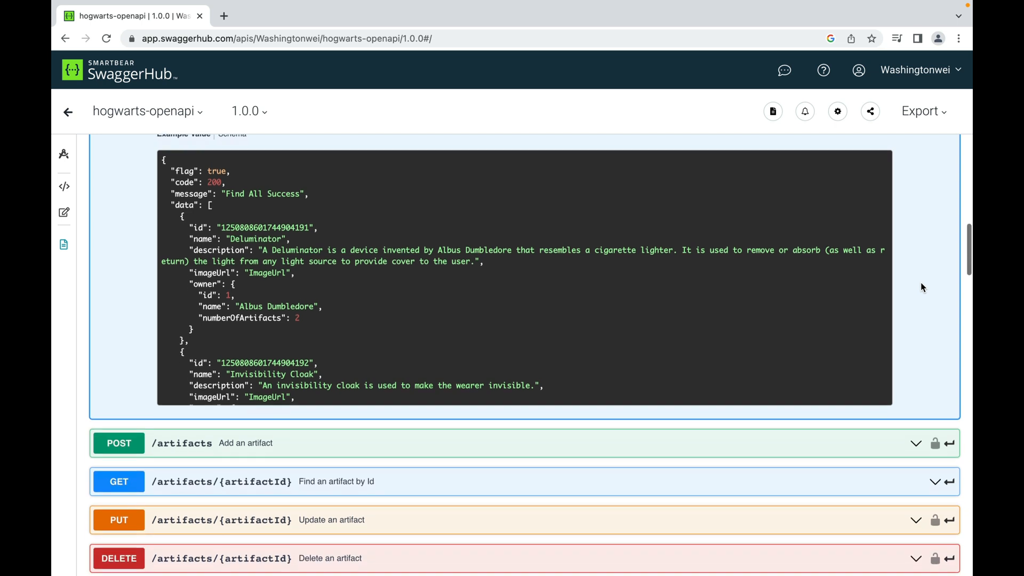
pyautogui.scroll(-3)
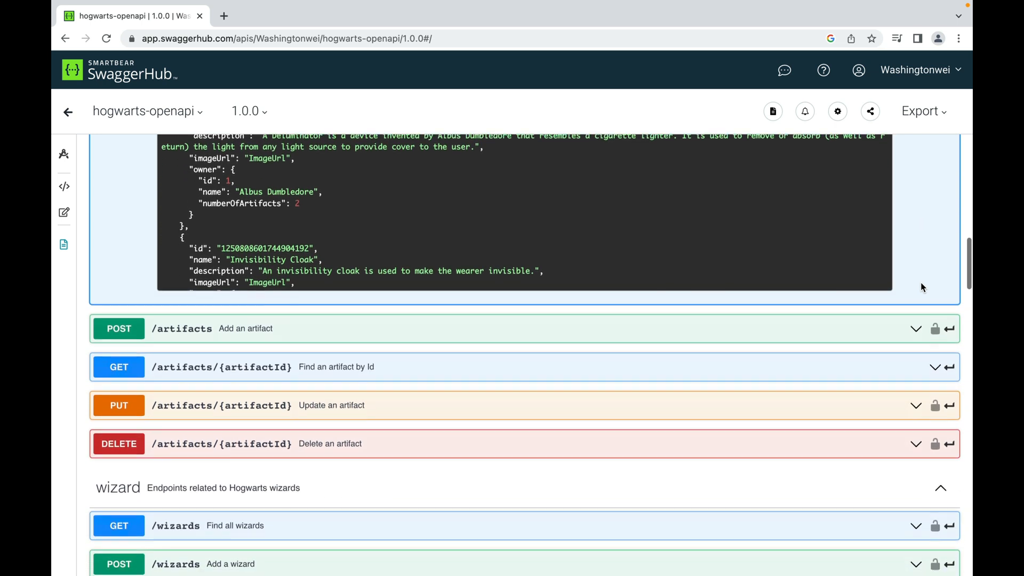
# Expand the find-artifact-by-Id operation and scroll down to its 200 response.
pyautogui.click(457, 366)
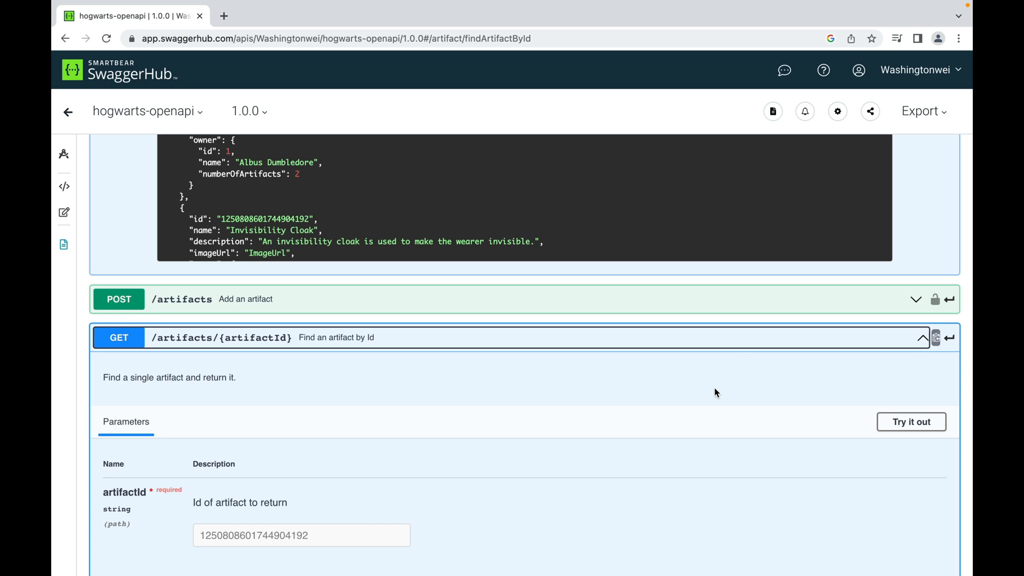
pyautogui.scroll(-3)
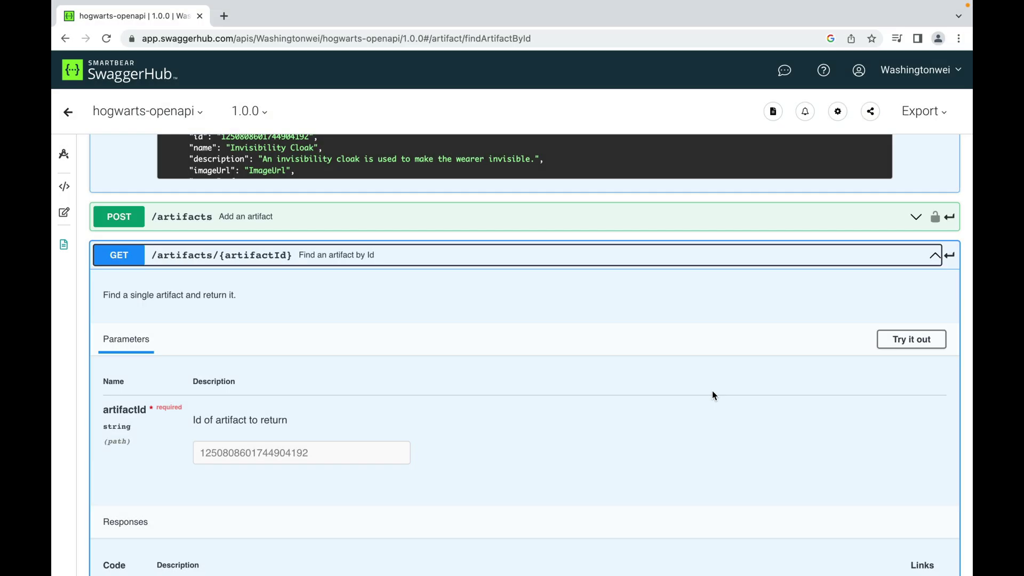
pyautogui.moveTo(283, 305)
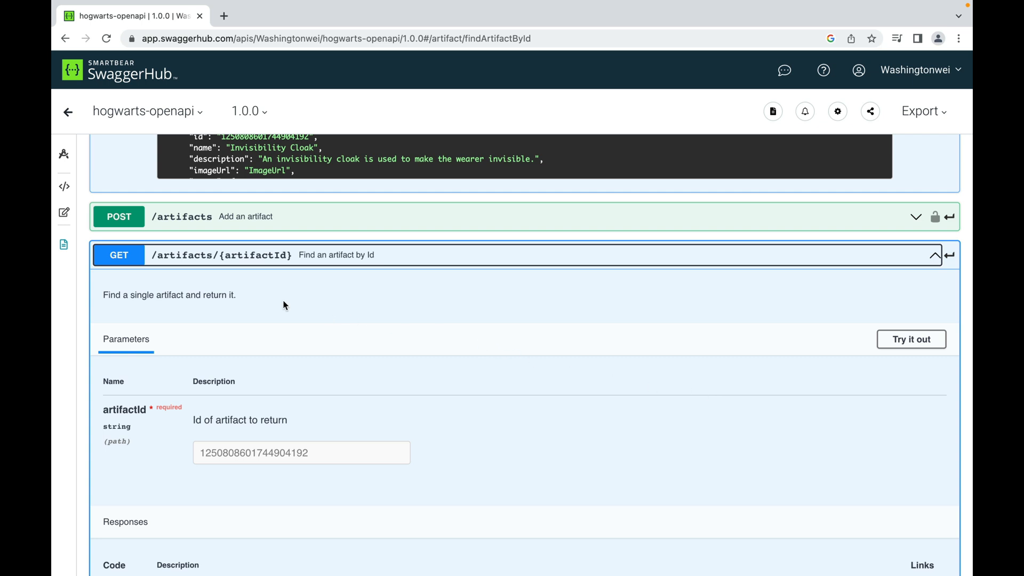
pyautogui.moveTo(241, 297)
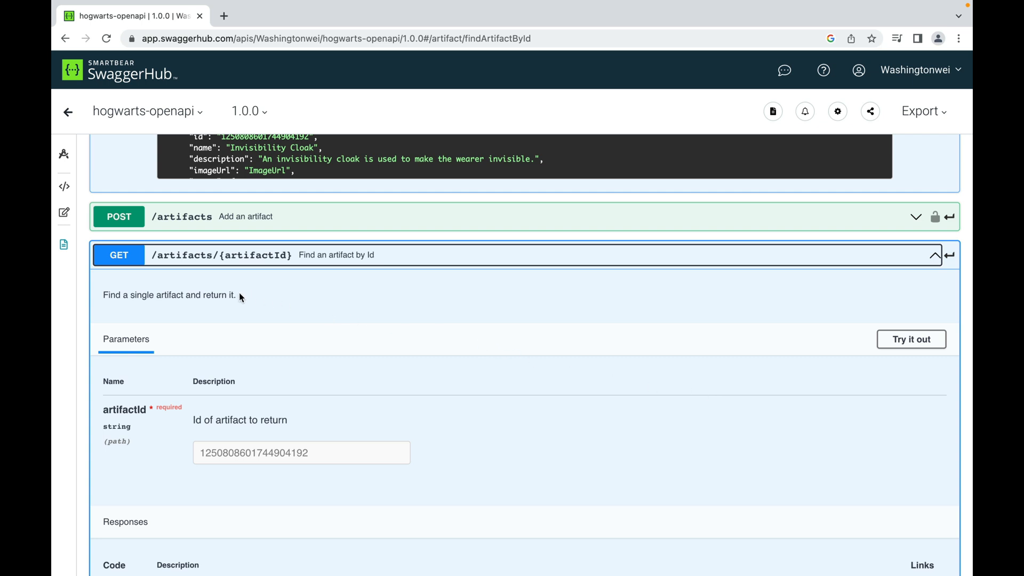
pyautogui.scroll(-3)
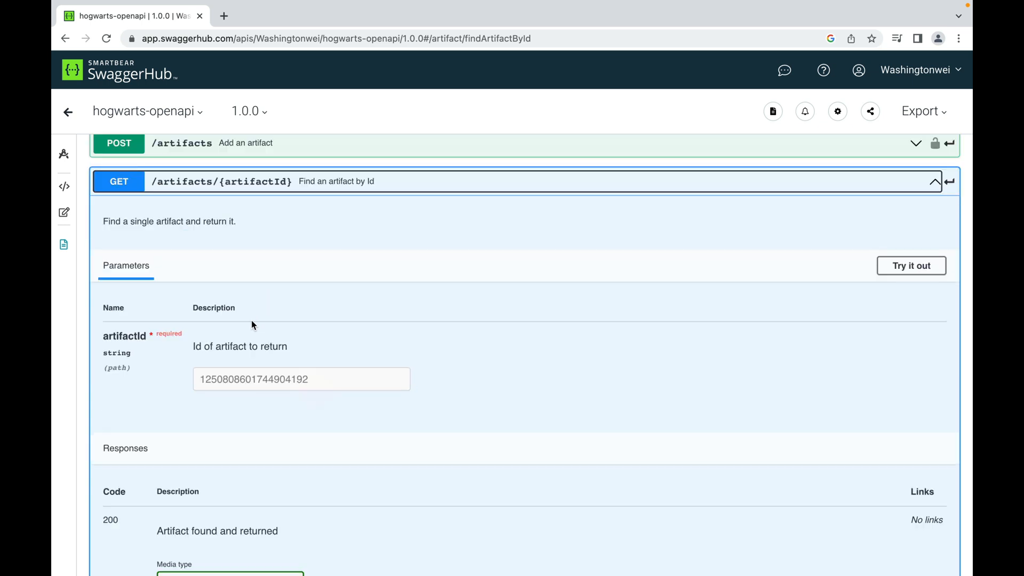
pyautogui.moveTo(262, 292)
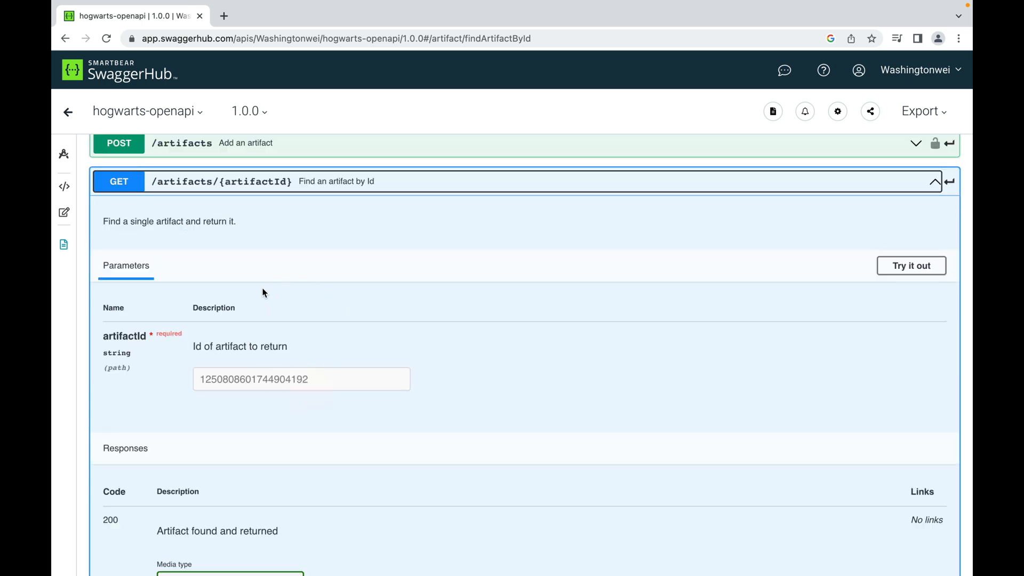
pyautogui.moveTo(358, 372)
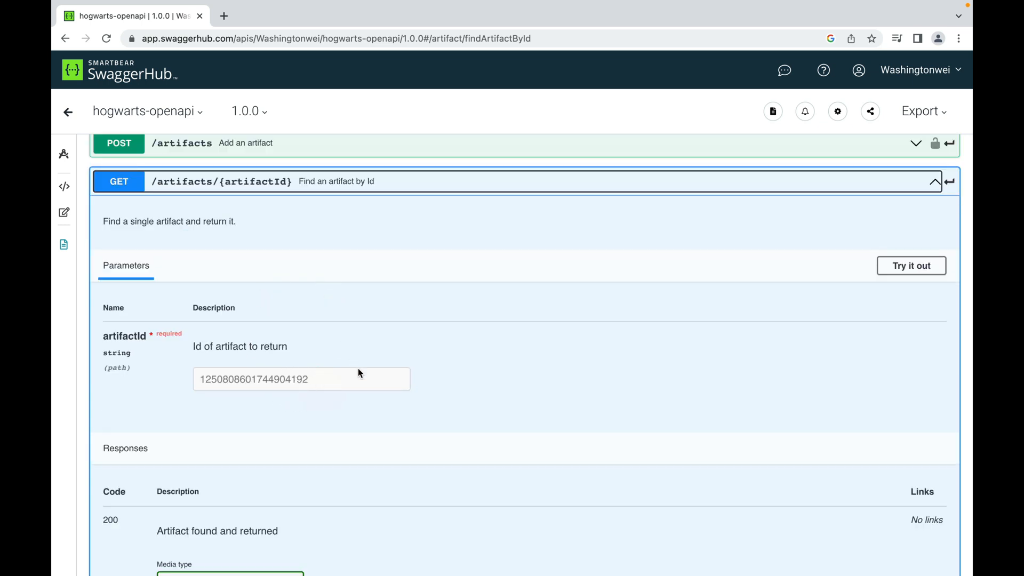
pyautogui.scroll(-3)
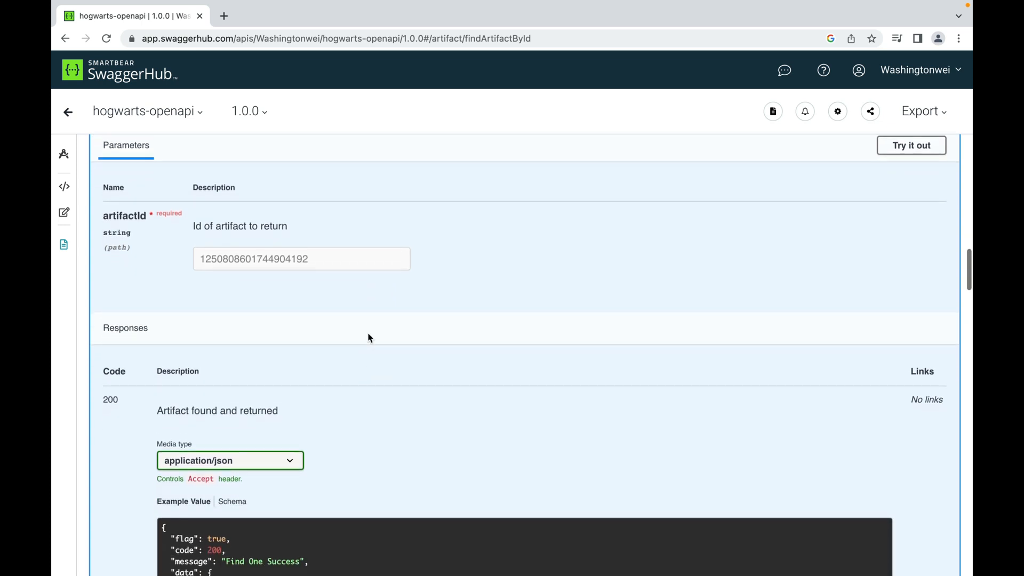
pyautogui.scroll(-3)
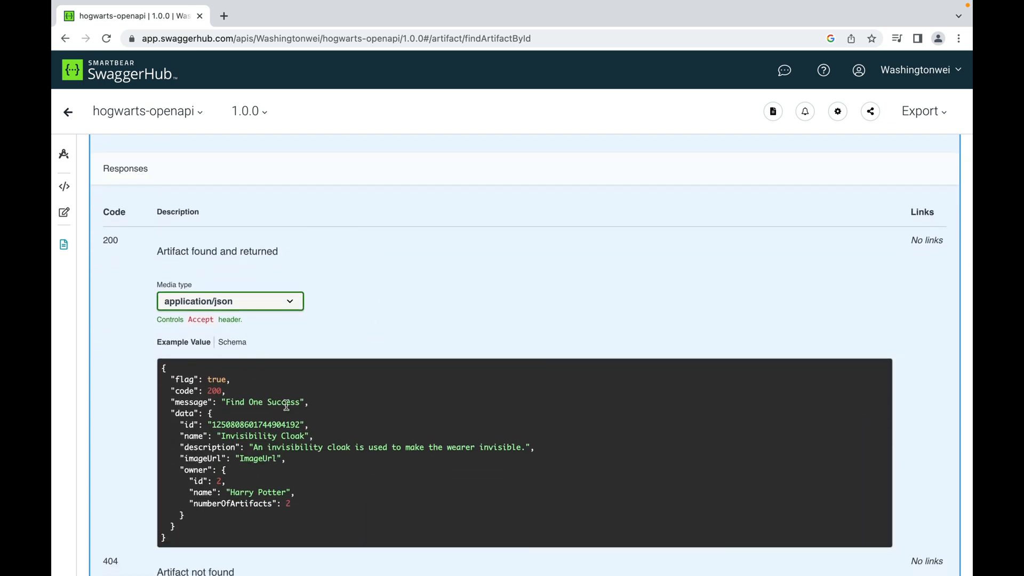
pyautogui.moveTo(443, 322)
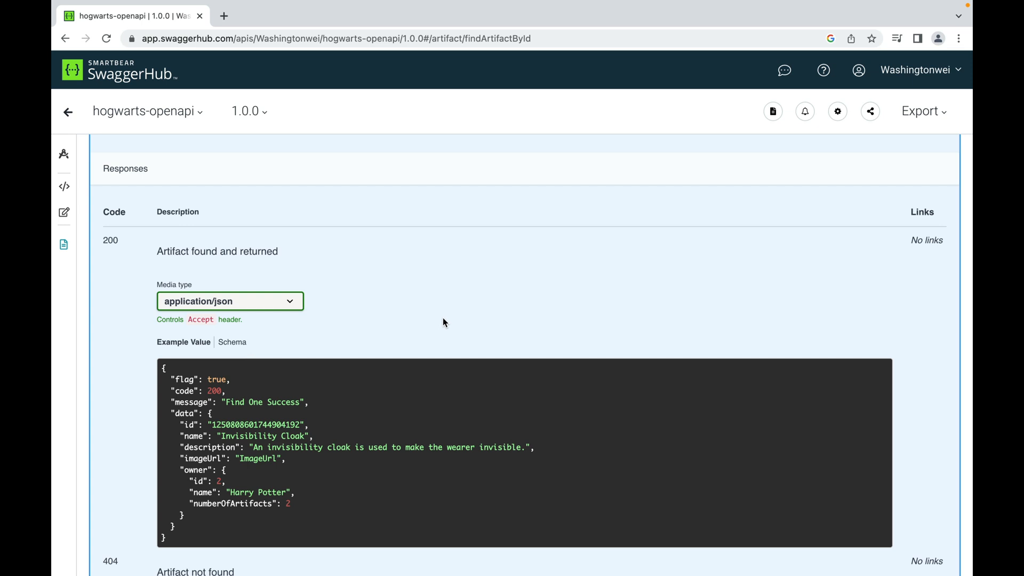
pyautogui.scroll(-3)
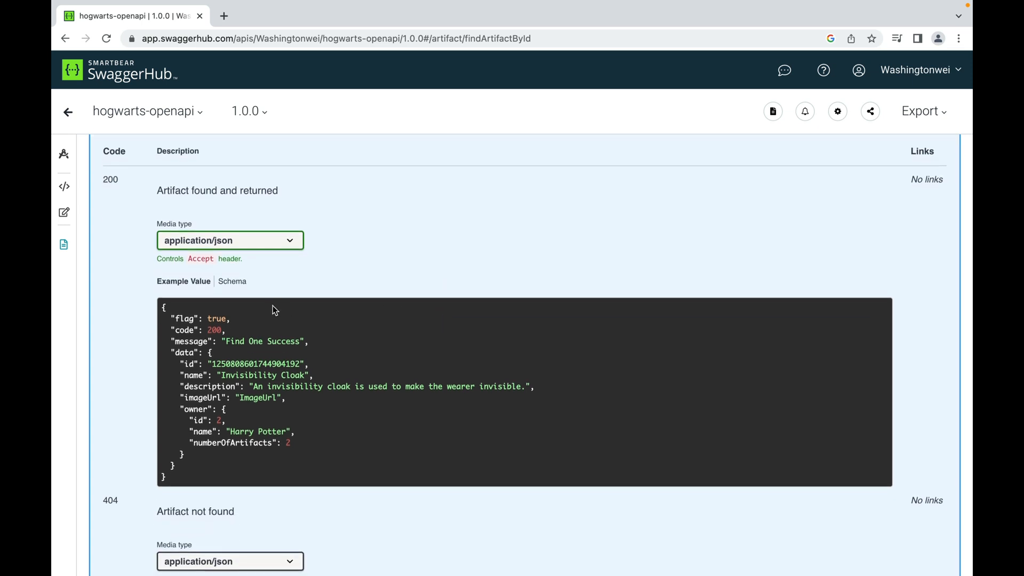
pyautogui.moveTo(222, 357)
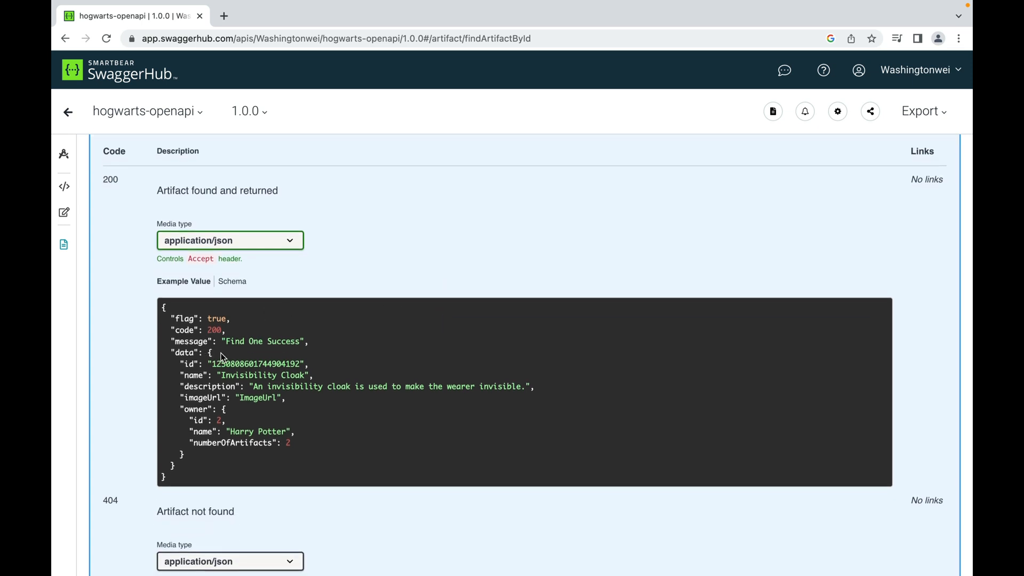
pyautogui.moveTo(235, 390)
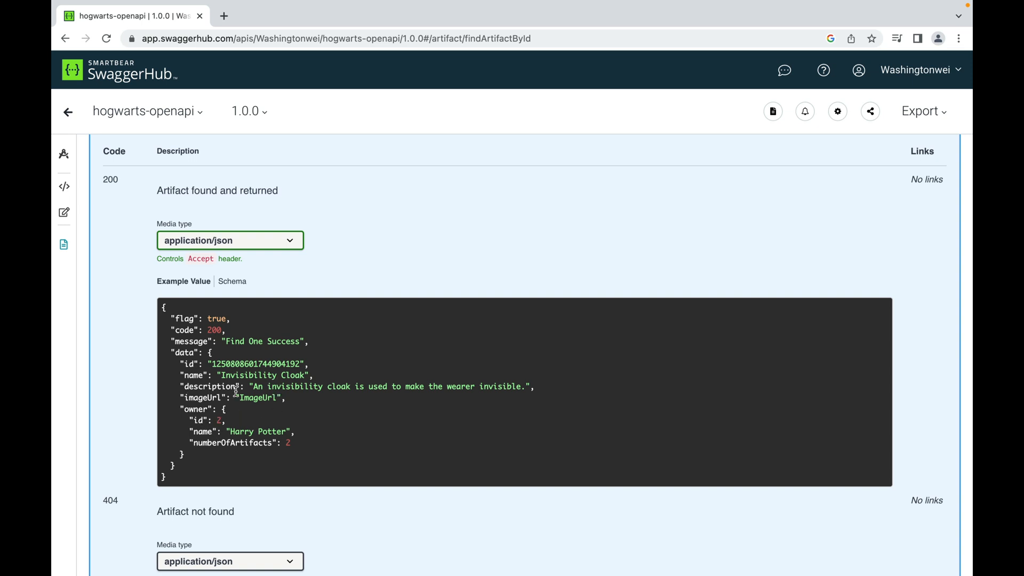
# Show the 200 Schema and expand Artifact into id, name, description, imageUrl, owner.
pyautogui.click(230, 281)
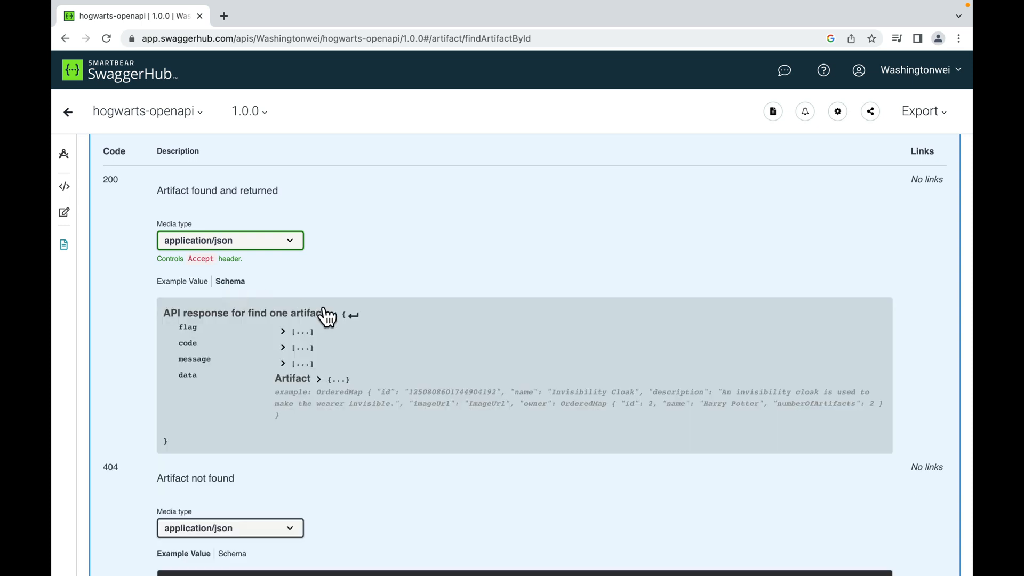
pyautogui.scroll(-3)
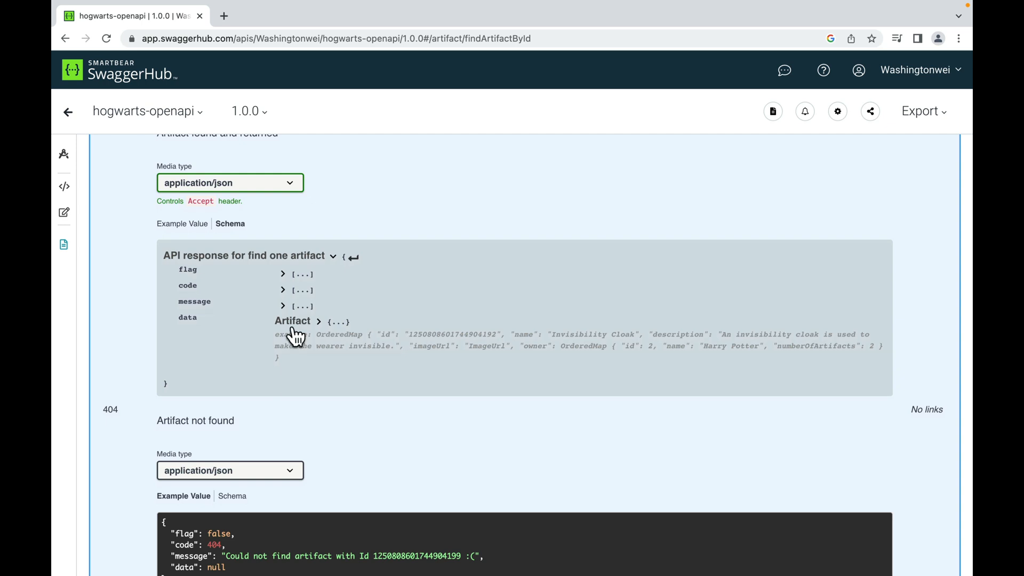
pyautogui.moveTo(303, 329)
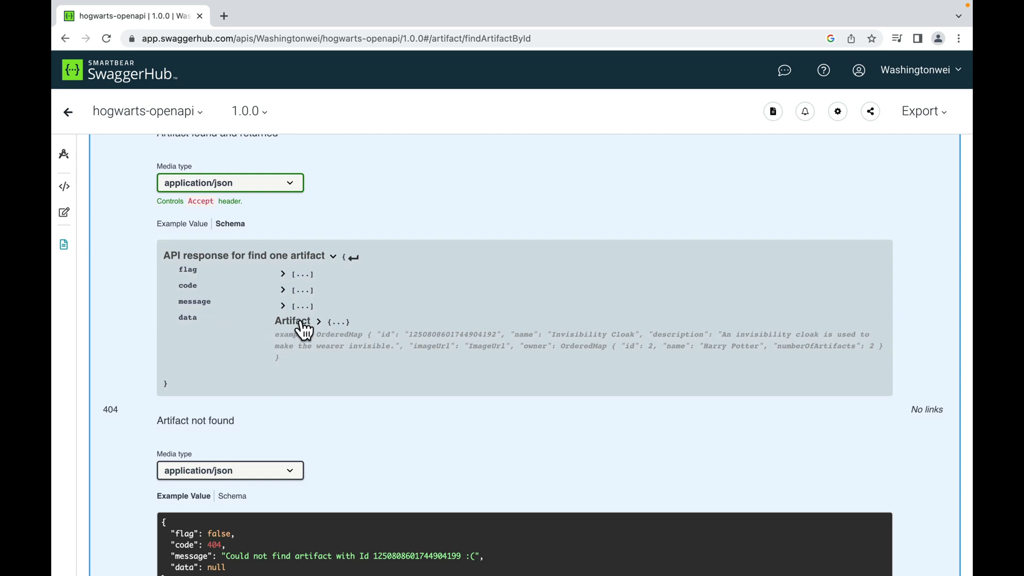
pyautogui.click(292, 321)
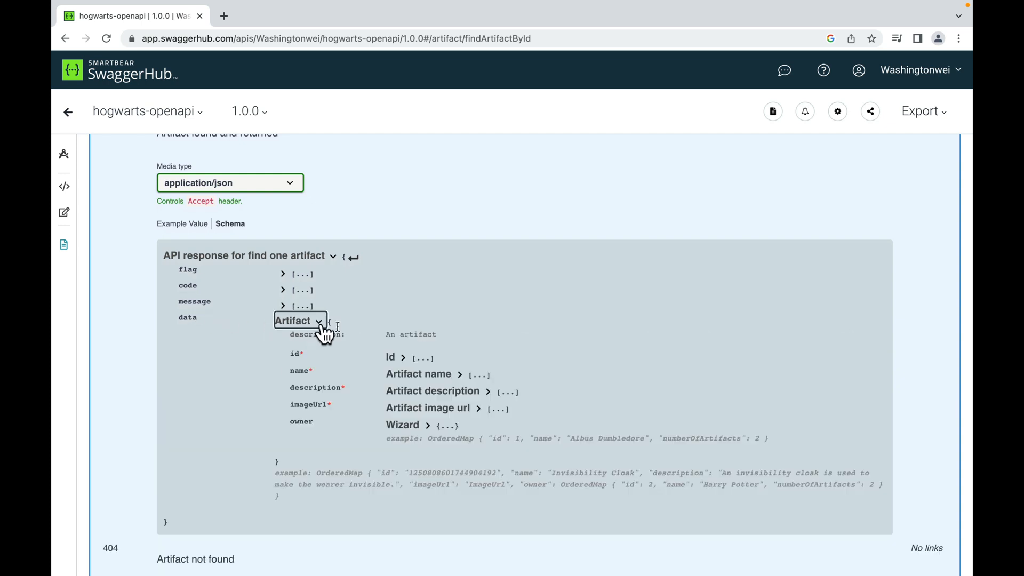
pyautogui.scroll(-3)
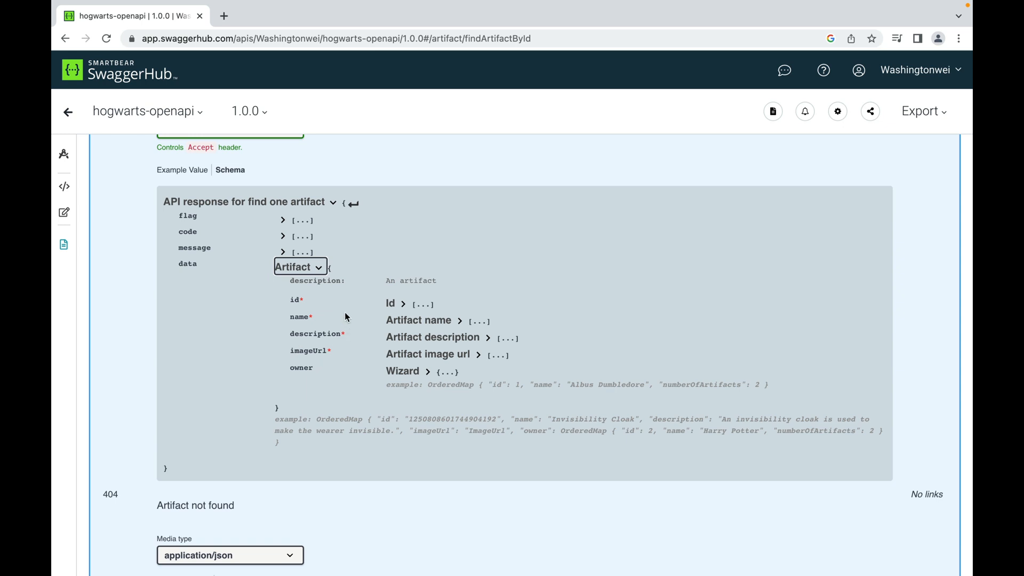
pyautogui.moveTo(352, 336)
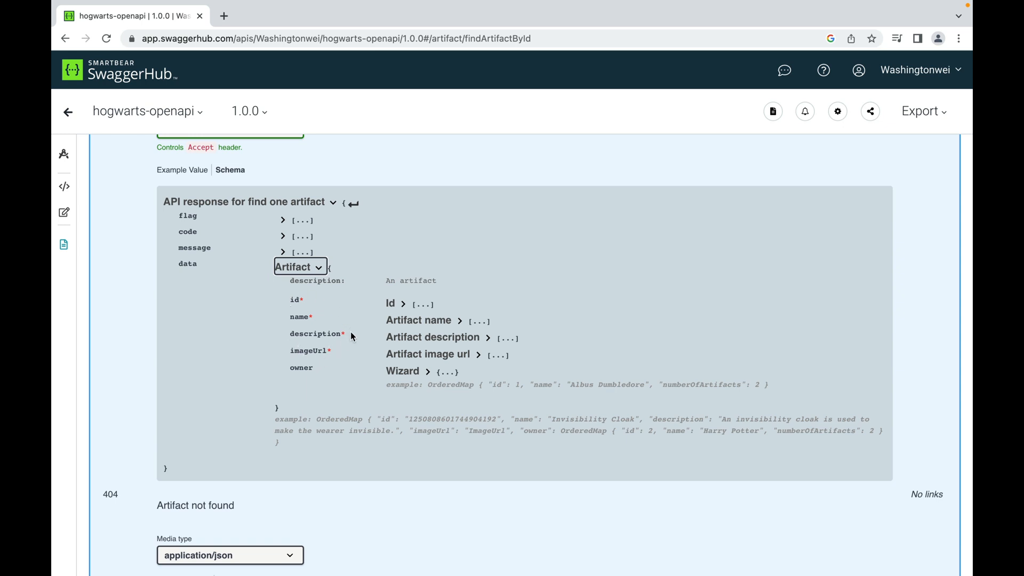
pyautogui.moveTo(299, 371)
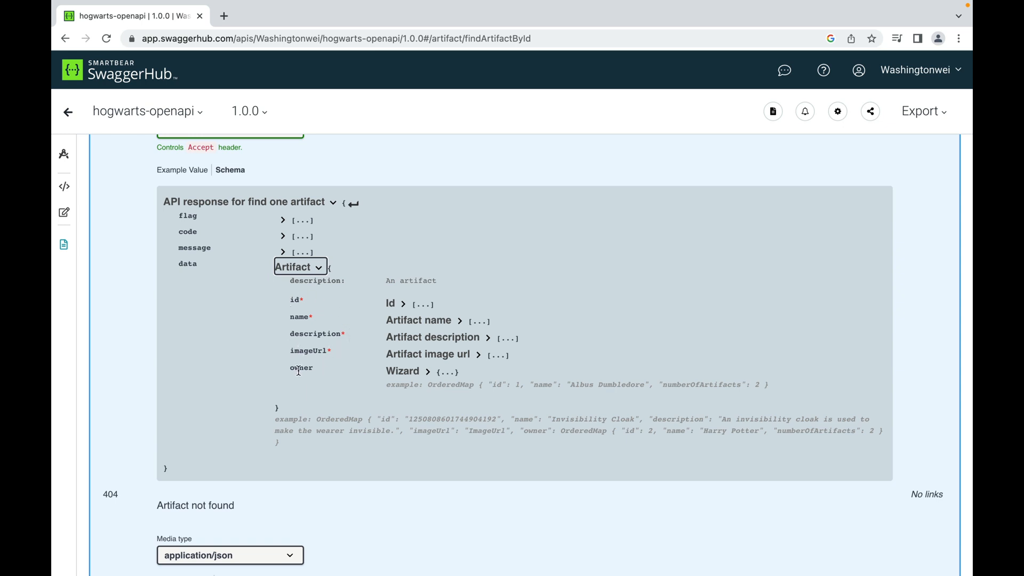
pyautogui.moveTo(377, 305)
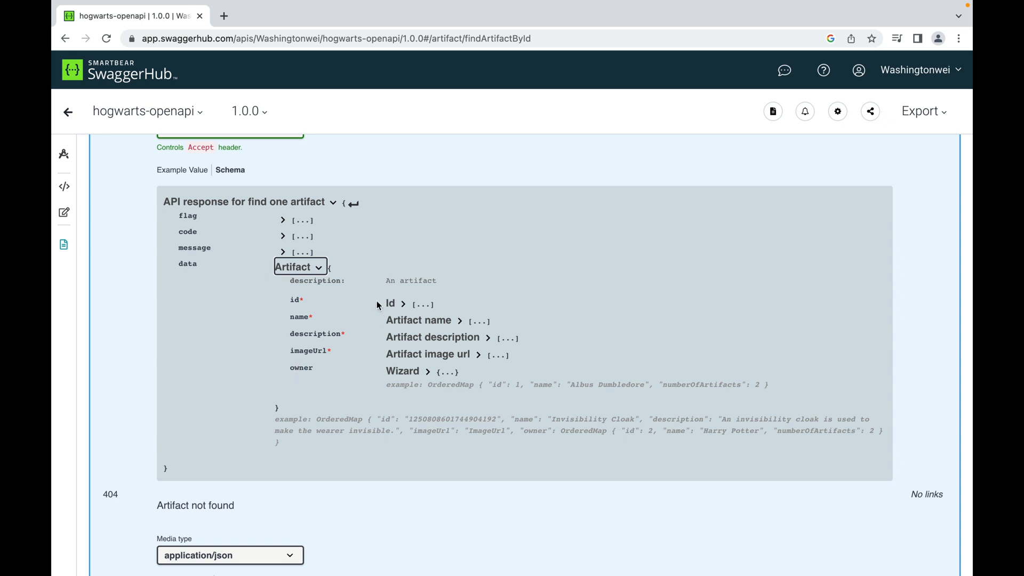
# Collapse the Artifact object and view the 404 'Artifact not found' example with null data.
pyautogui.click(299, 267)
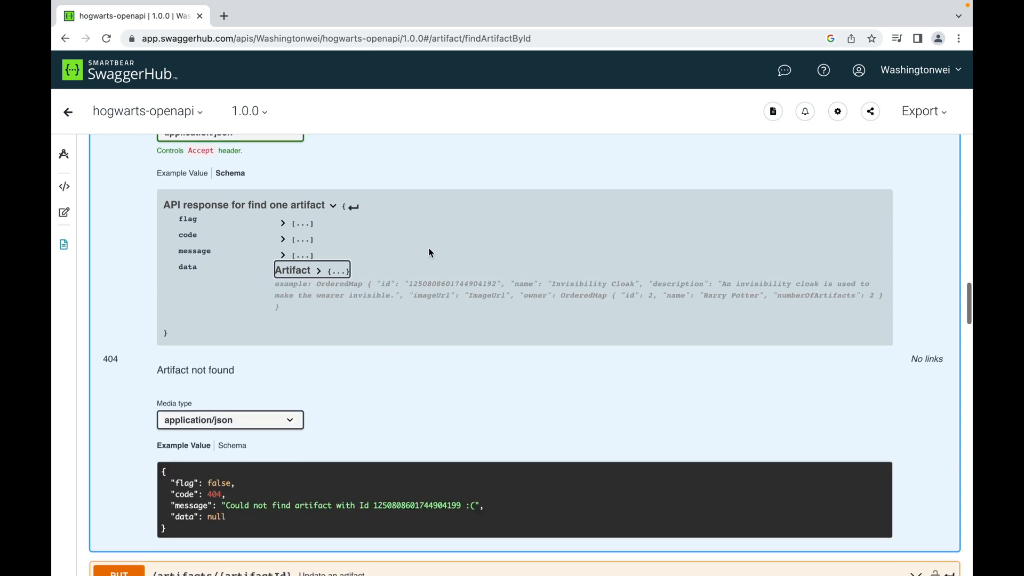
pyautogui.scroll(3)
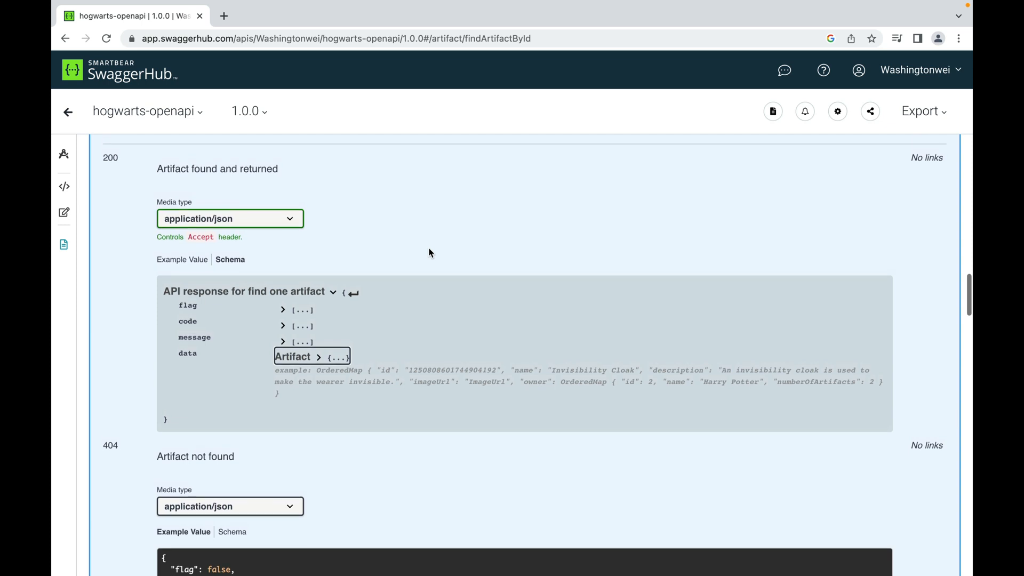
pyautogui.scroll(-3)
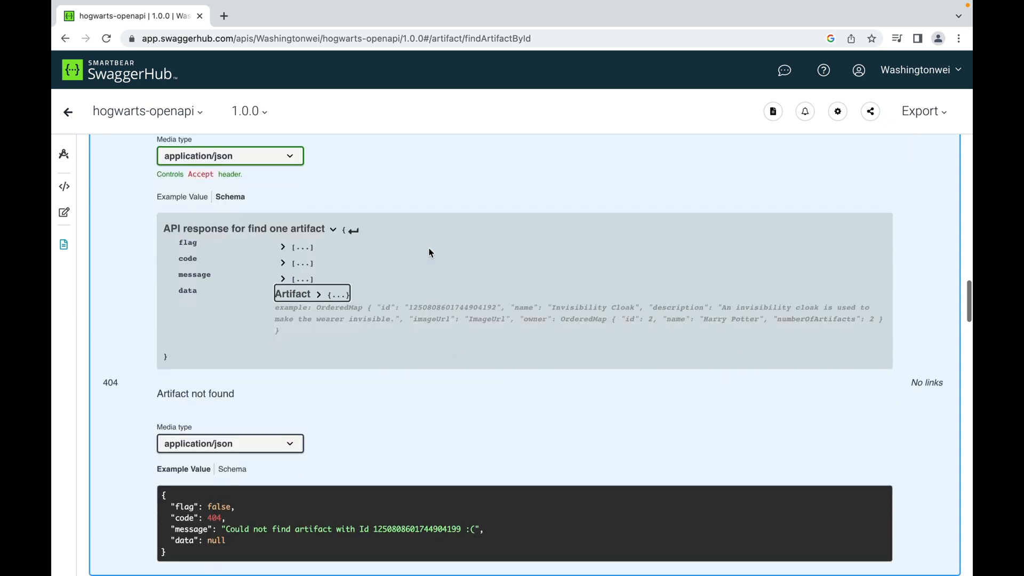
pyautogui.scroll(-3)
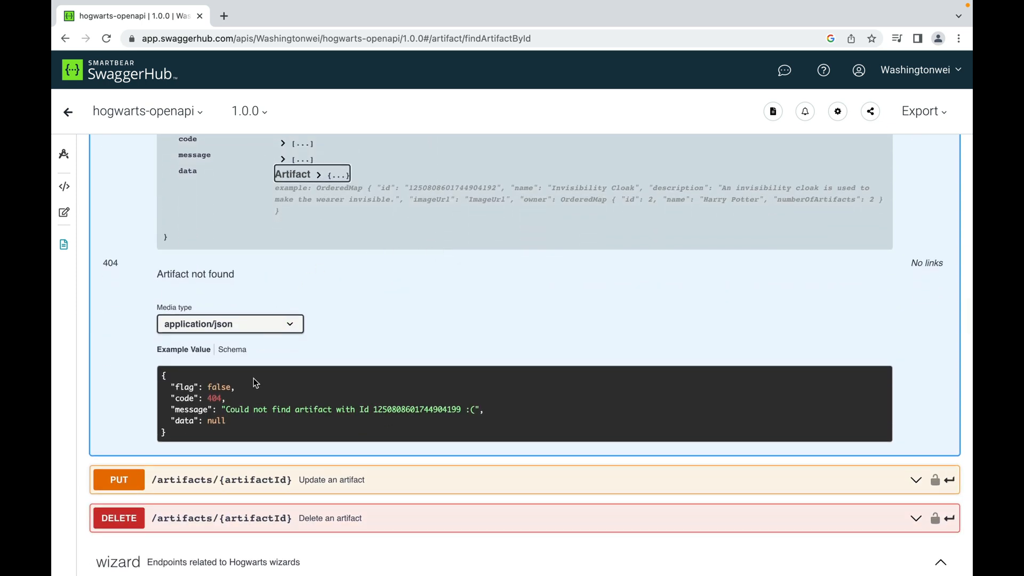
pyautogui.moveTo(448, 288)
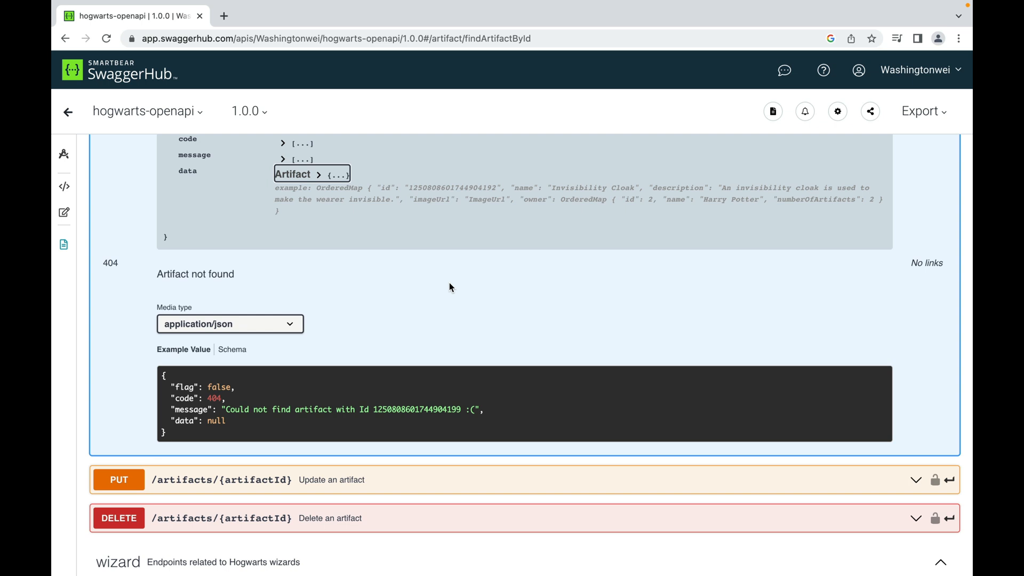
pyautogui.moveTo(376, 366)
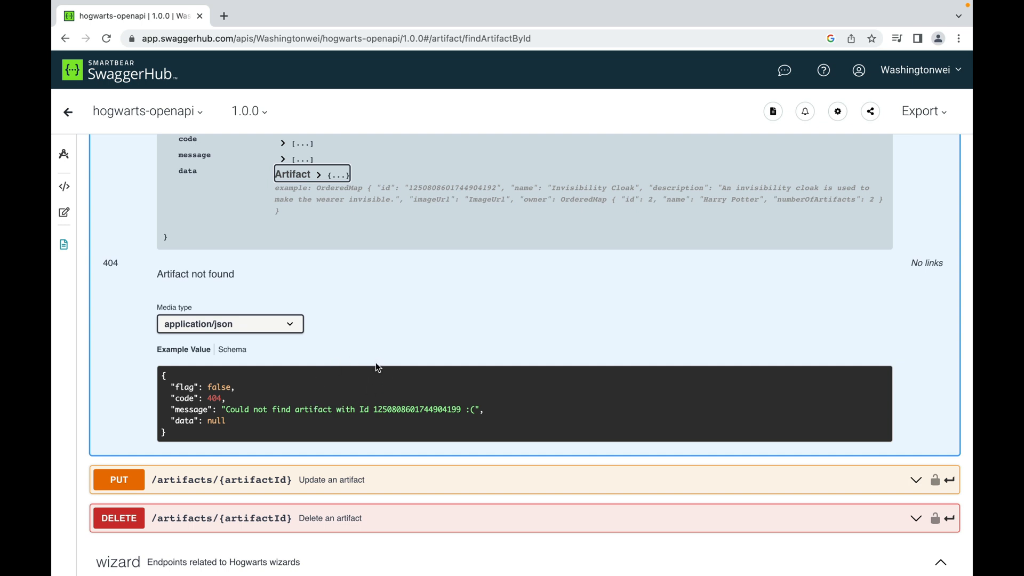
pyautogui.moveTo(196, 397)
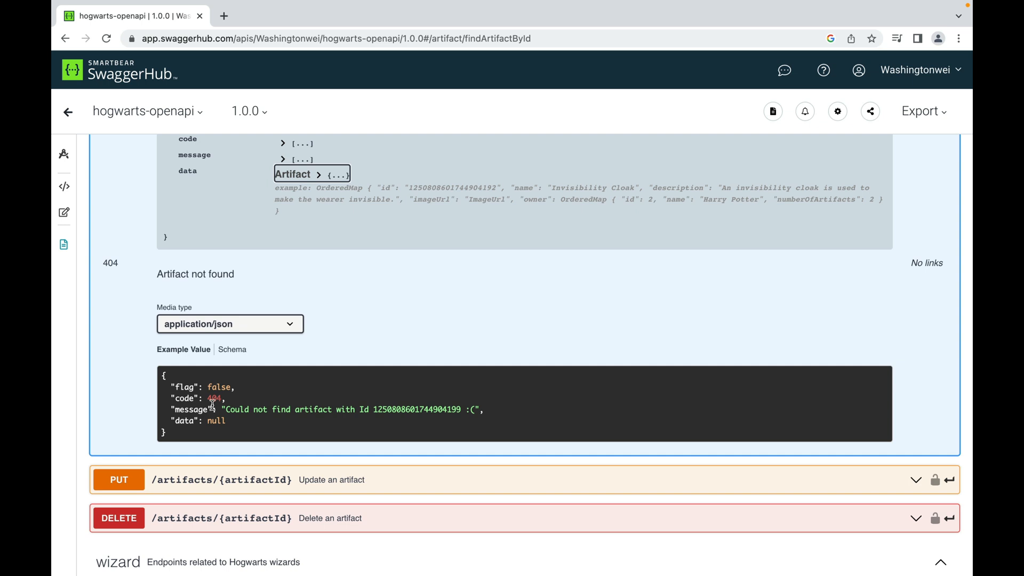
pyautogui.moveTo(364, 410)
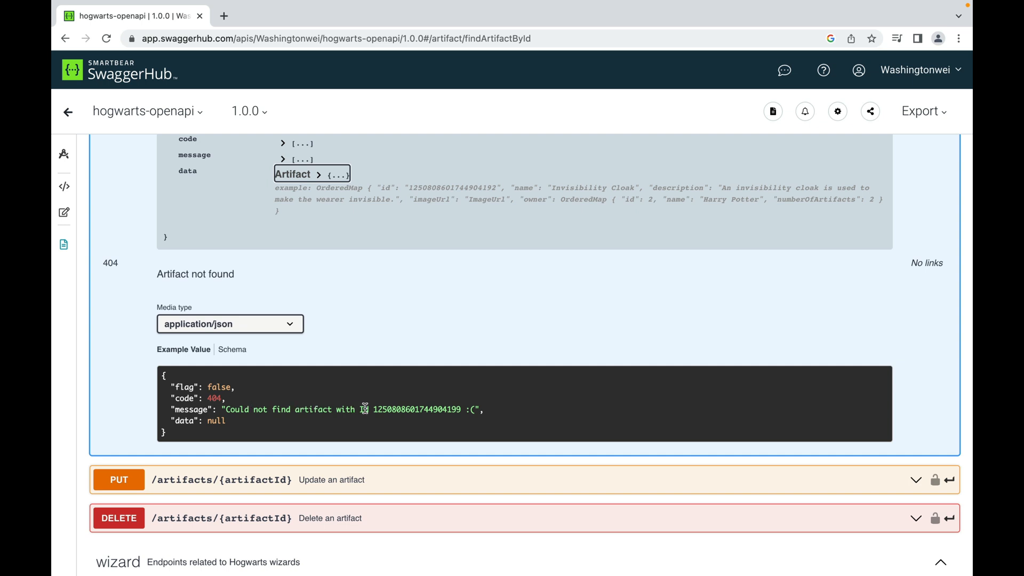
pyautogui.moveTo(431, 410)
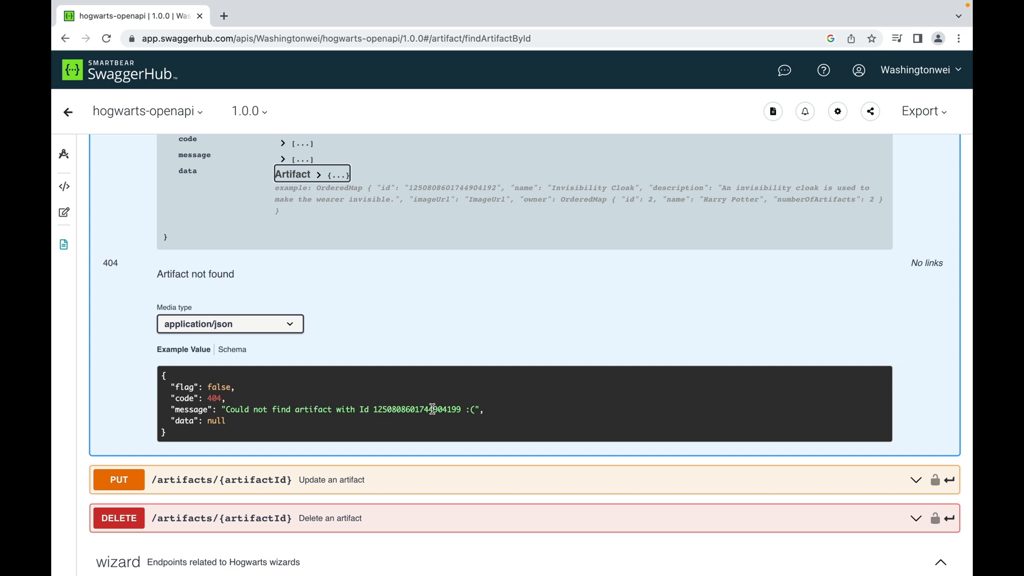
pyautogui.moveTo(219, 421)
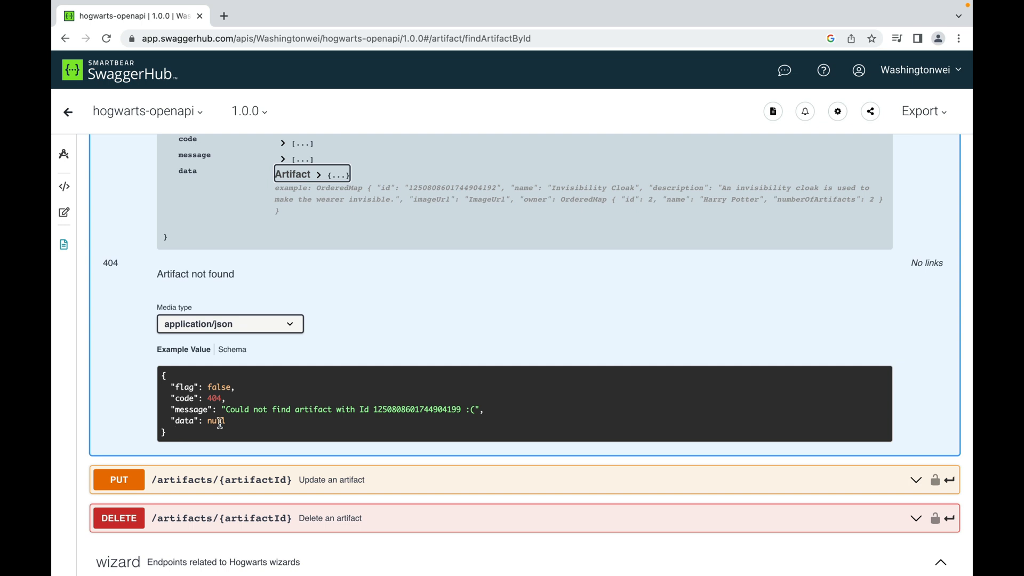
pyautogui.moveTo(413, 320)
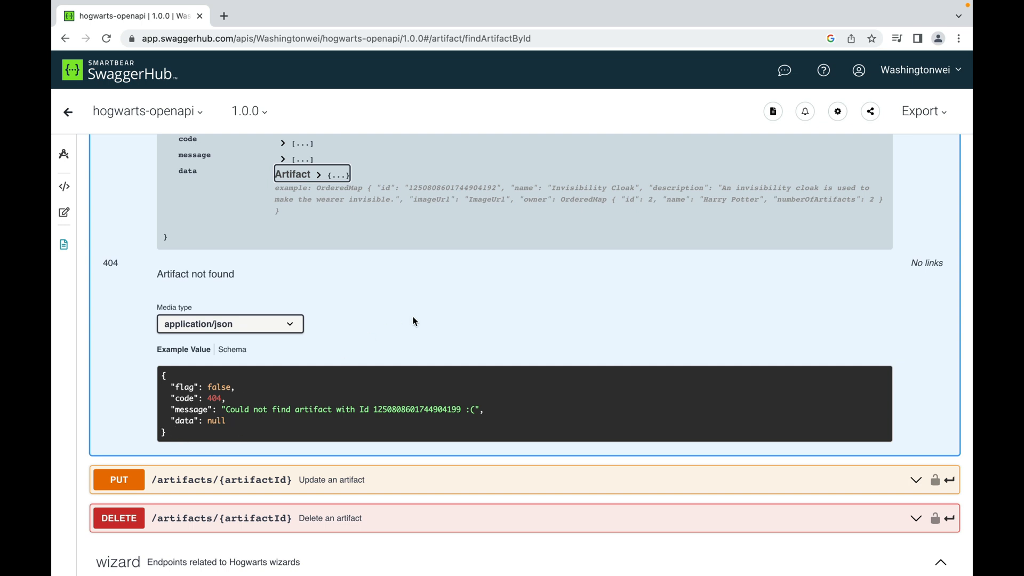
pyautogui.scroll(3)
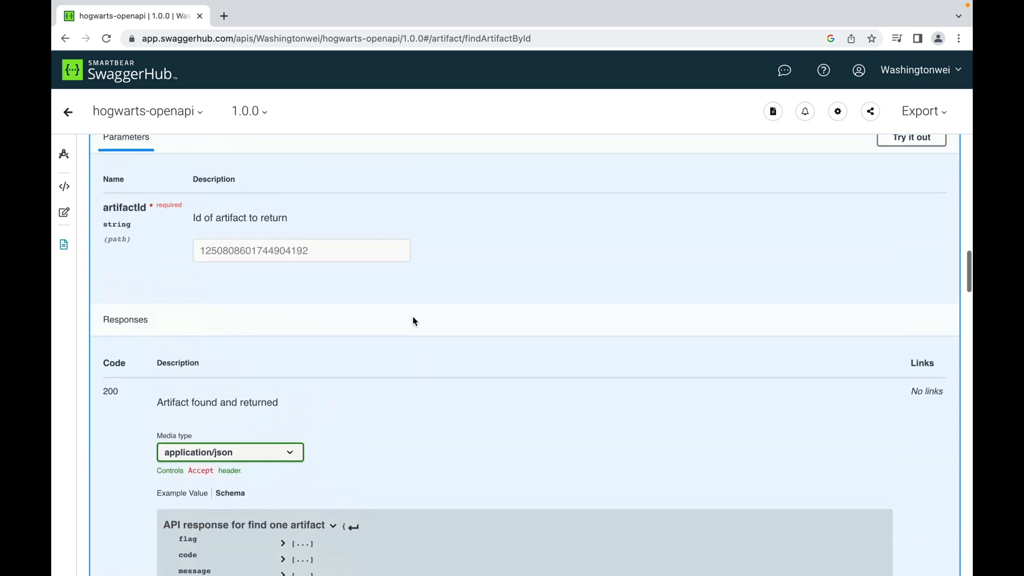
# Expand POST /artifacts and read its Remembrall request body example.
pyautogui.scroll(3)
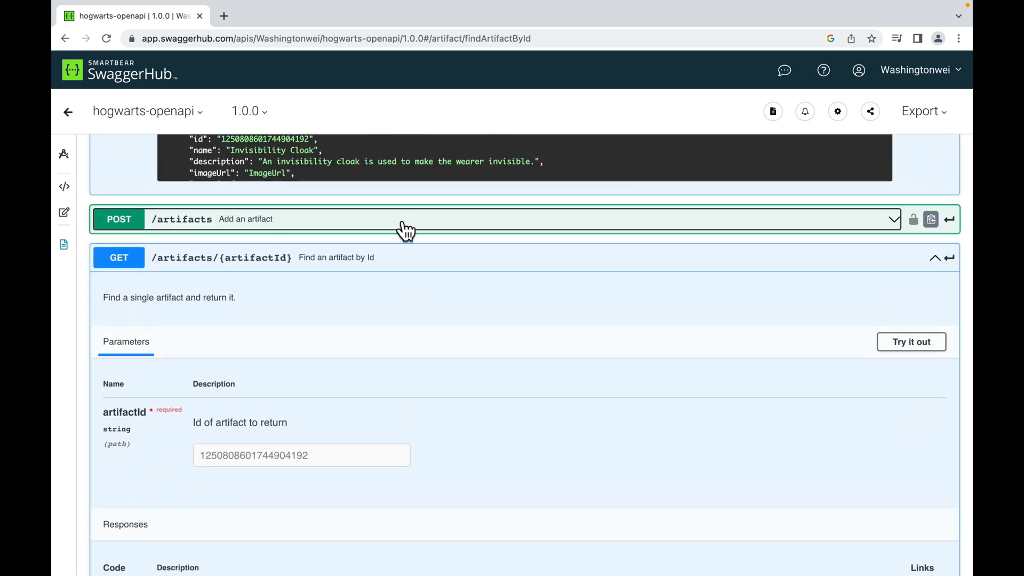
pyautogui.click(404, 218)
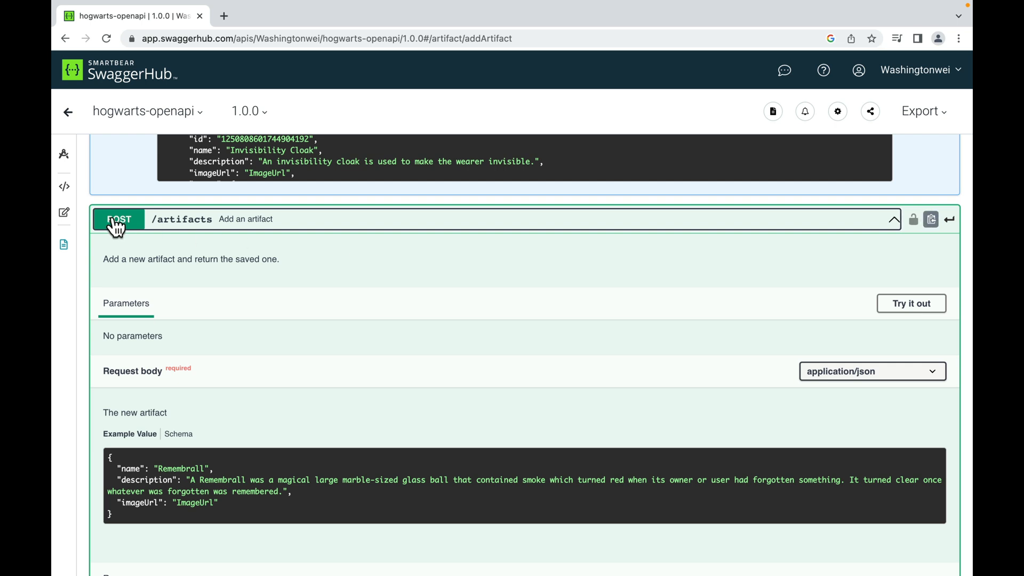
pyautogui.moveTo(357, 290)
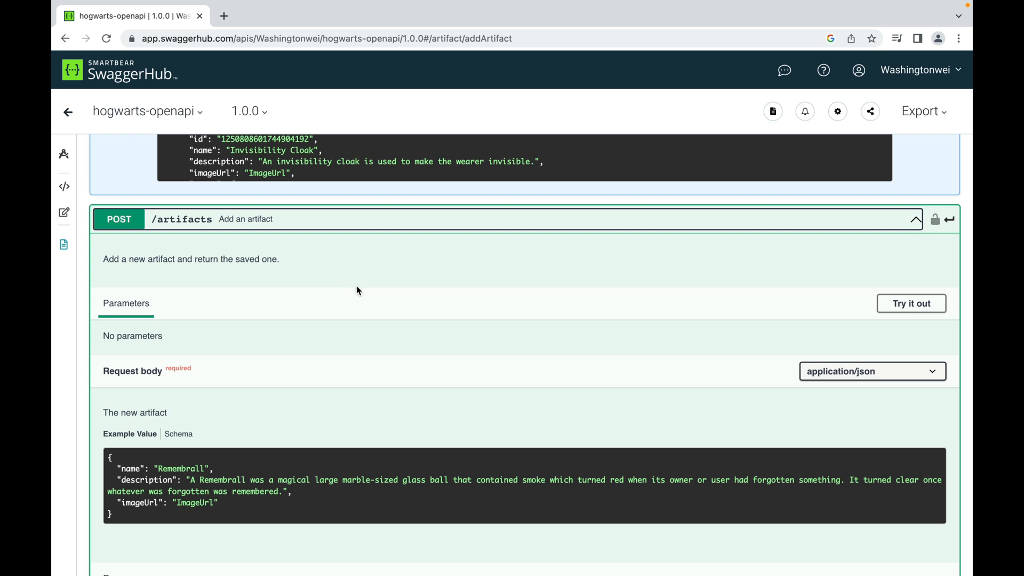
pyautogui.scroll(-3)
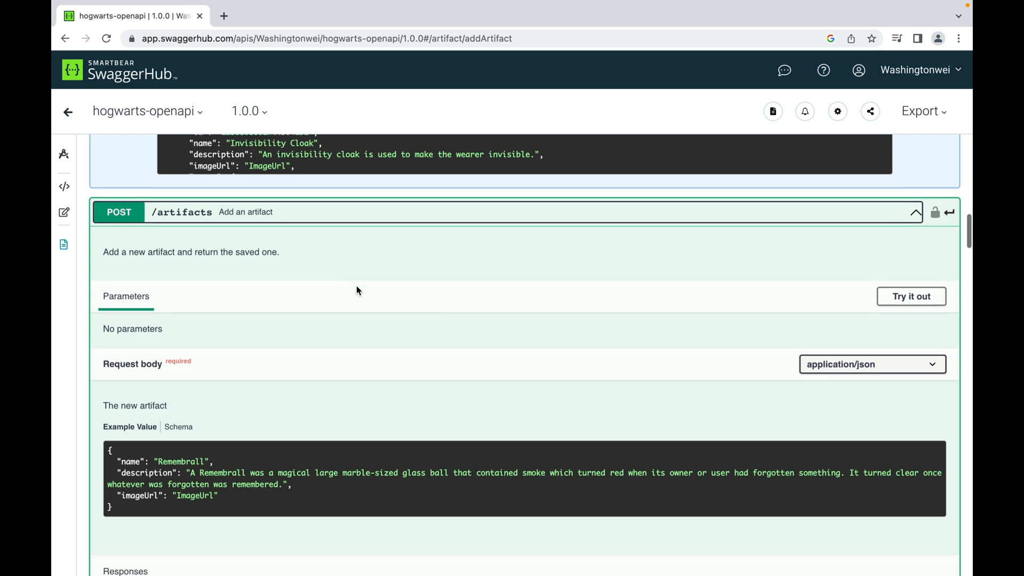
pyautogui.scroll(-3)
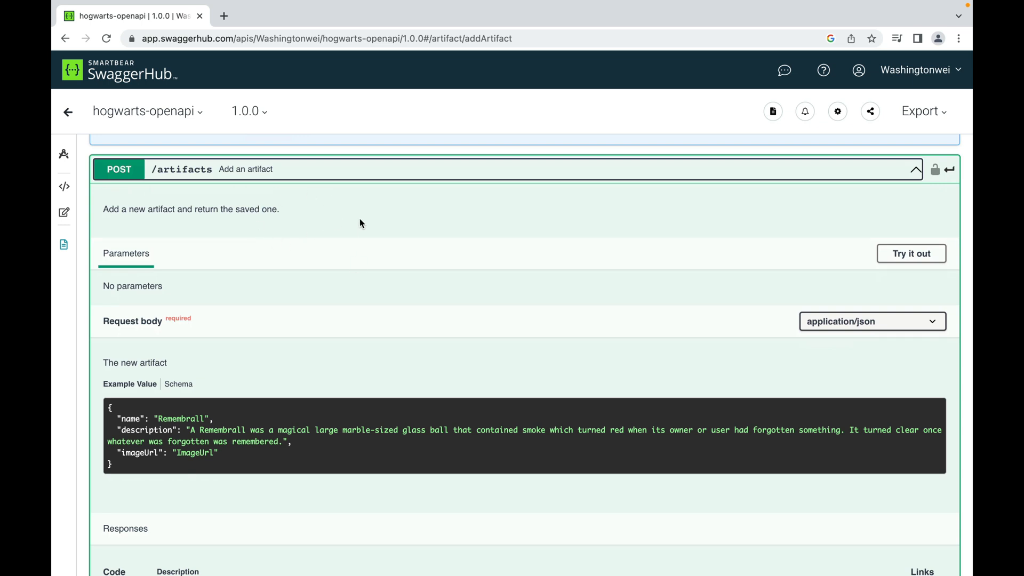
pyautogui.moveTo(324, 275)
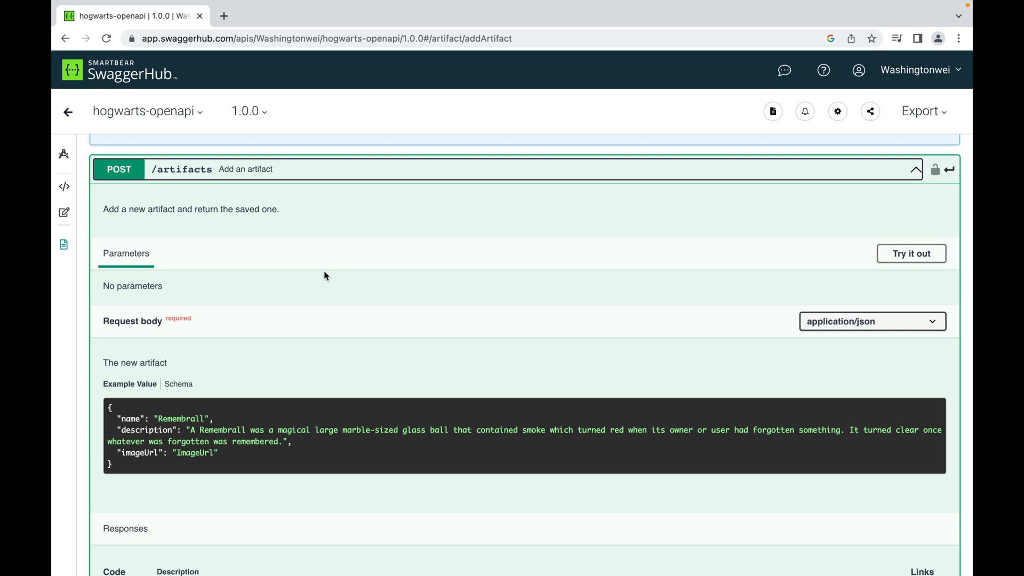
pyautogui.moveTo(321, 185)
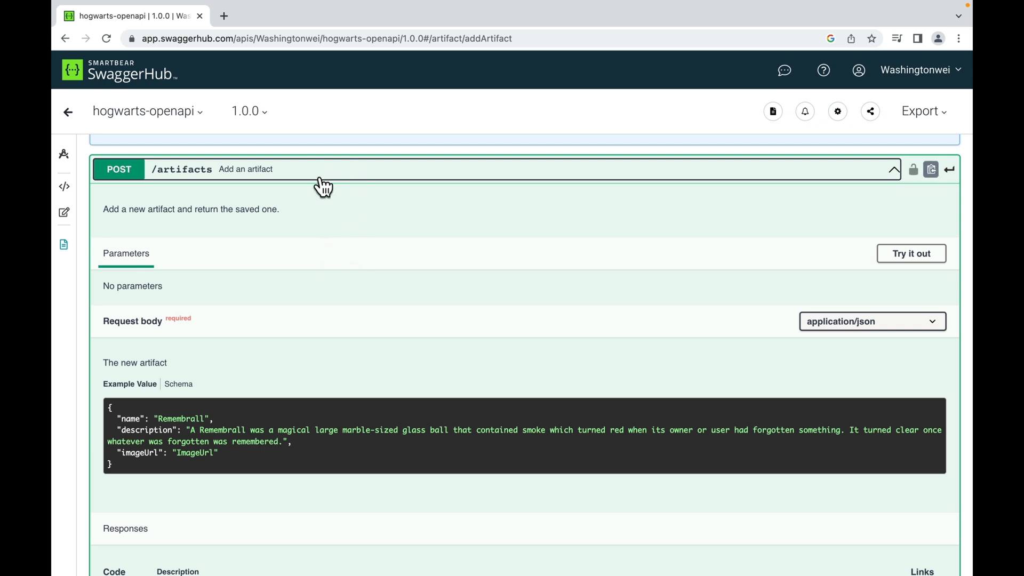
pyautogui.scroll(3)
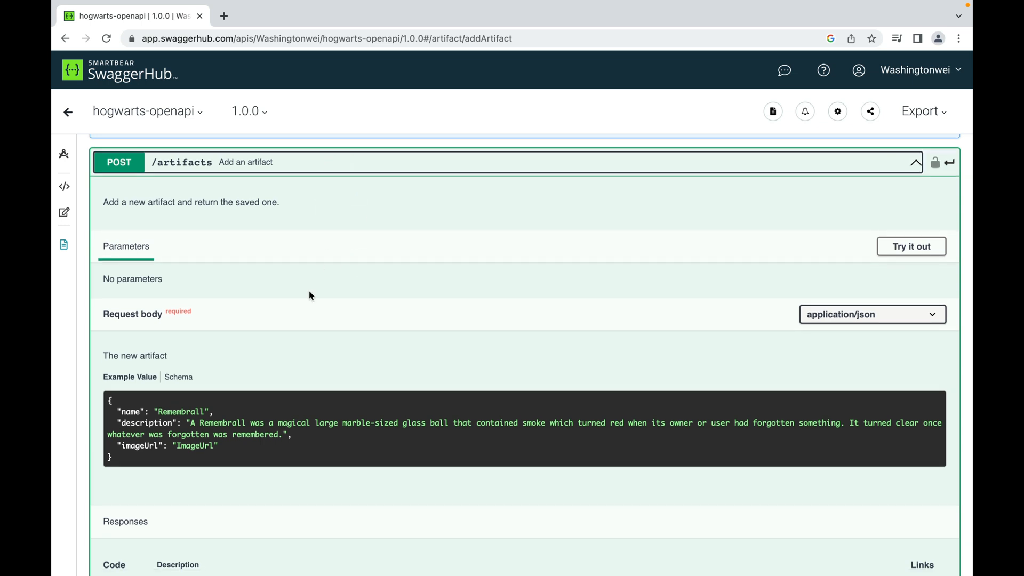
pyautogui.scroll(-3)
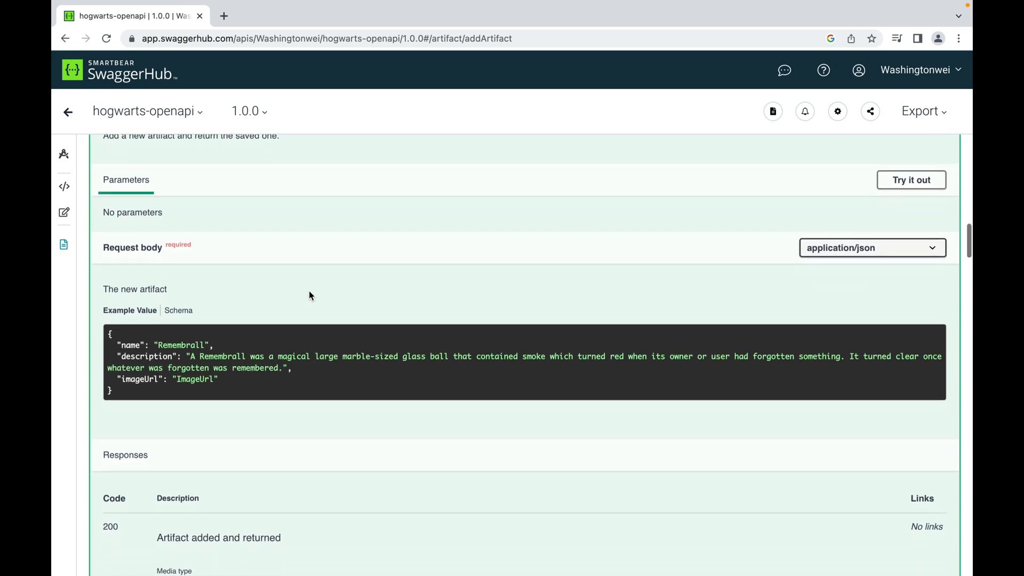
pyautogui.scroll(-3)
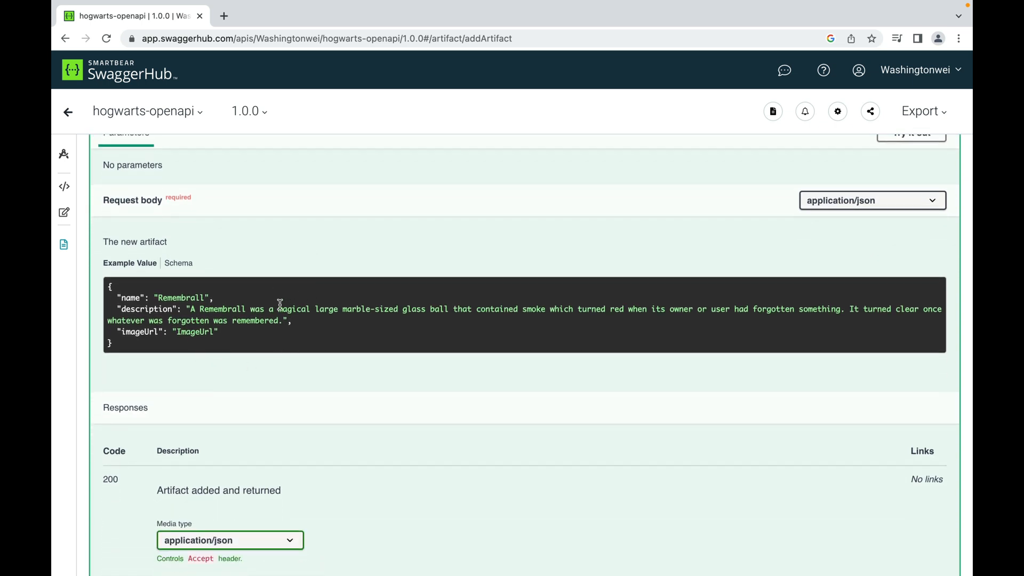
pyautogui.moveTo(140, 308)
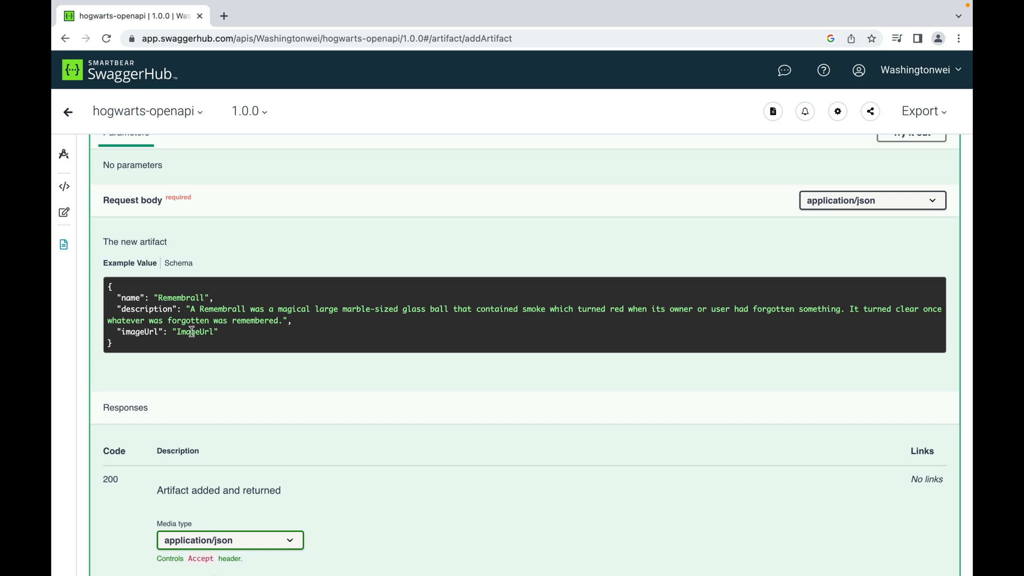
pyautogui.moveTo(254, 330)
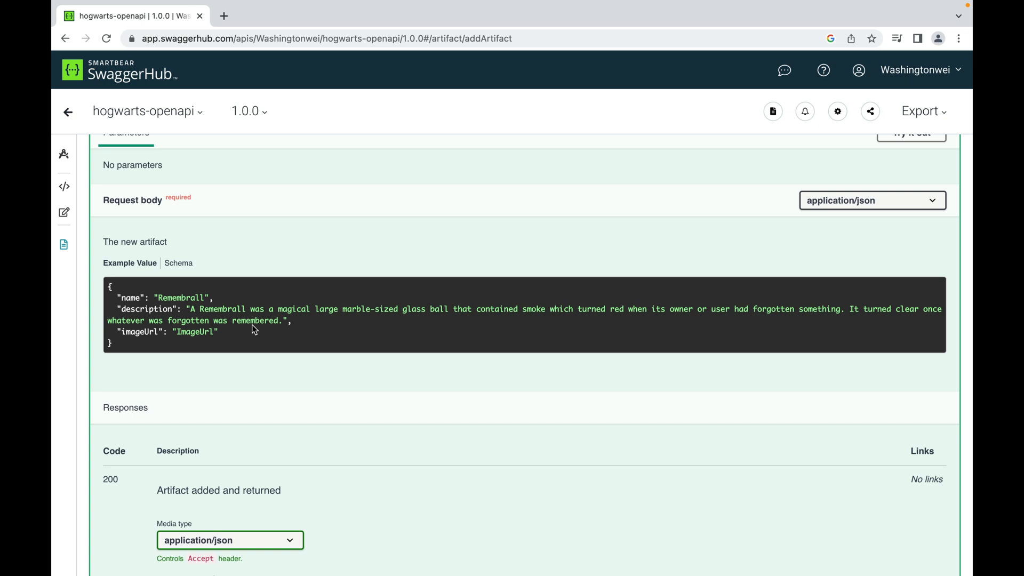
# Scroll to the 200 'Add Success' example returning the Remembrall with a generated id.
pyautogui.scroll(-3)
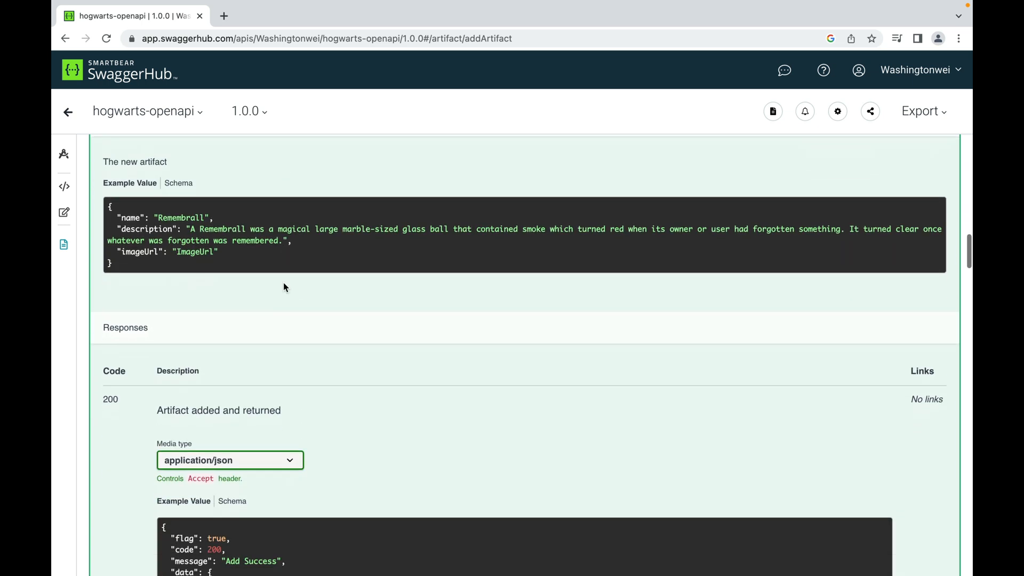
pyautogui.scroll(-3)
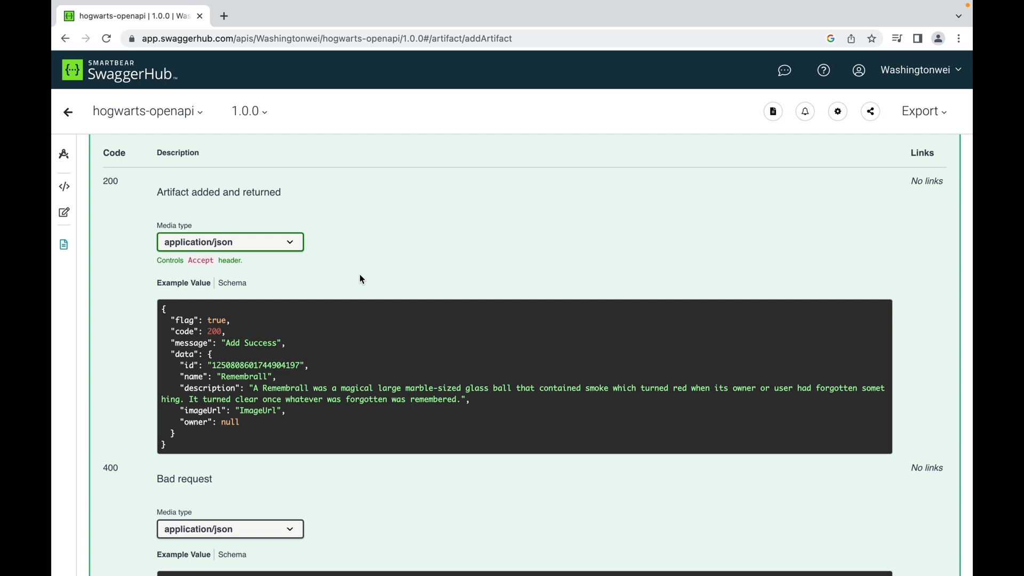
pyautogui.moveTo(250, 363)
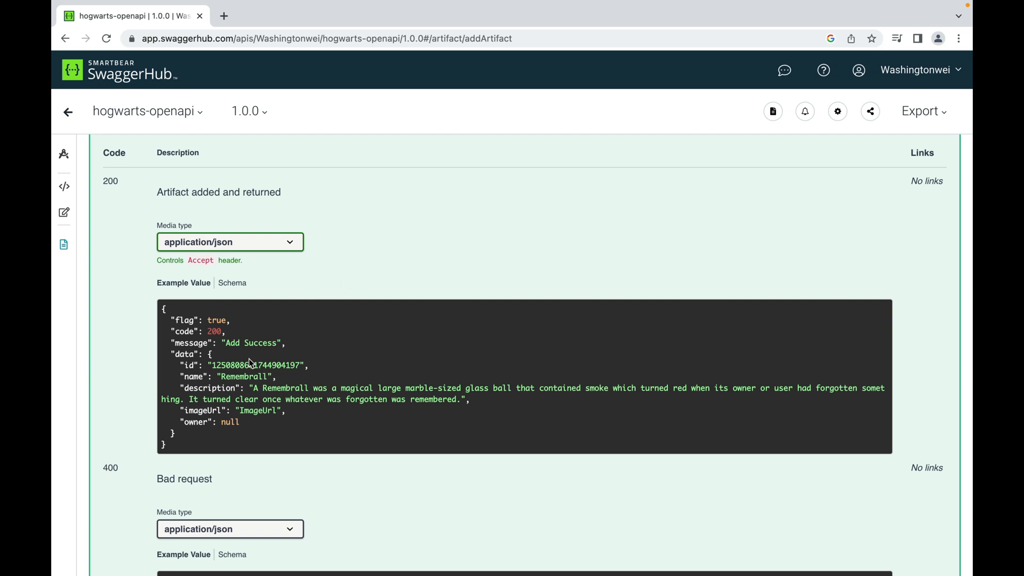
pyautogui.scroll(-3)
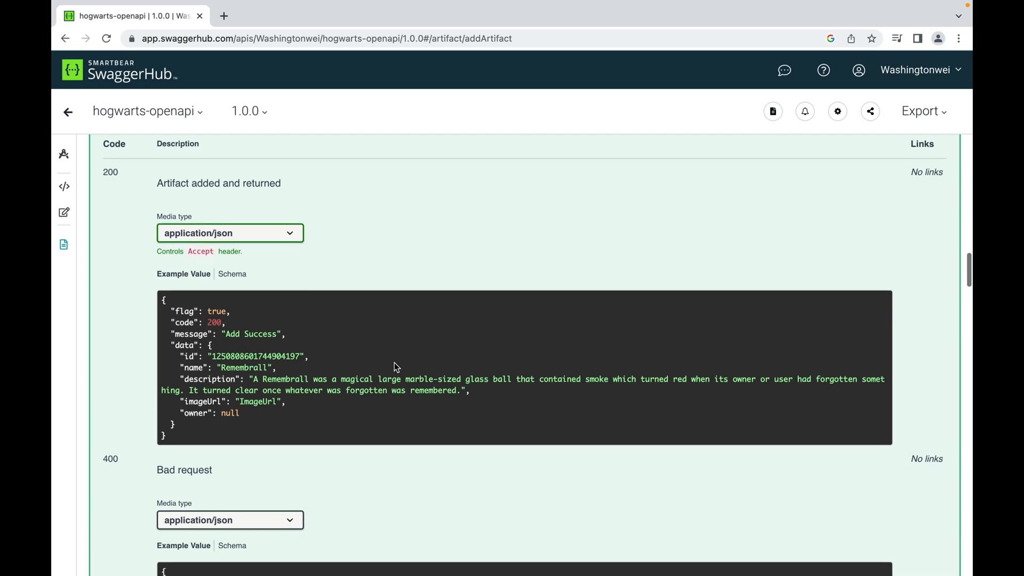
pyautogui.scroll(-3)
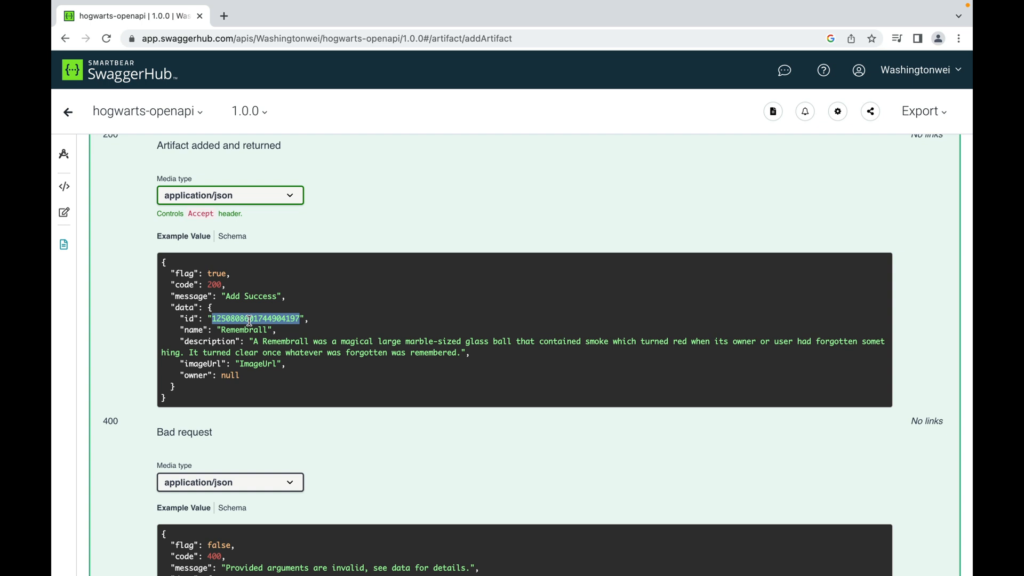
pyautogui.moveTo(229, 375)
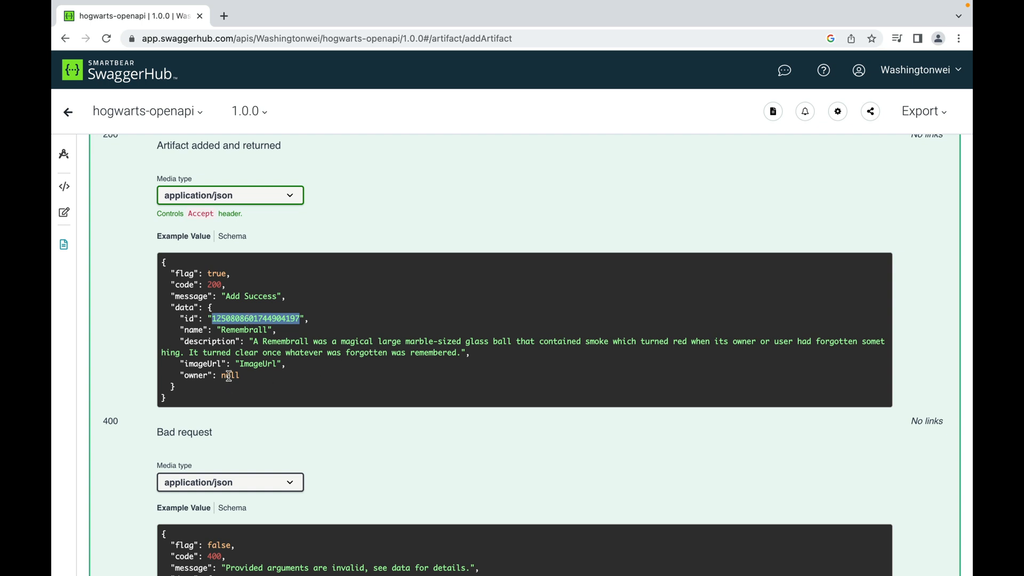
# Scroll to the 400 example requiring name, description and imageUrl.
pyautogui.scroll(-3)
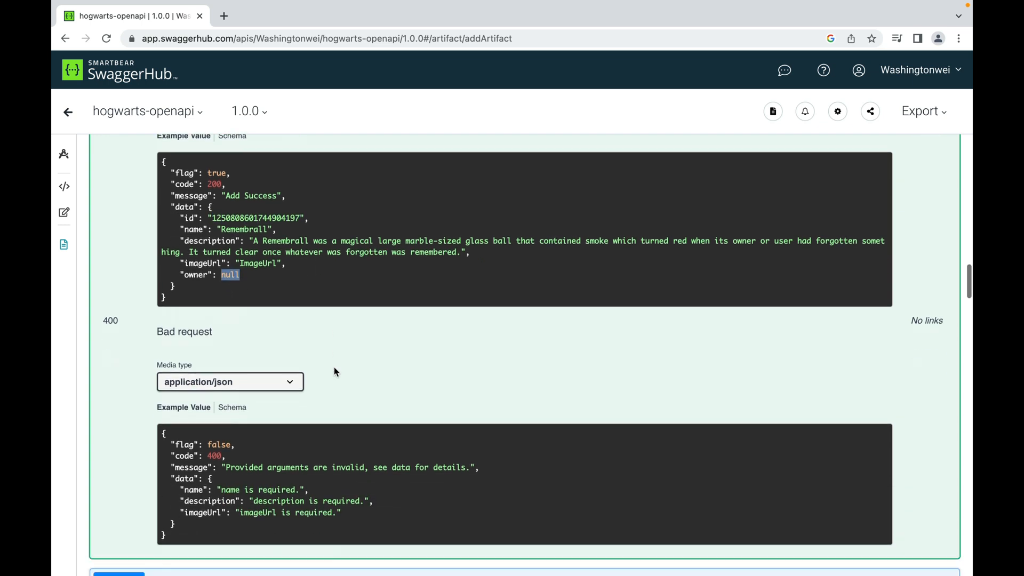
pyautogui.scroll(-3)
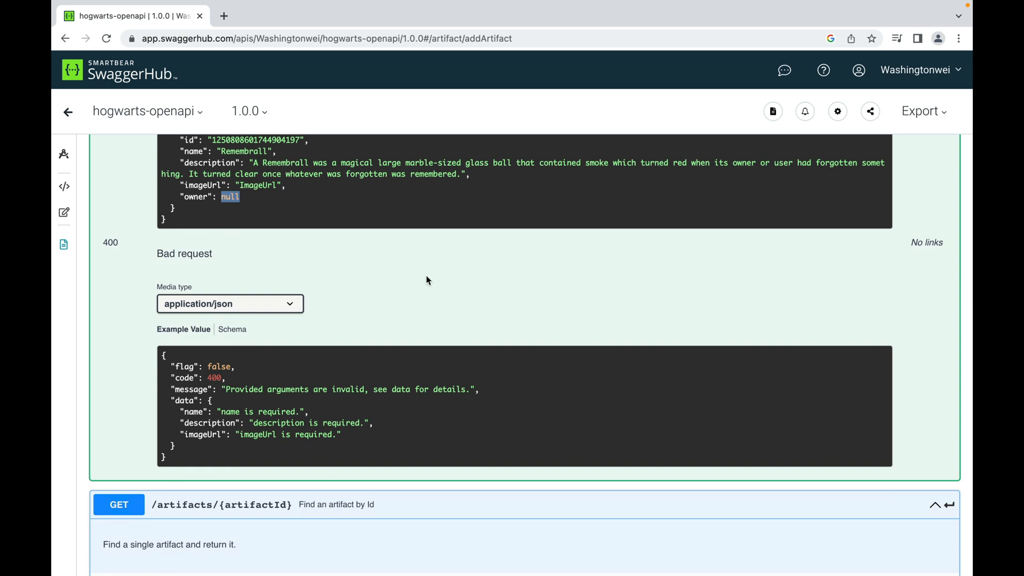
pyautogui.moveTo(455, 282)
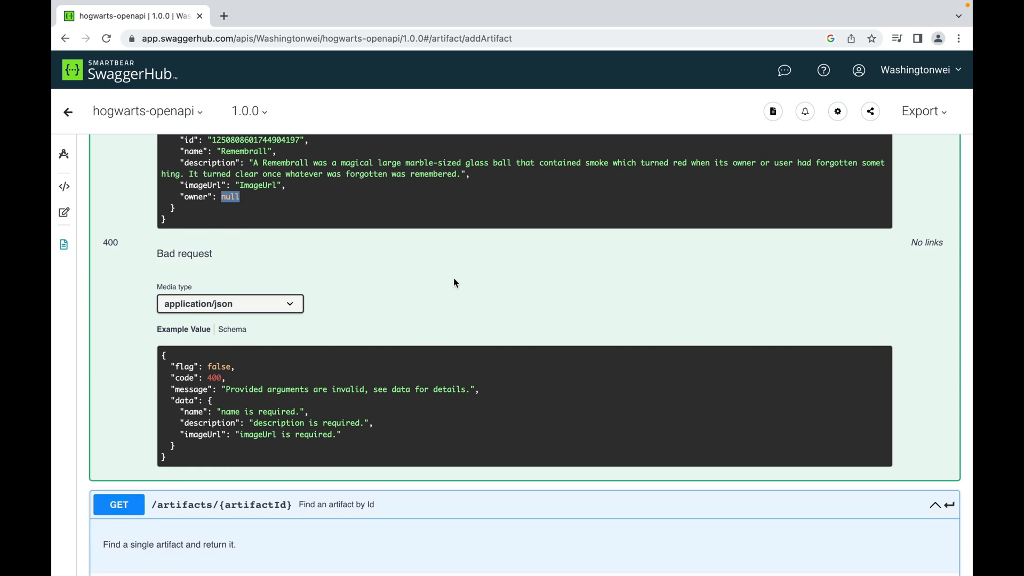
pyautogui.scroll(-3)
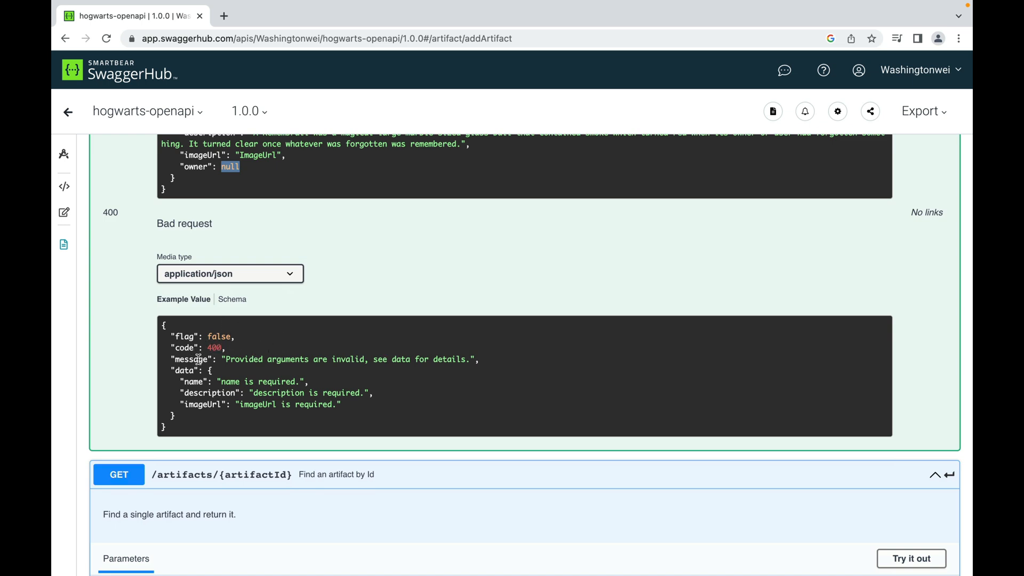
pyautogui.moveTo(594, 374)
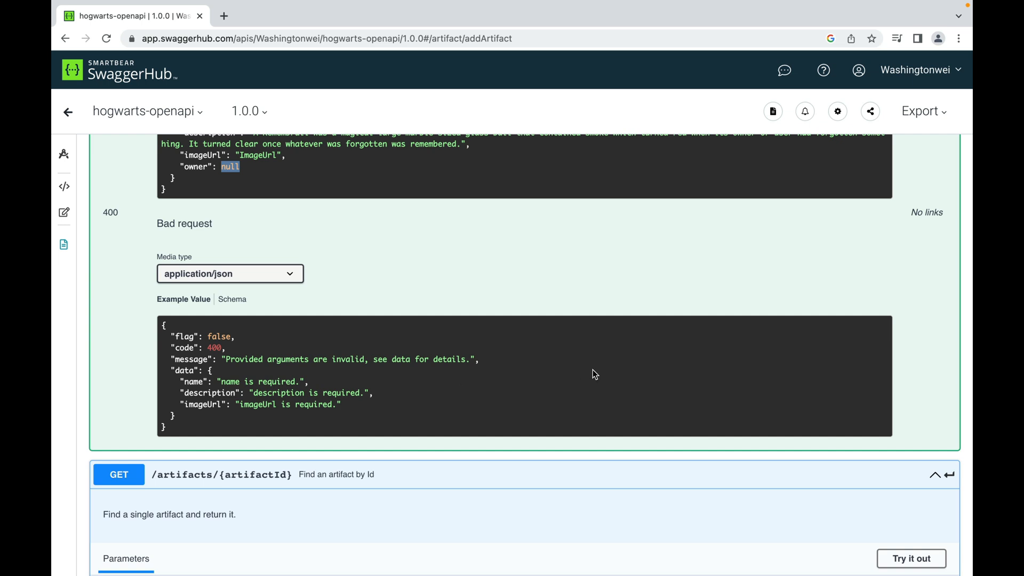
pyautogui.moveTo(585, 369)
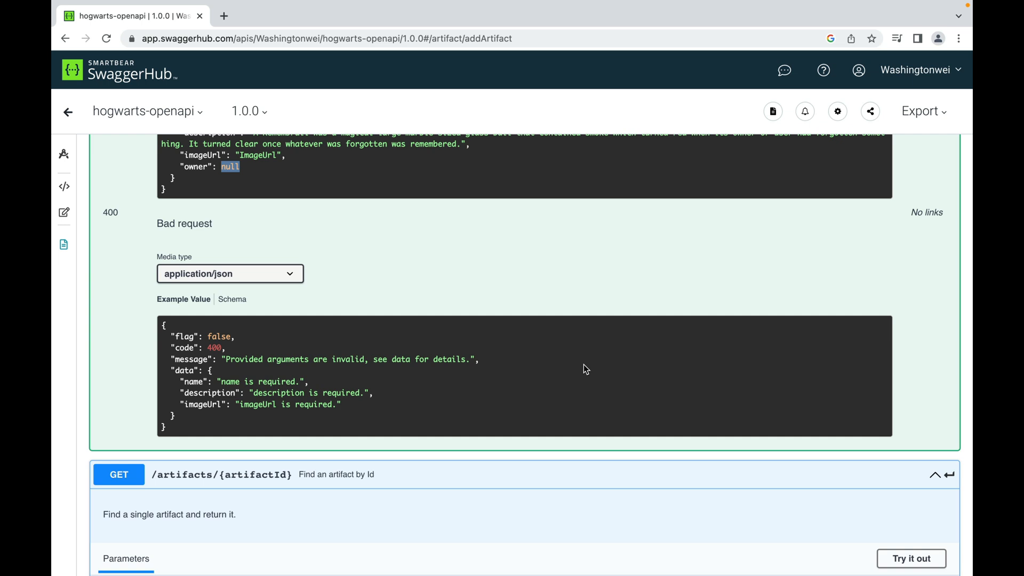
# Scroll through PUT /artifacts/{artifactId}: Deluminator request body and 200, 400, 404 examples.
pyautogui.scroll(-3)
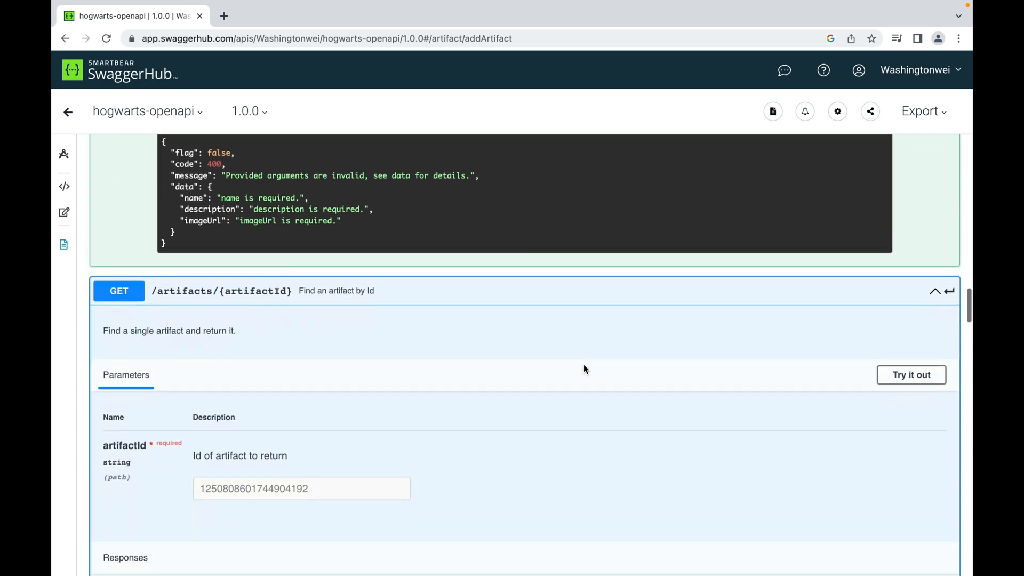
pyautogui.scroll(-3)
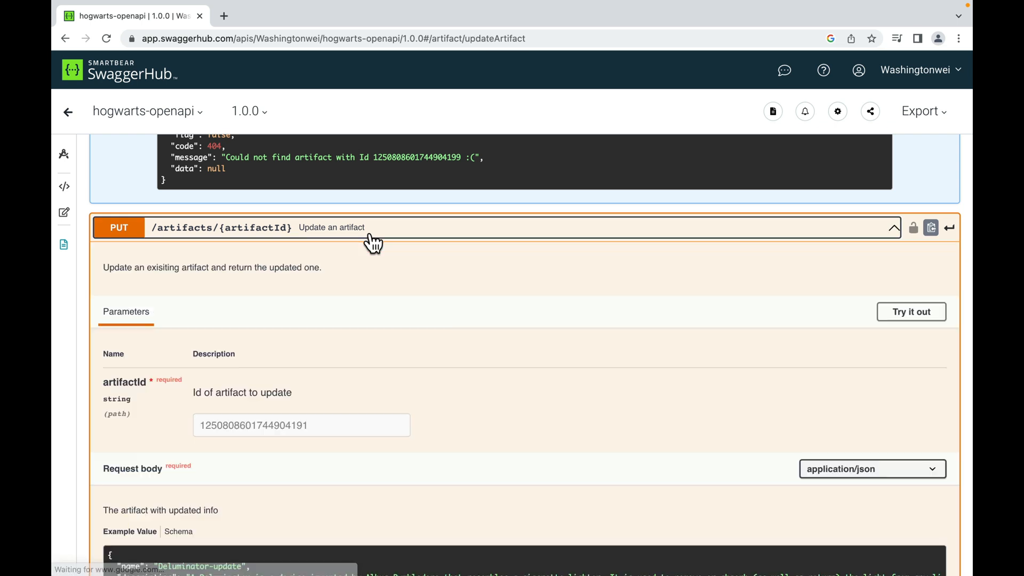
pyautogui.scroll(-3)
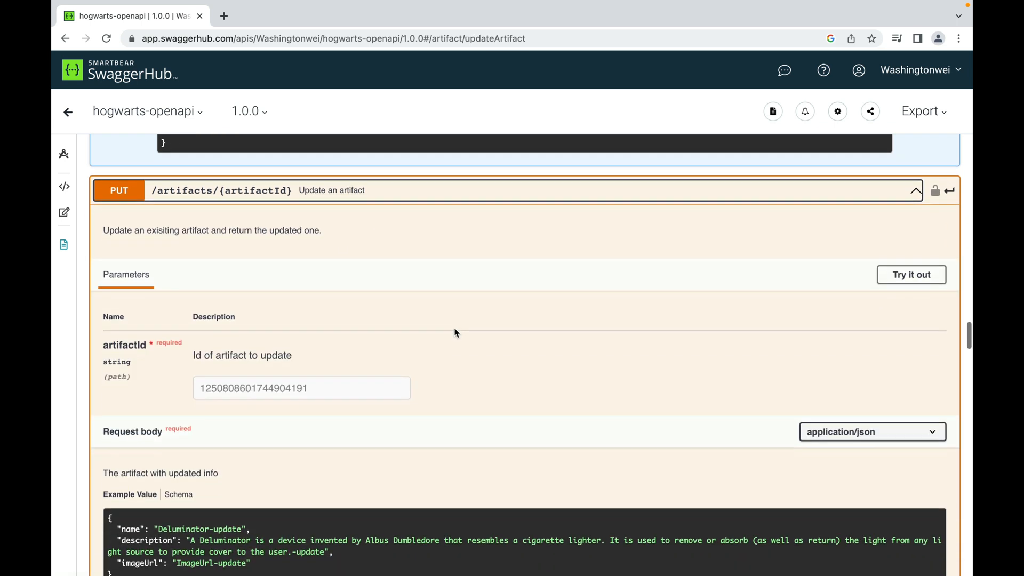
pyautogui.moveTo(271, 199)
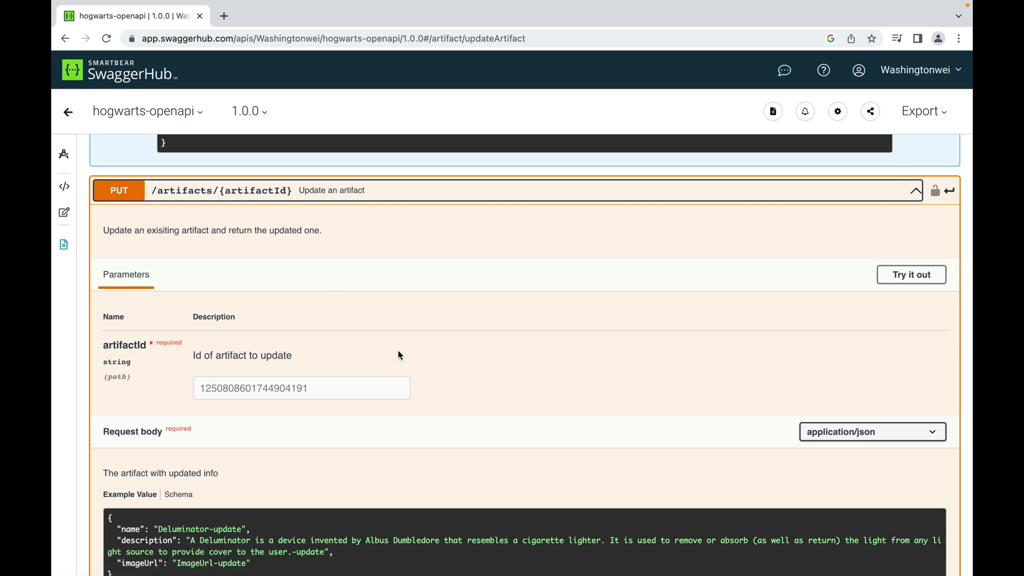
pyautogui.scroll(-3)
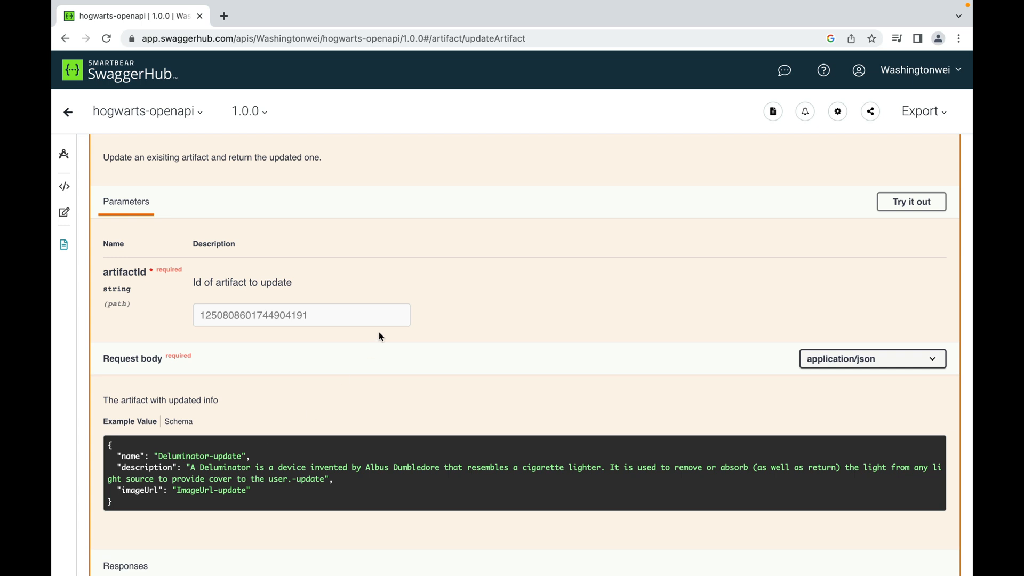
pyautogui.scroll(3)
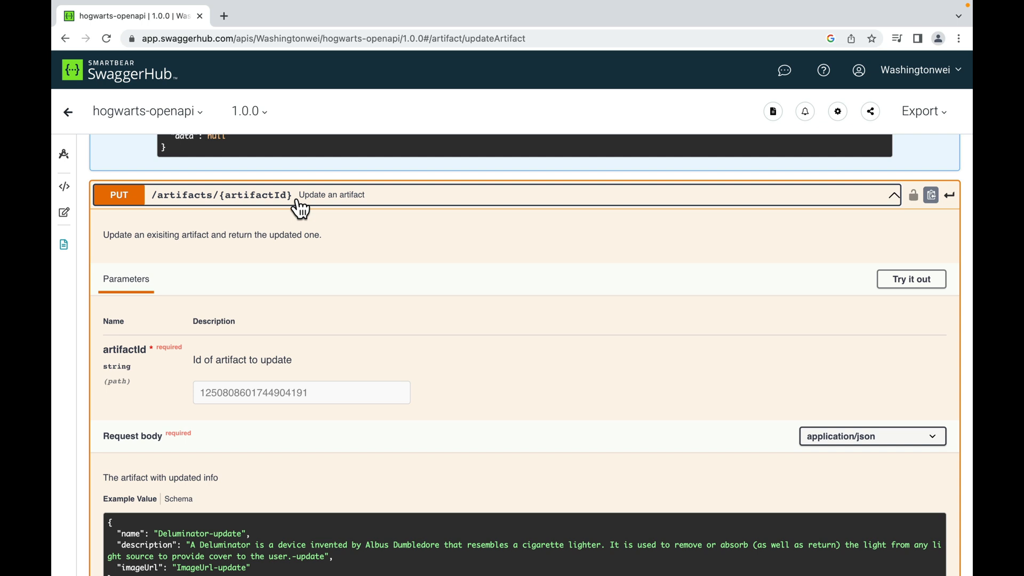
pyautogui.scroll(-3)
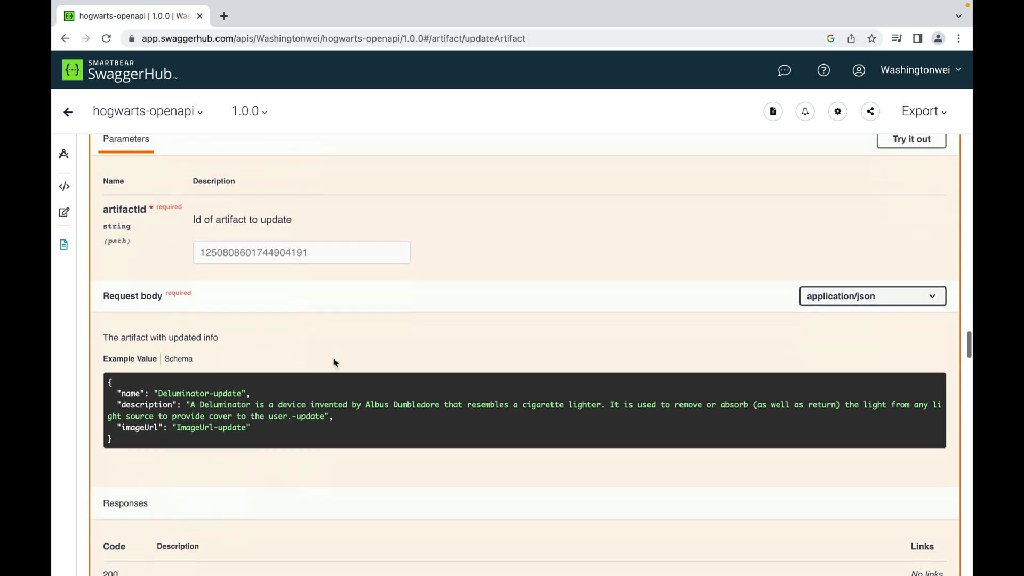
pyautogui.scroll(-3)
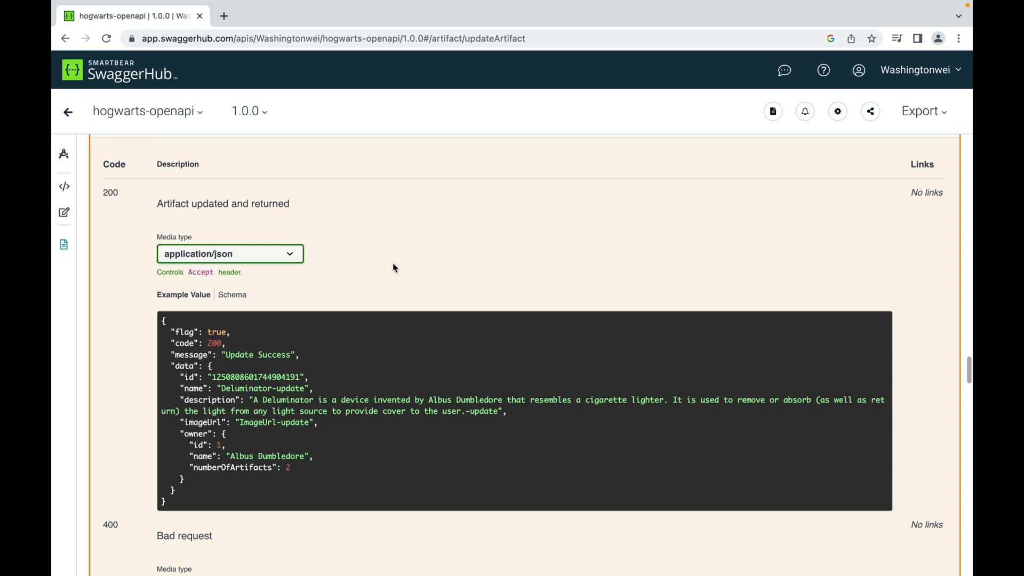
pyautogui.scroll(-3)
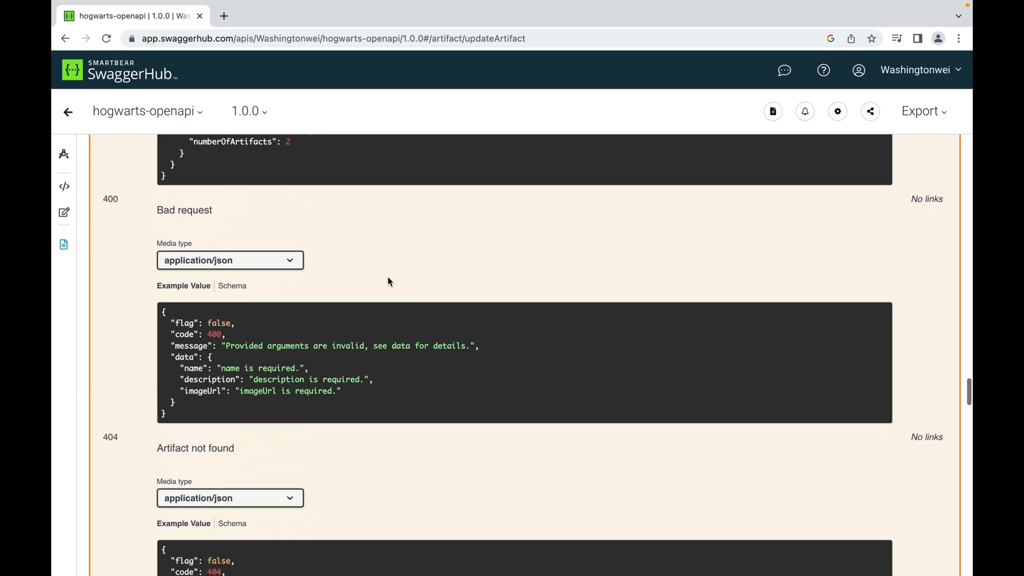
pyautogui.scroll(-3)
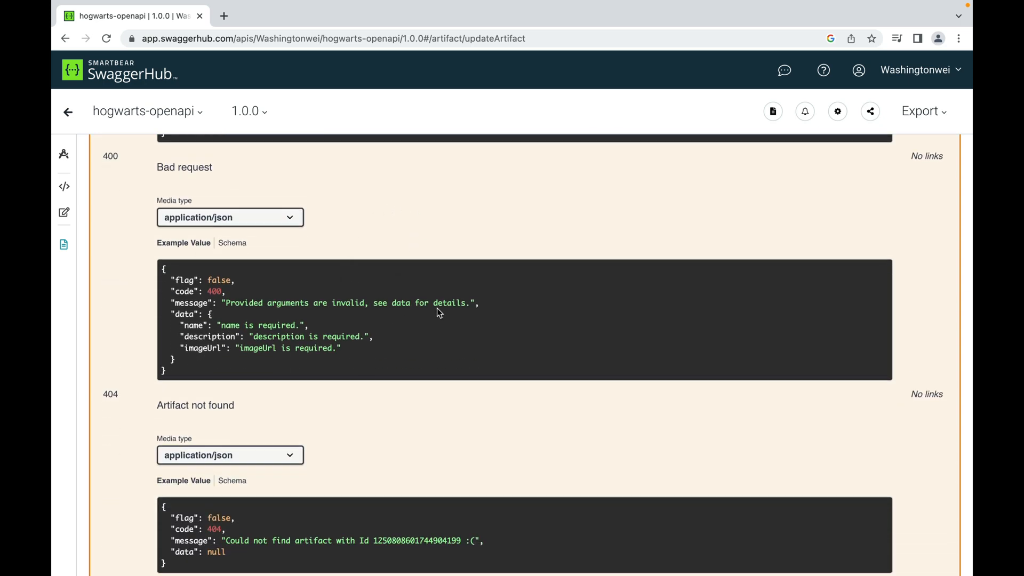
pyautogui.moveTo(441, 248)
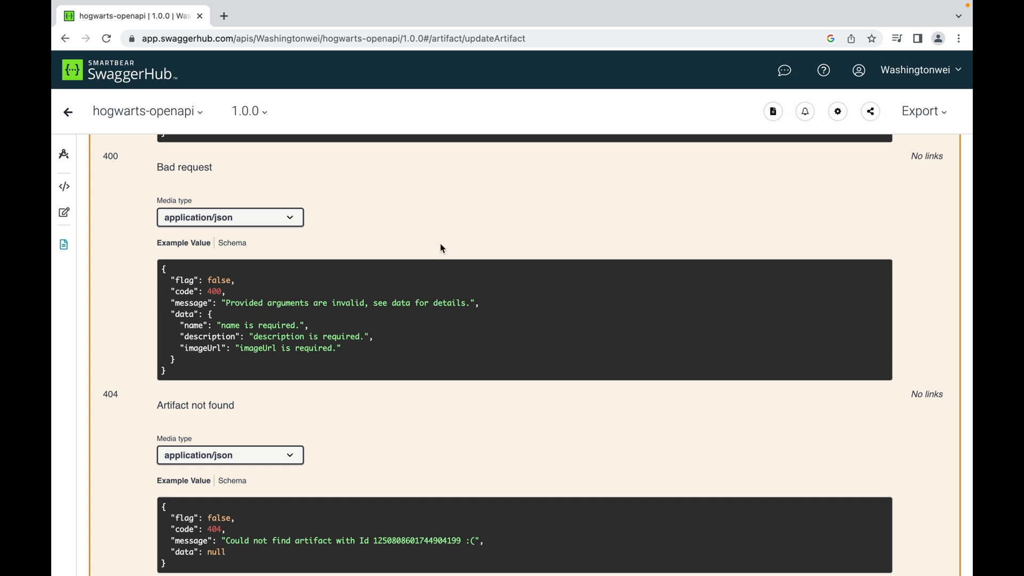
pyautogui.moveTo(415, 328)
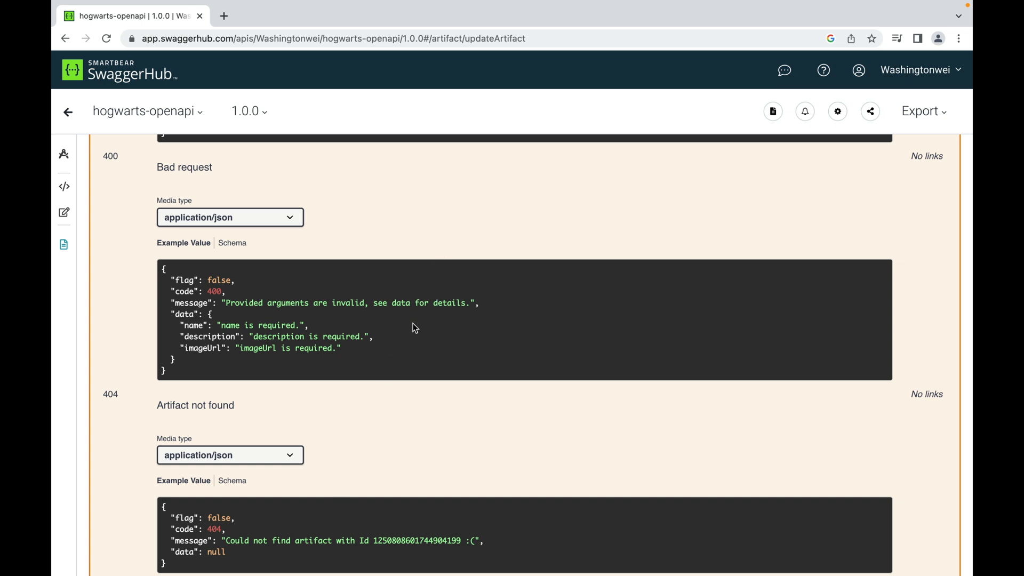
pyautogui.moveTo(362, 383)
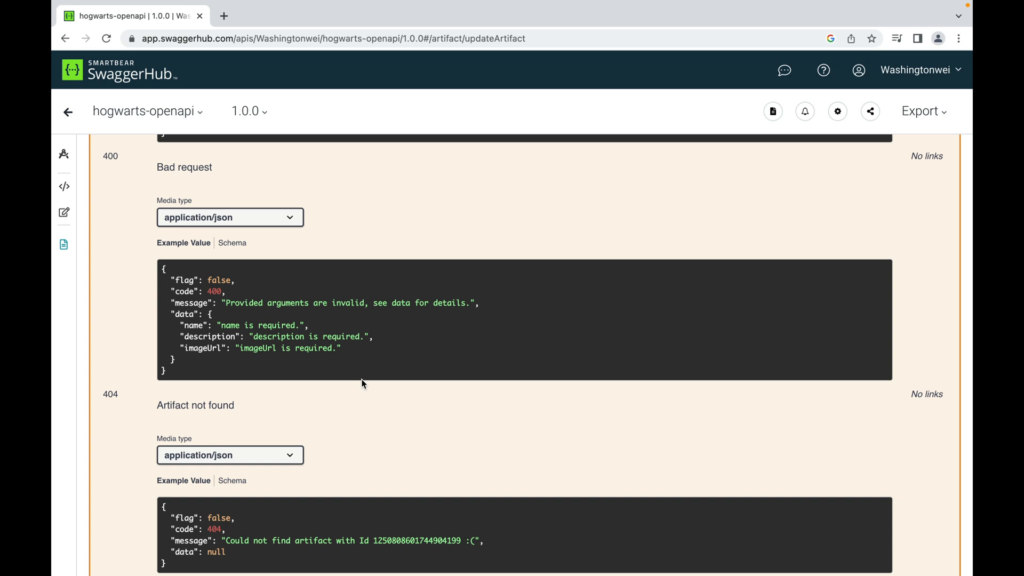
pyautogui.scroll(-3)
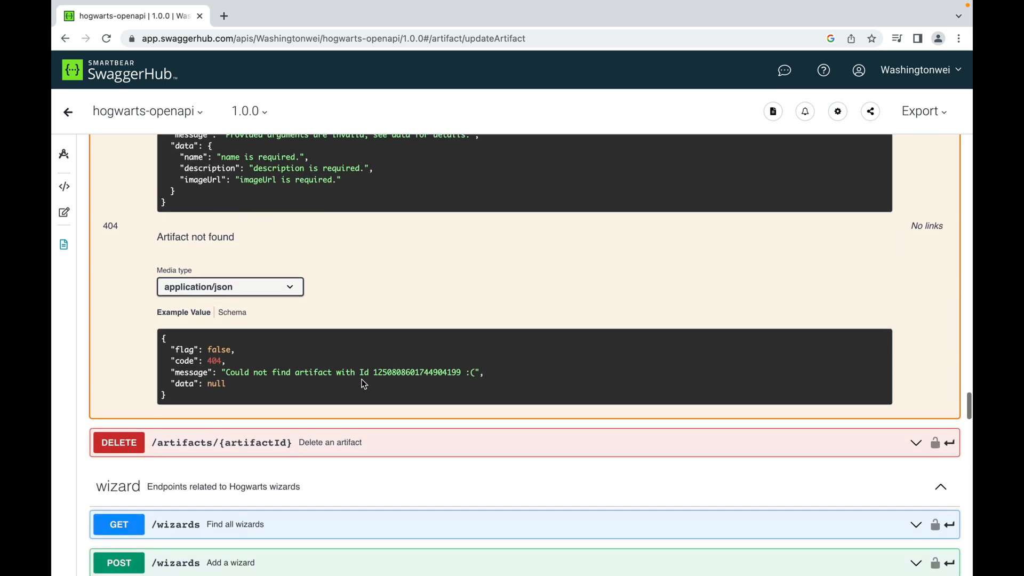
pyautogui.scroll(-3)
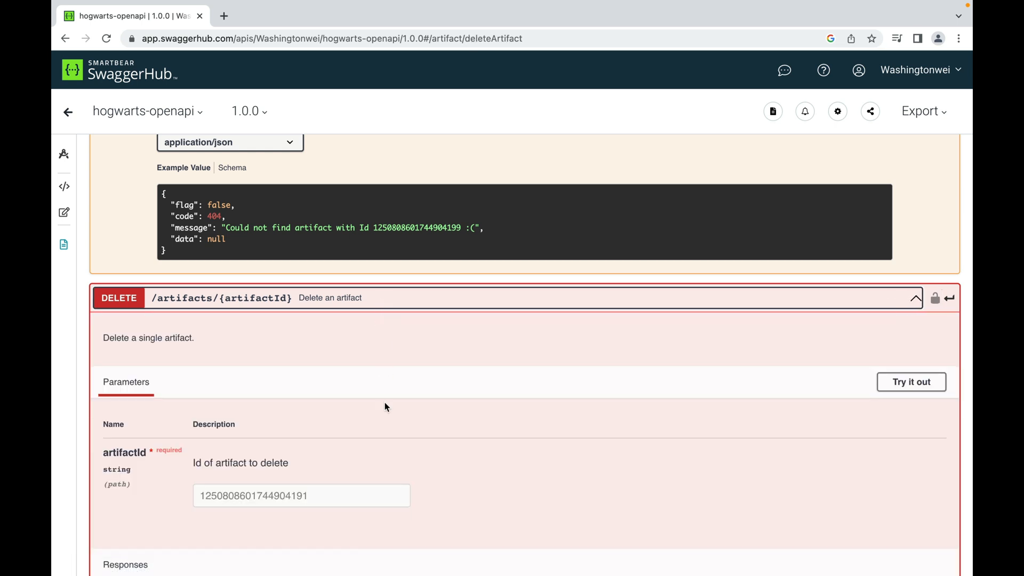
pyautogui.scroll(-3)
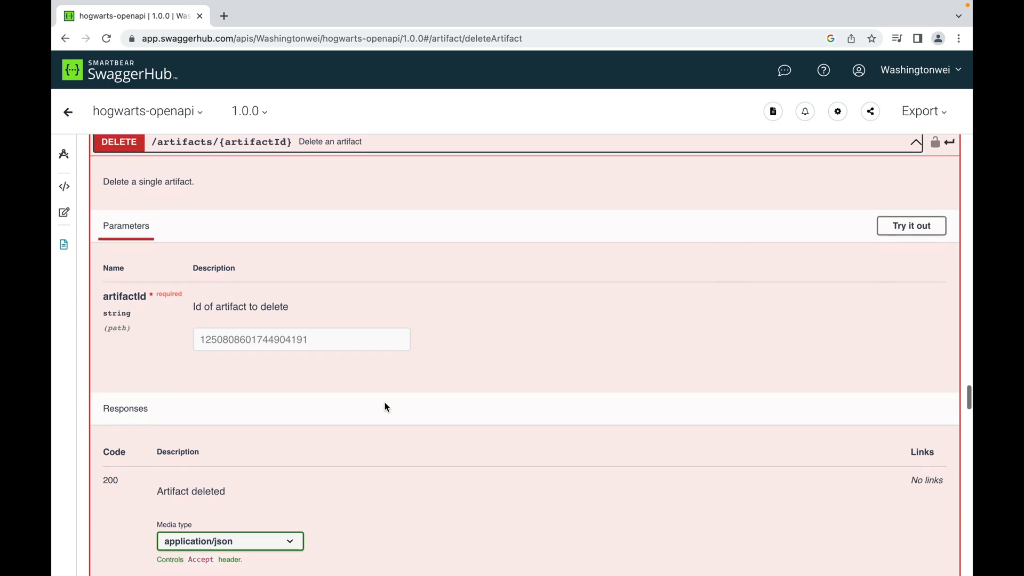
pyautogui.scroll(-3)
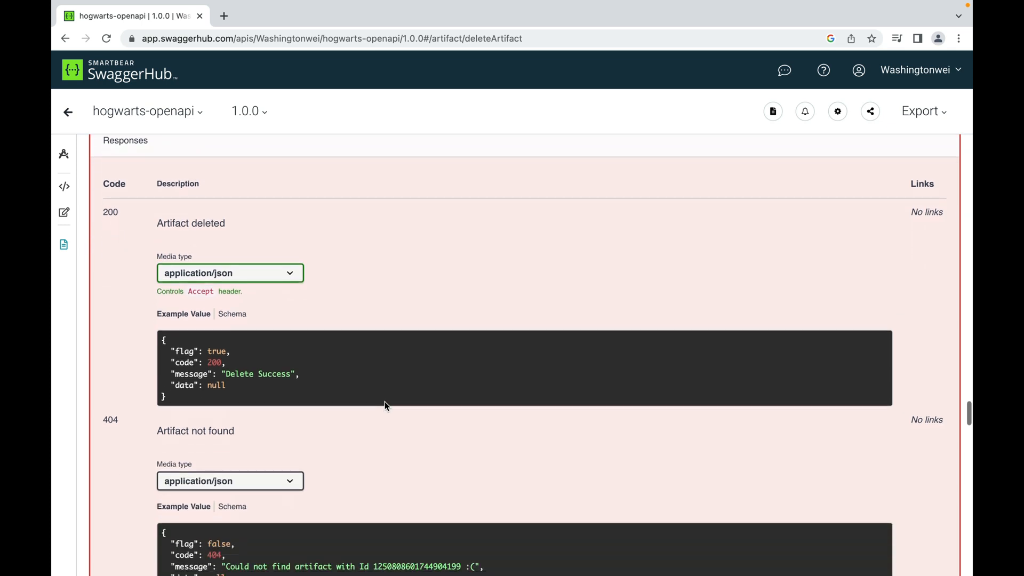
pyautogui.moveTo(485, 281)
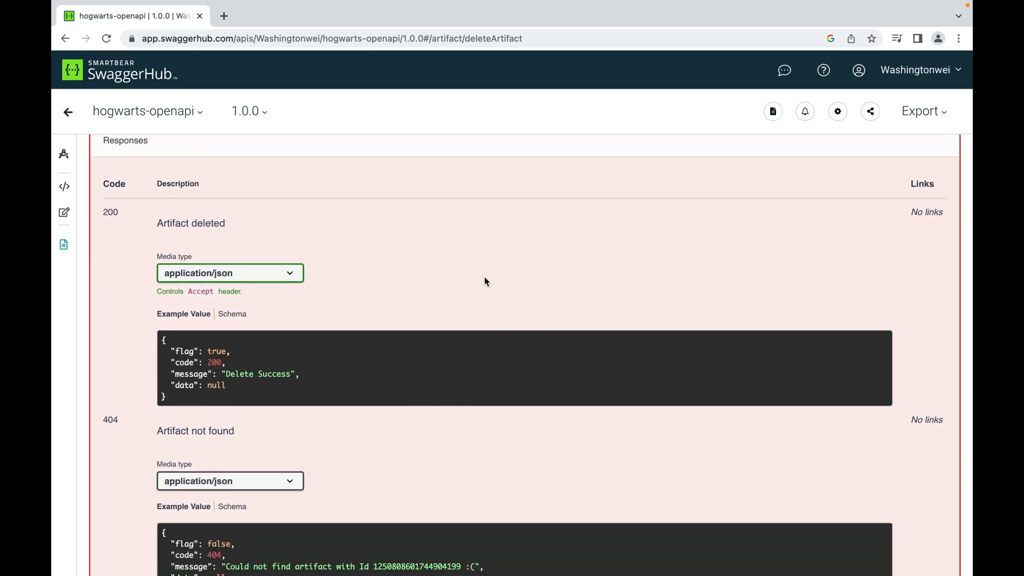
pyautogui.moveTo(218, 356)
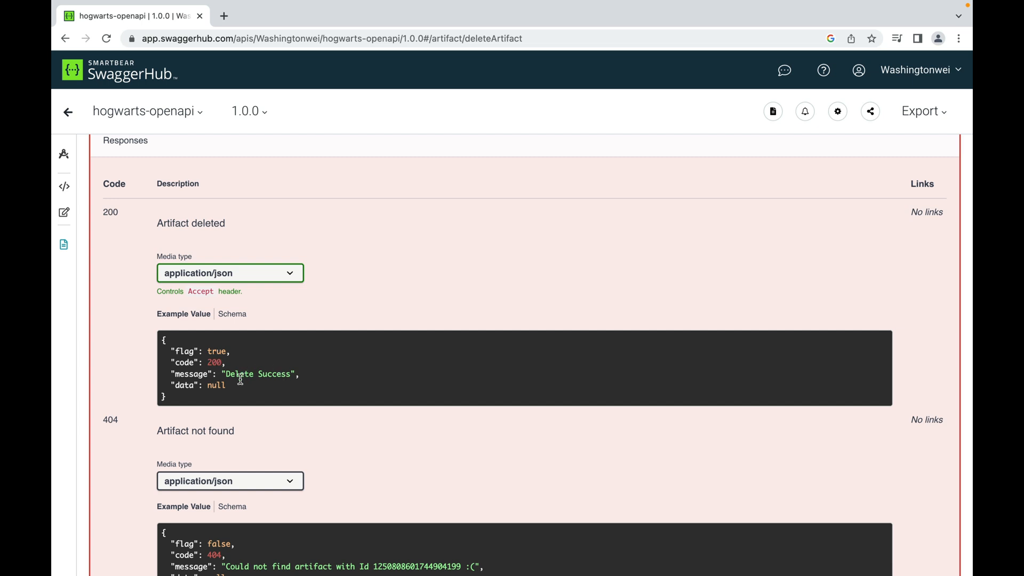
pyautogui.scroll(-3)
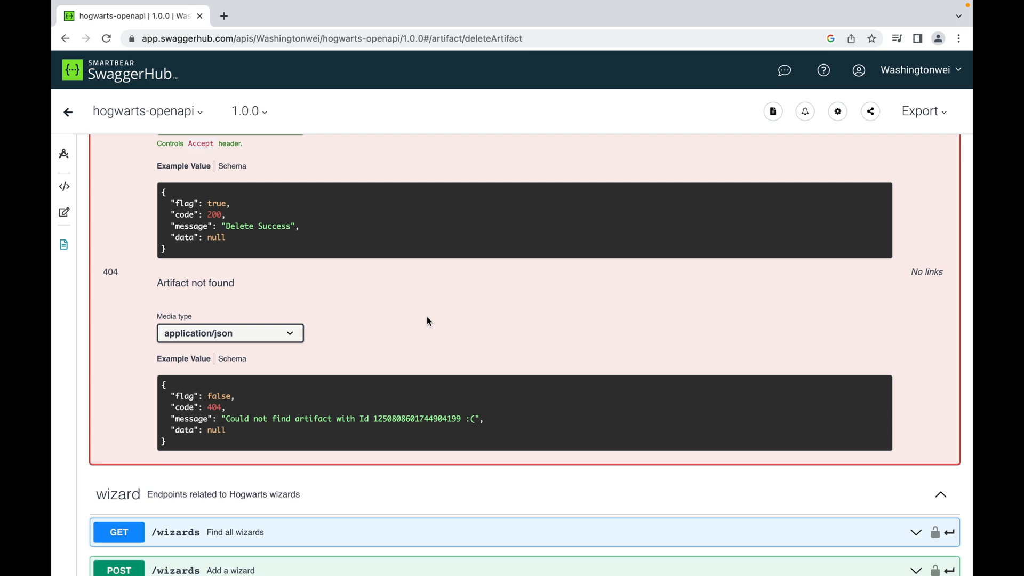
pyautogui.moveTo(357, 325)
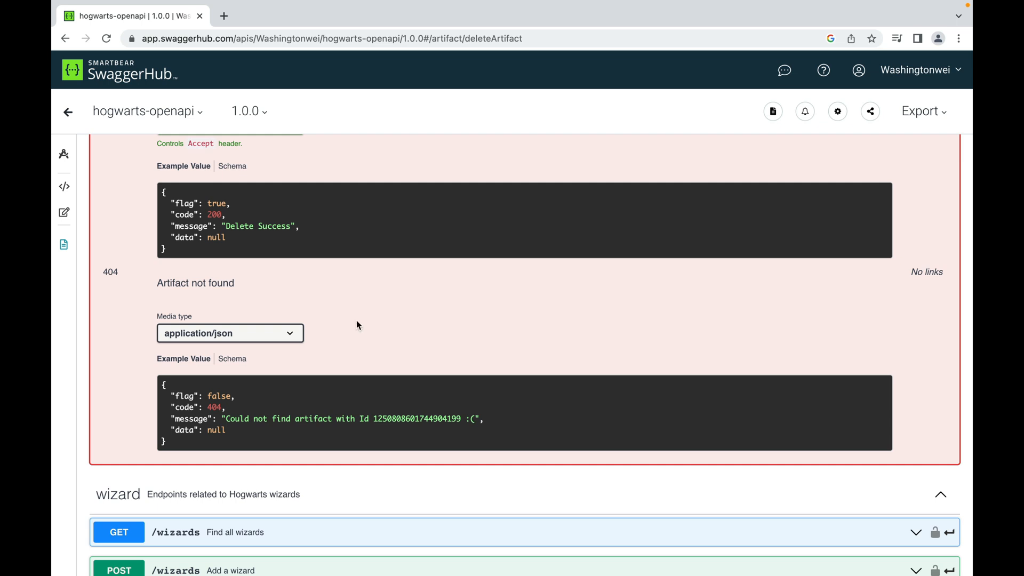
pyautogui.moveTo(397, 414)
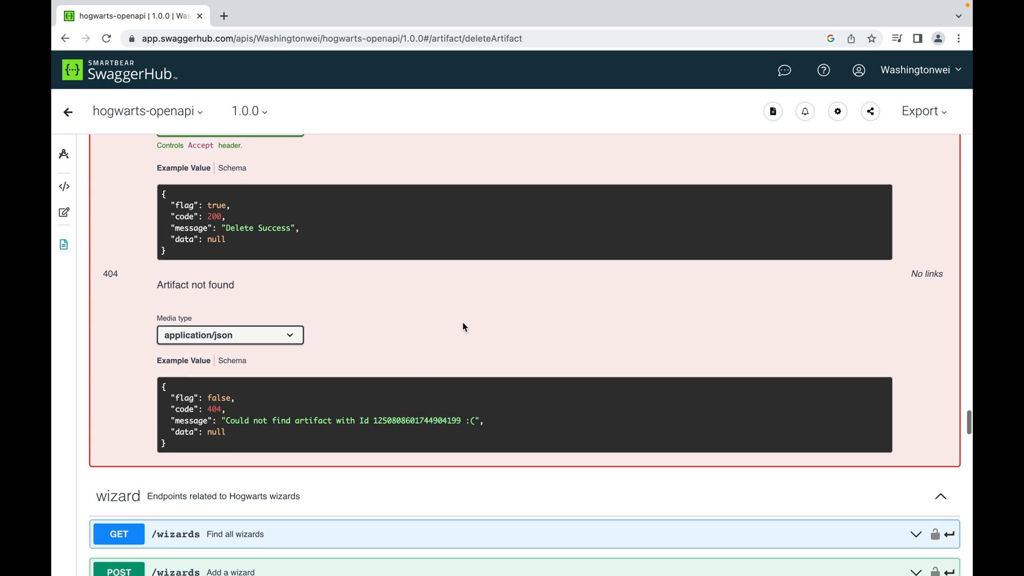
pyautogui.scroll(-3)
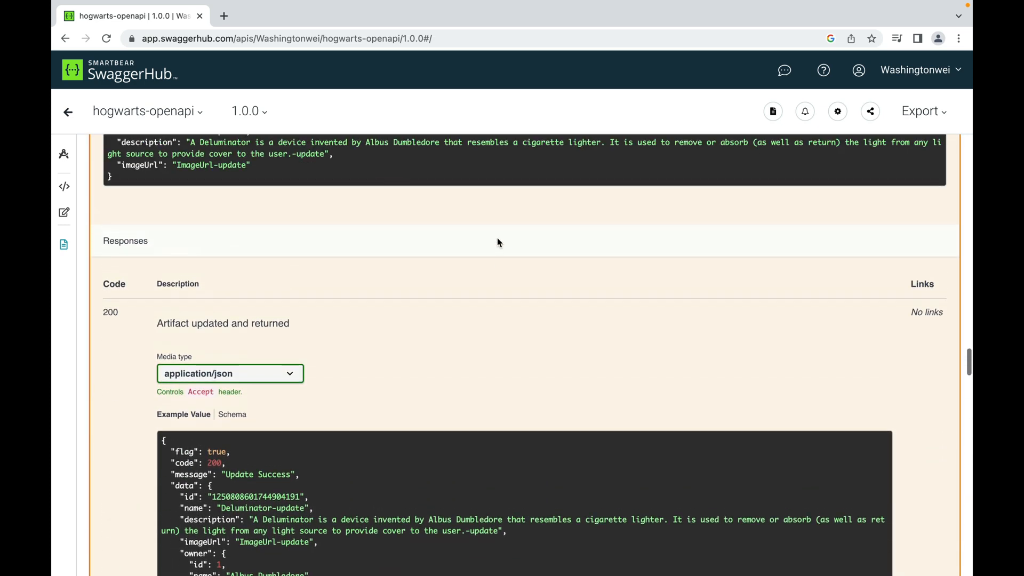
pyautogui.scroll(3)
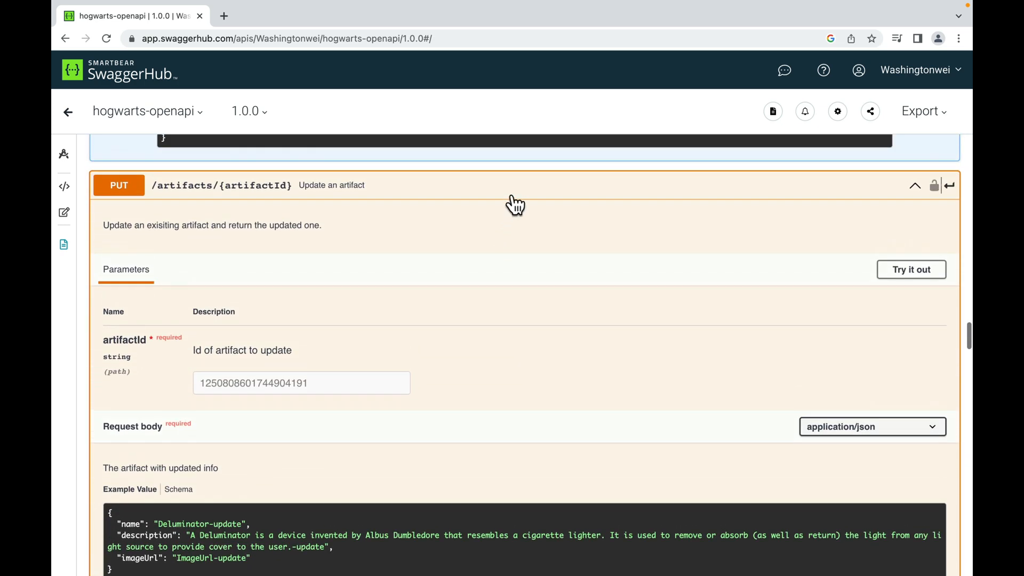
pyautogui.scroll(-3)
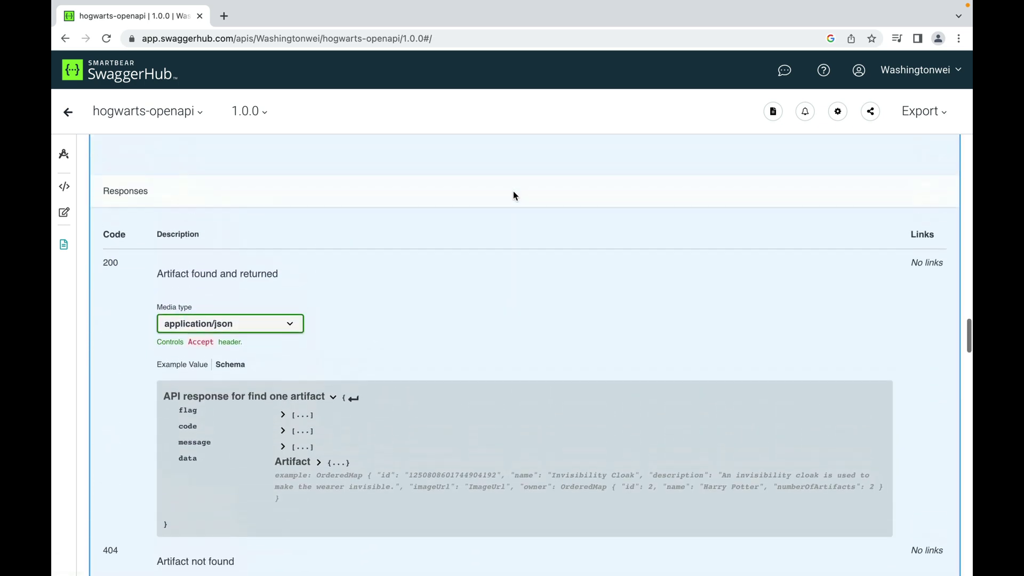
pyautogui.scroll(-3)
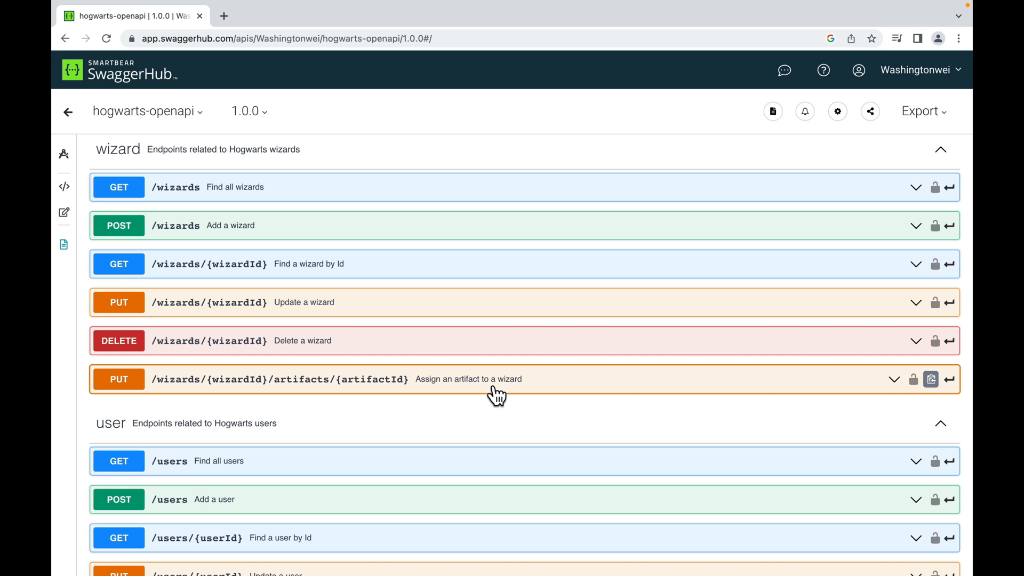
pyautogui.scroll(-3)
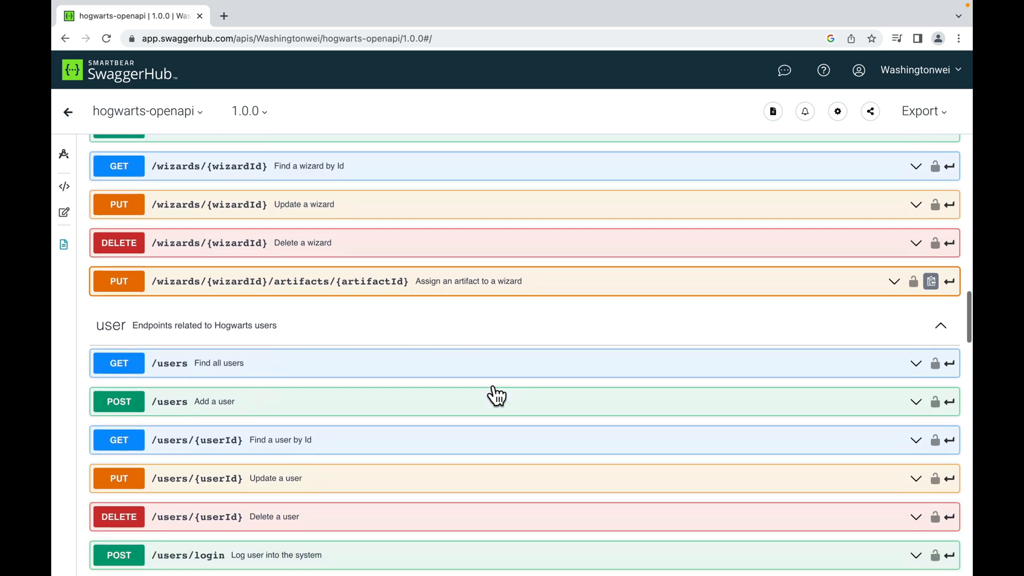
pyautogui.scroll(-3)
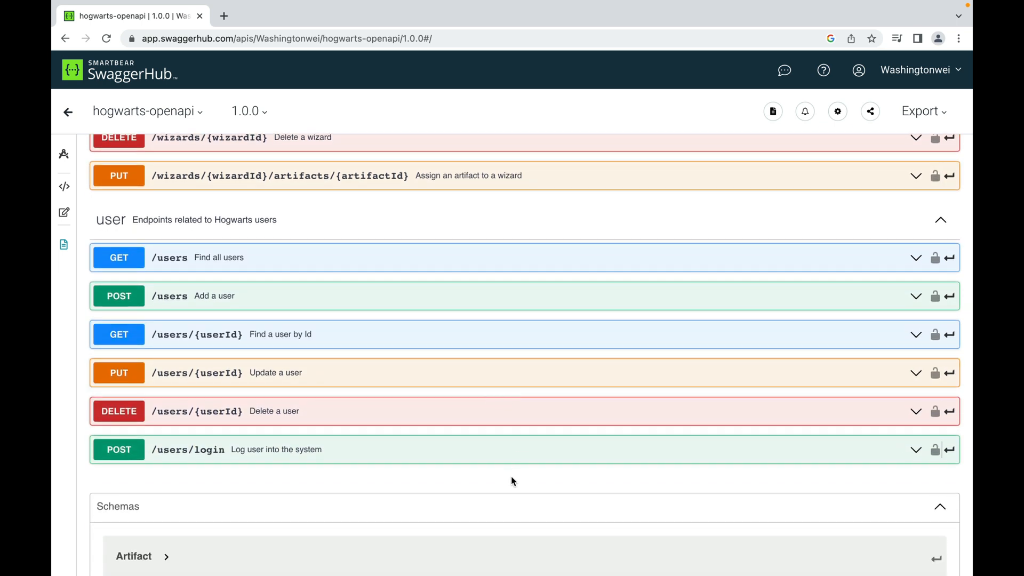
pyautogui.moveTo(515, 457)
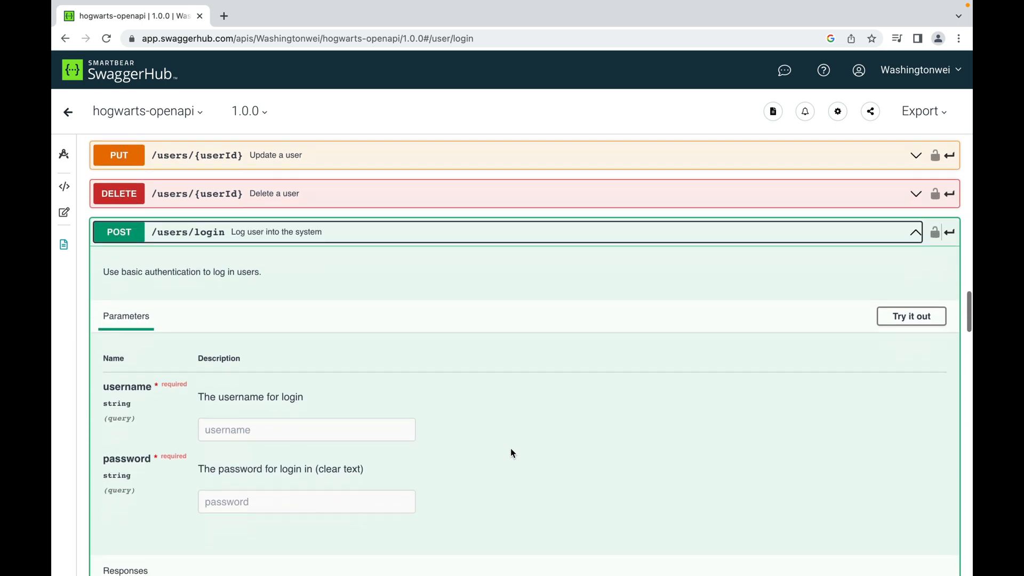
pyautogui.scroll(-3)
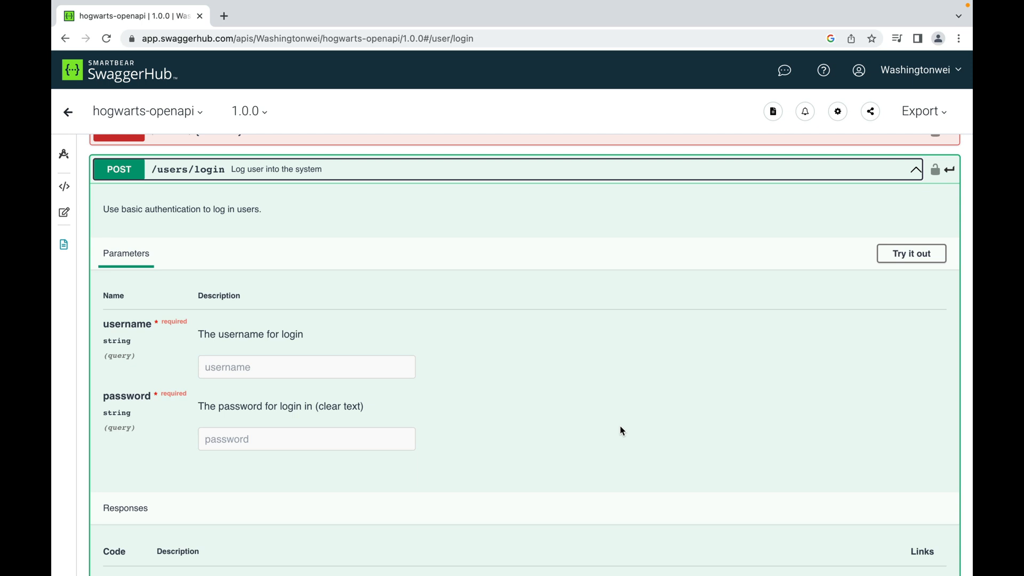
pyautogui.moveTo(639, 317)
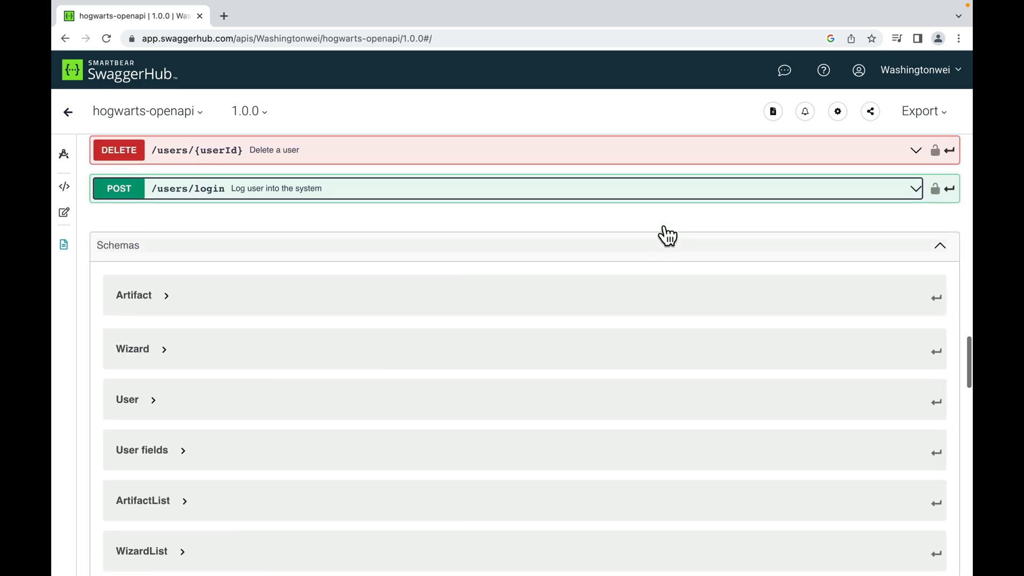
pyautogui.scroll(3)
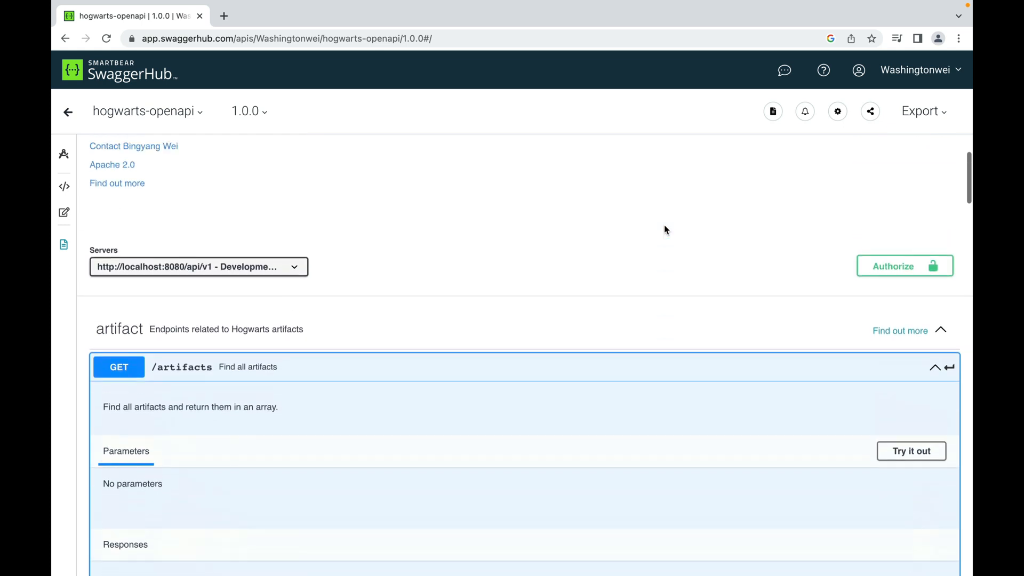
pyautogui.scroll(-3)
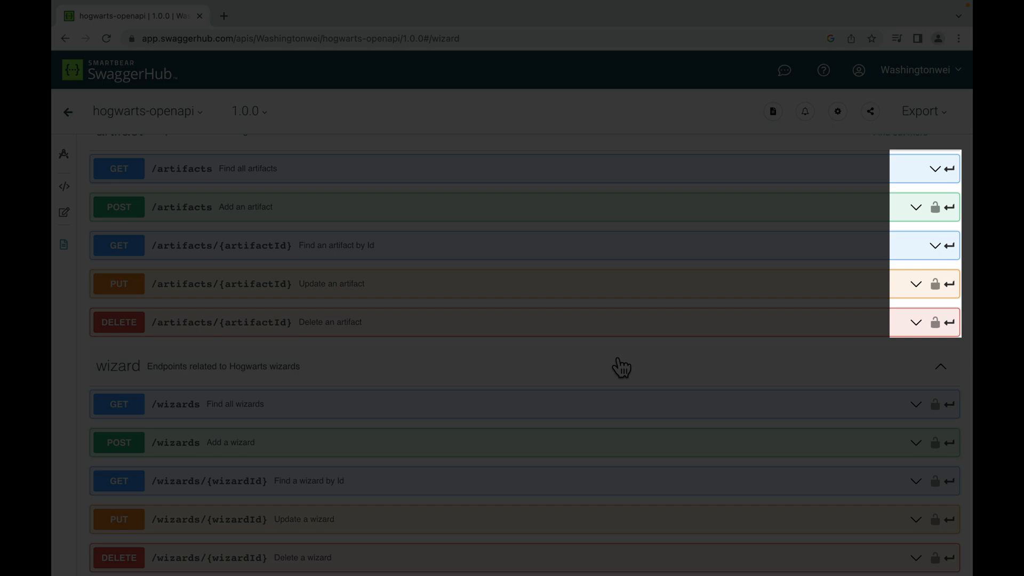
pyautogui.scroll(-3)
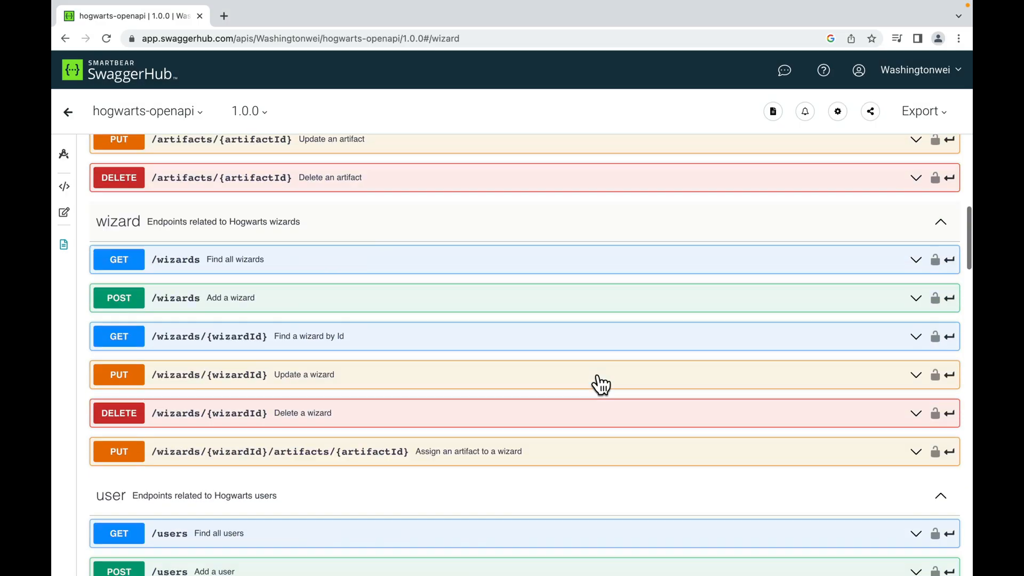
# Scroll to Schemas and expand the Artifact model to show its id, name, description, imageUrl, owner.
pyautogui.scroll(-3)
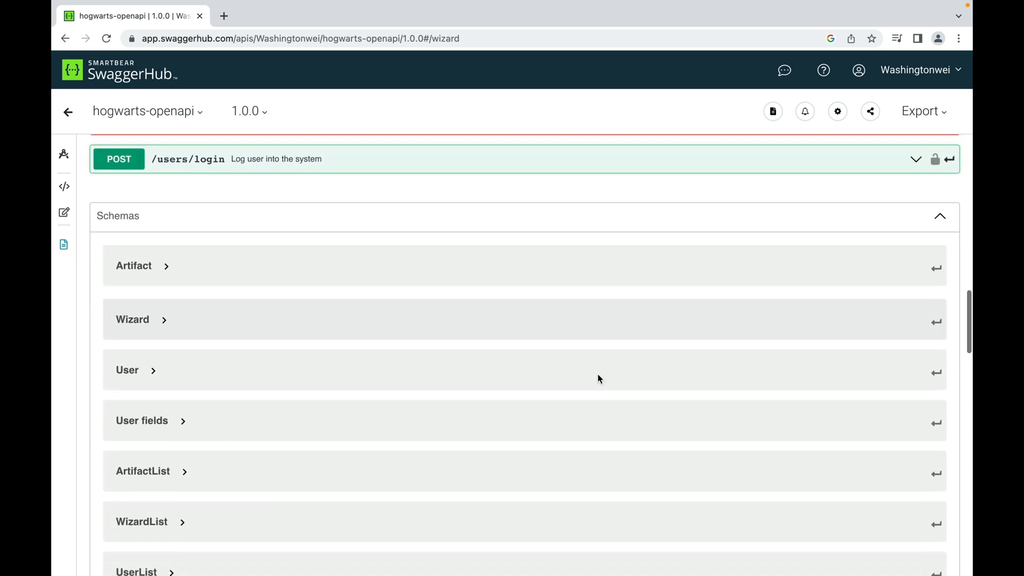
pyautogui.scroll(-3)
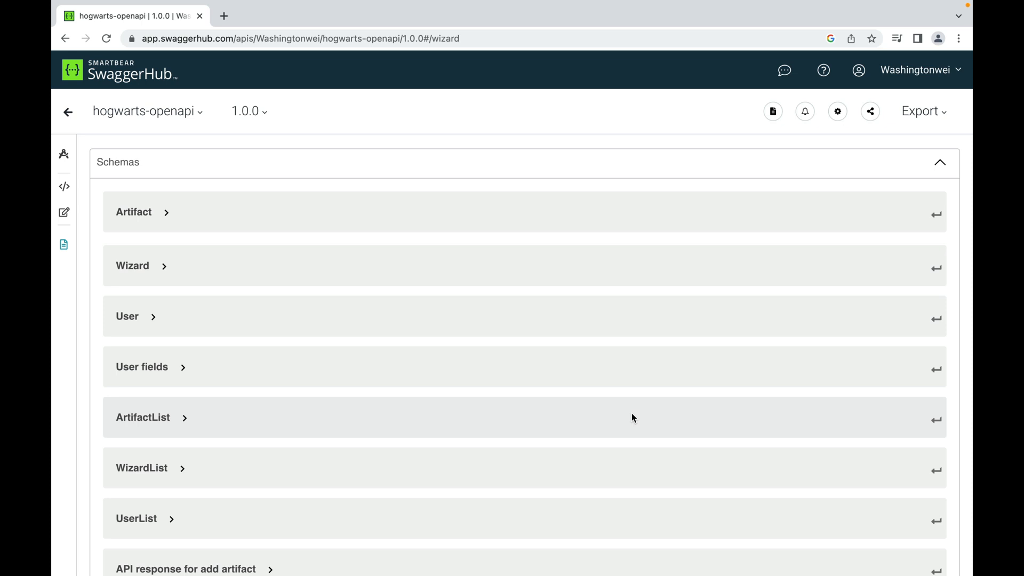
pyautogui.moveTo(587, 283)
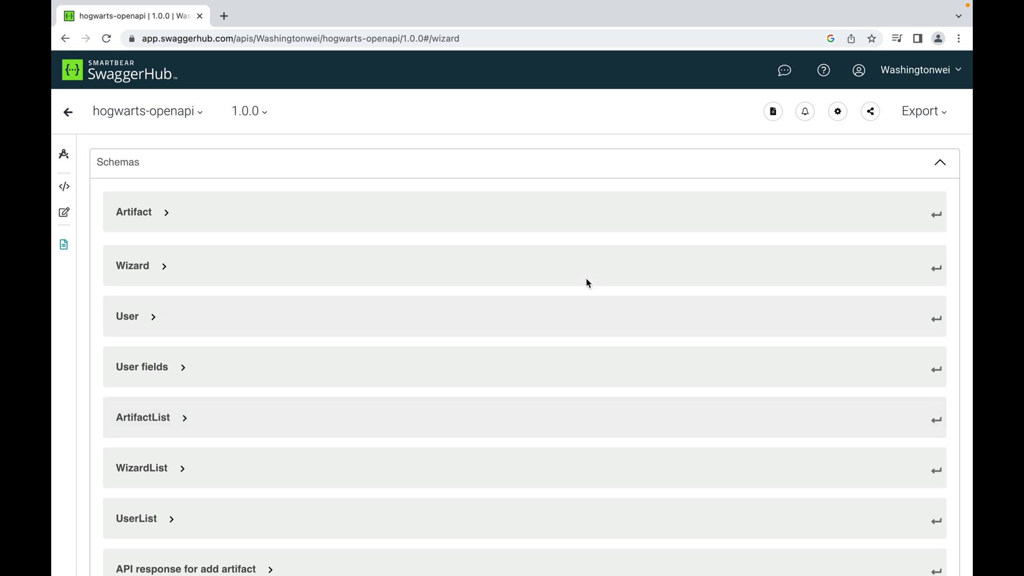
pyautogui.moveTo(199, 223)
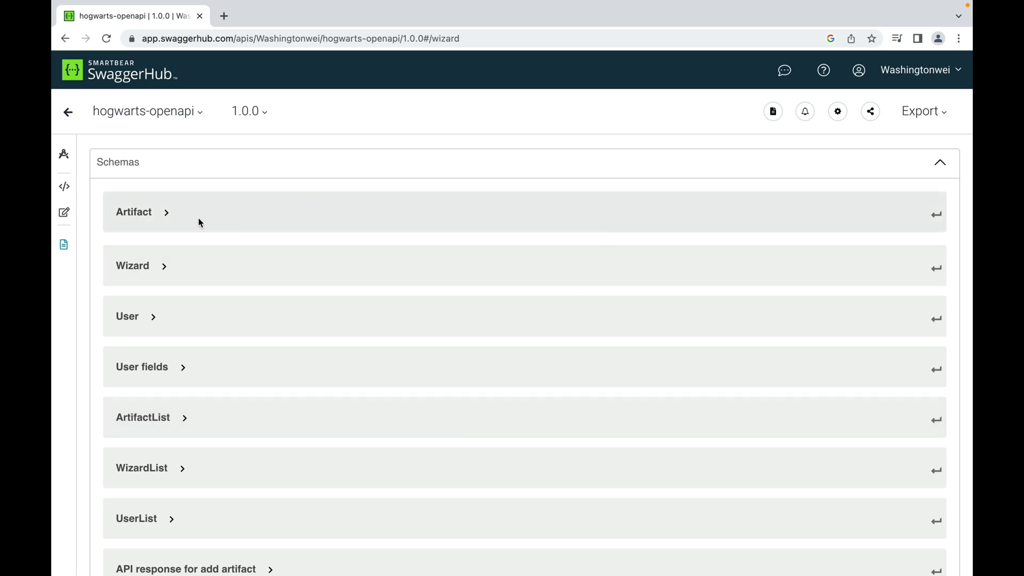
pyautogui.click(133, 212)
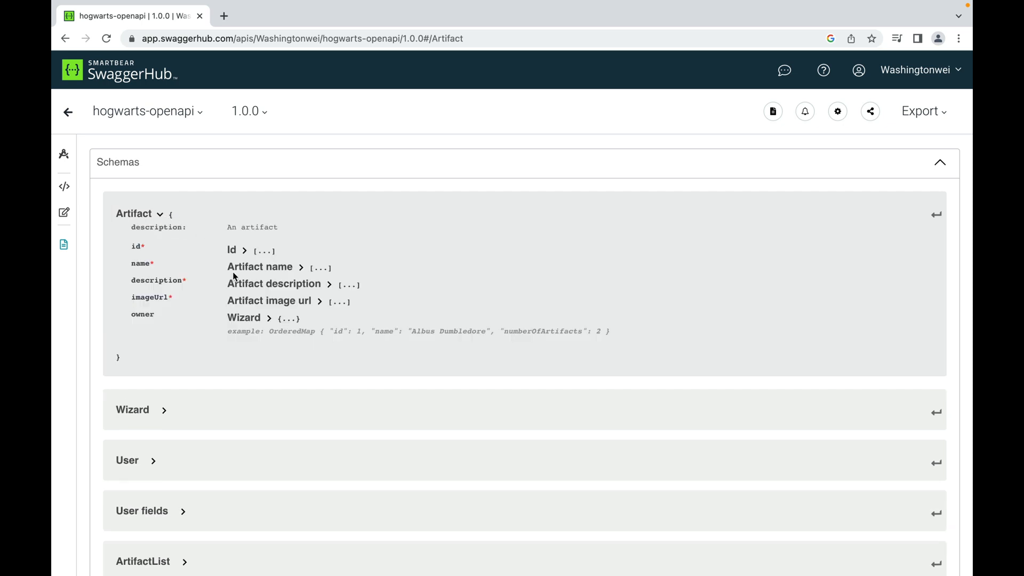
pyautogui.moveTo(540, 300)
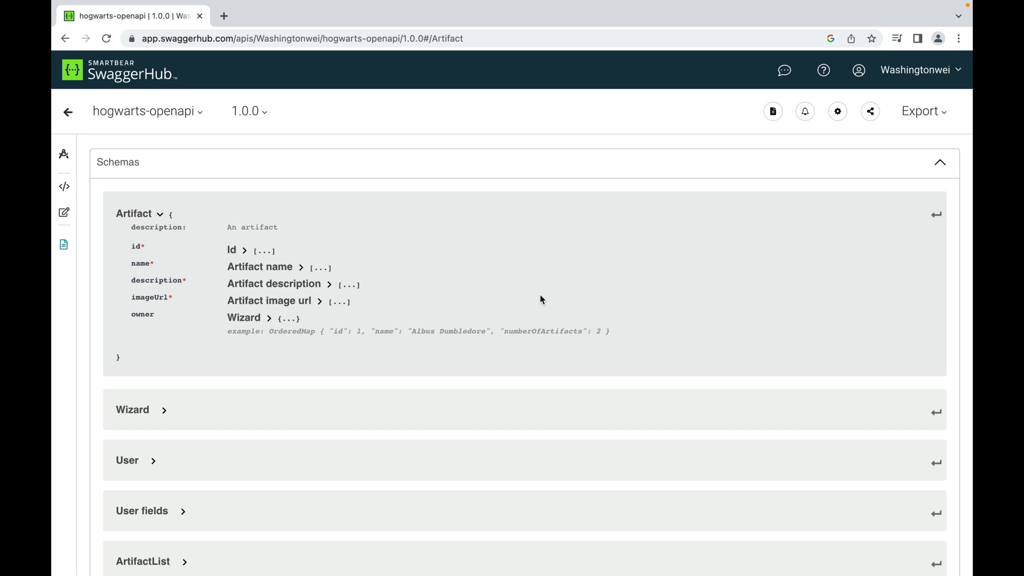
pyautogui.moveTo(429, 282)
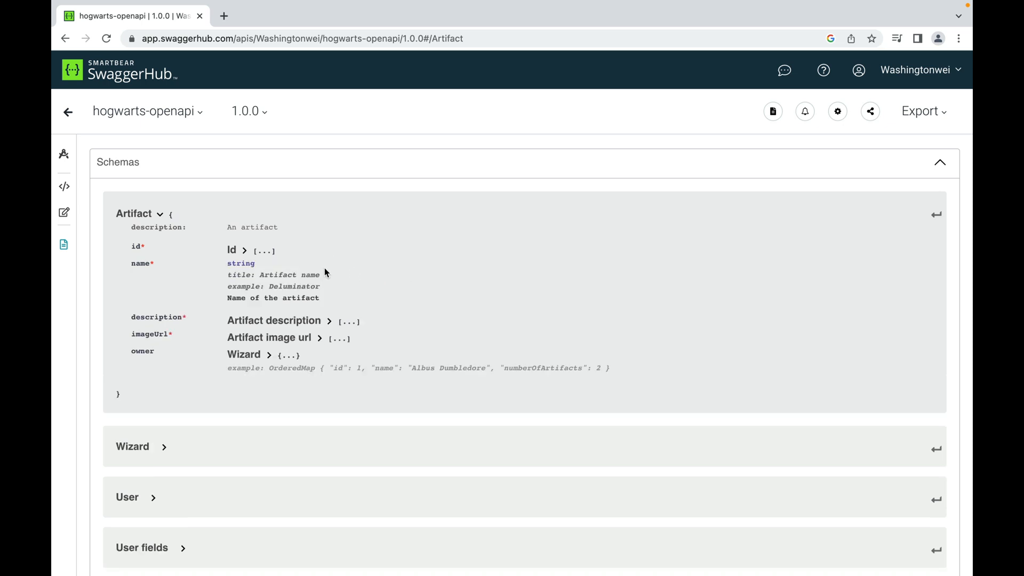
pyautogui.moveTo(264, 273)
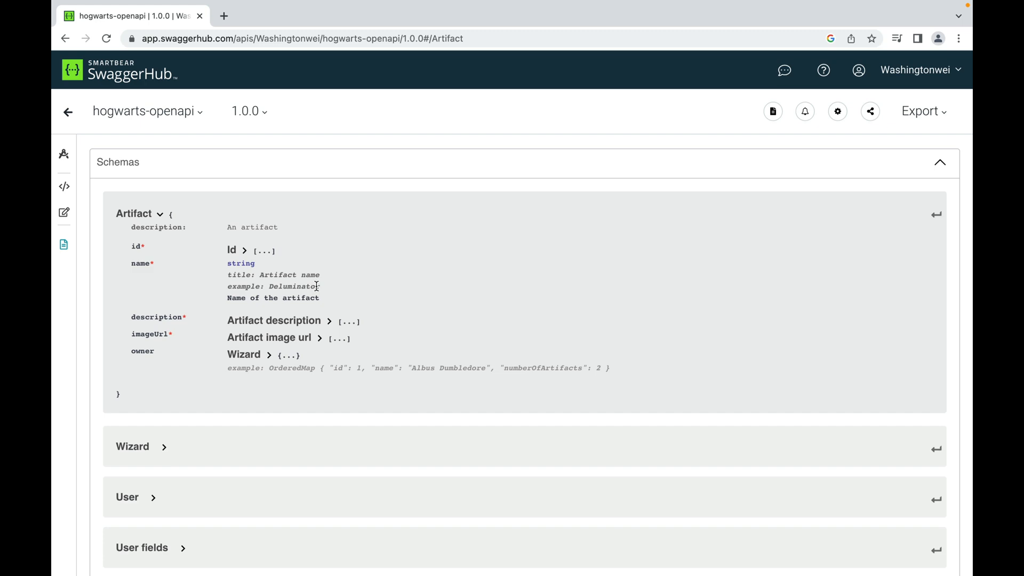
pyautogui.moveTo(365, 280)
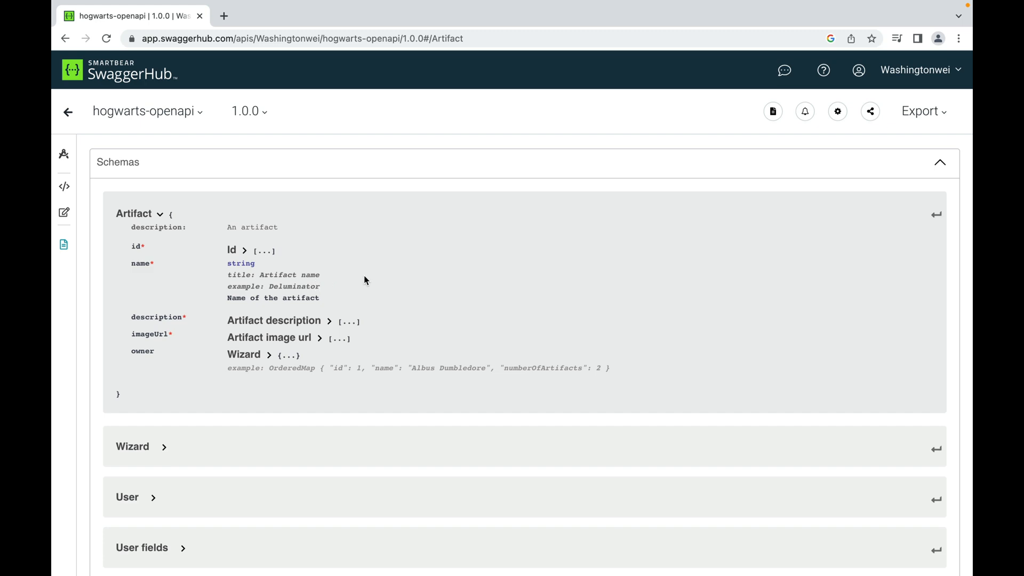